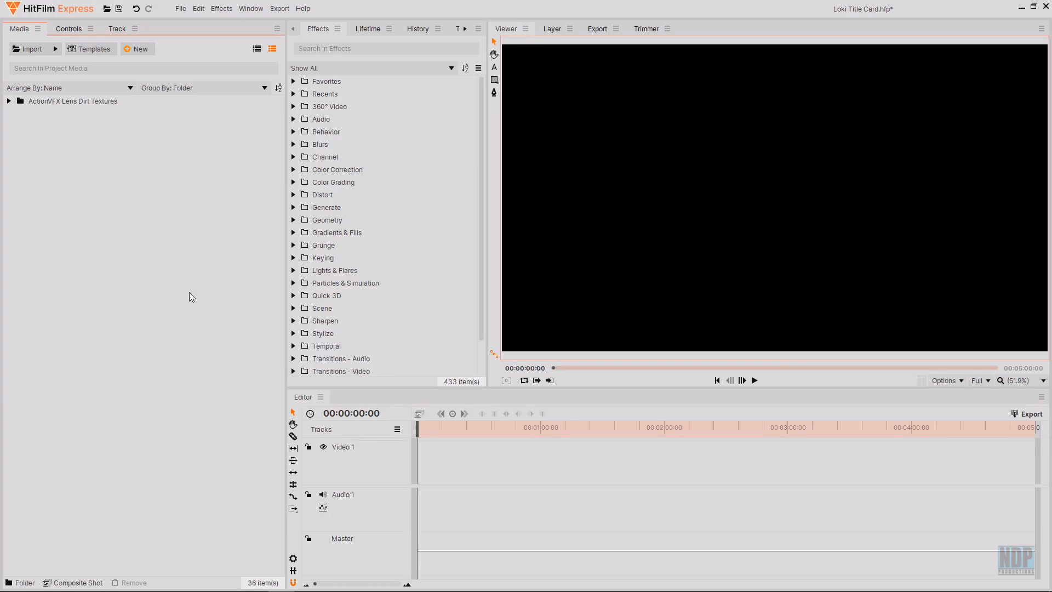
Create a 1080p composite shot named Font Change with duration 00:00:13:00.
left_click(138, 49)
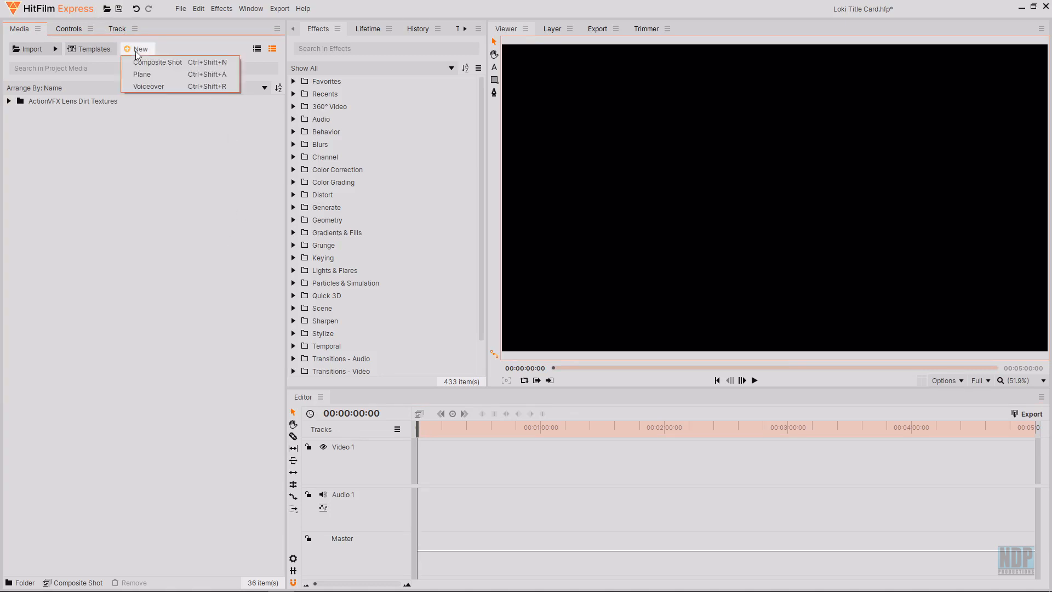
left_click(158, 62)
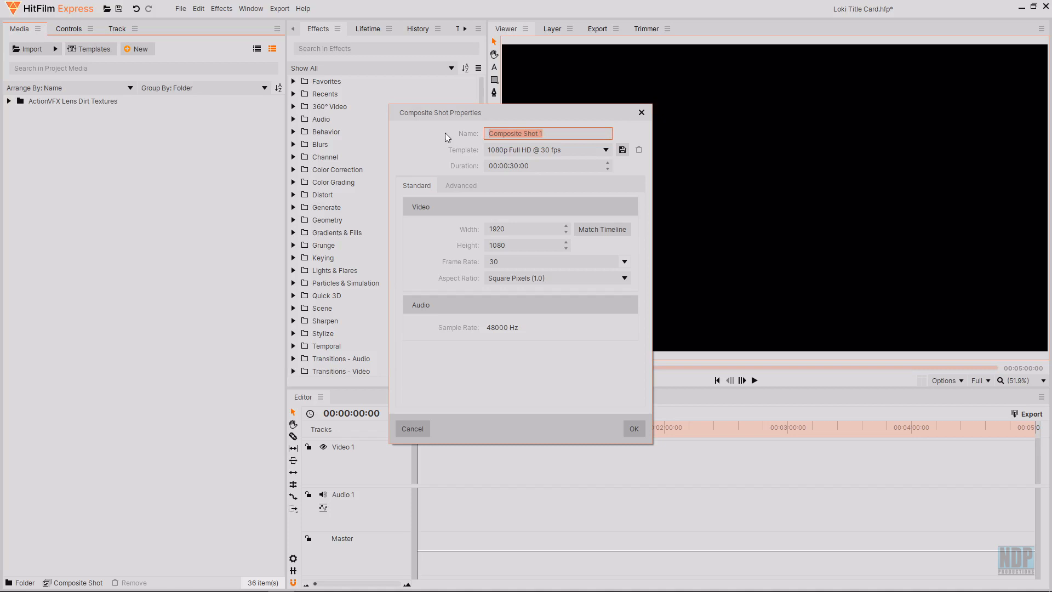
mouse_move(285, 140)
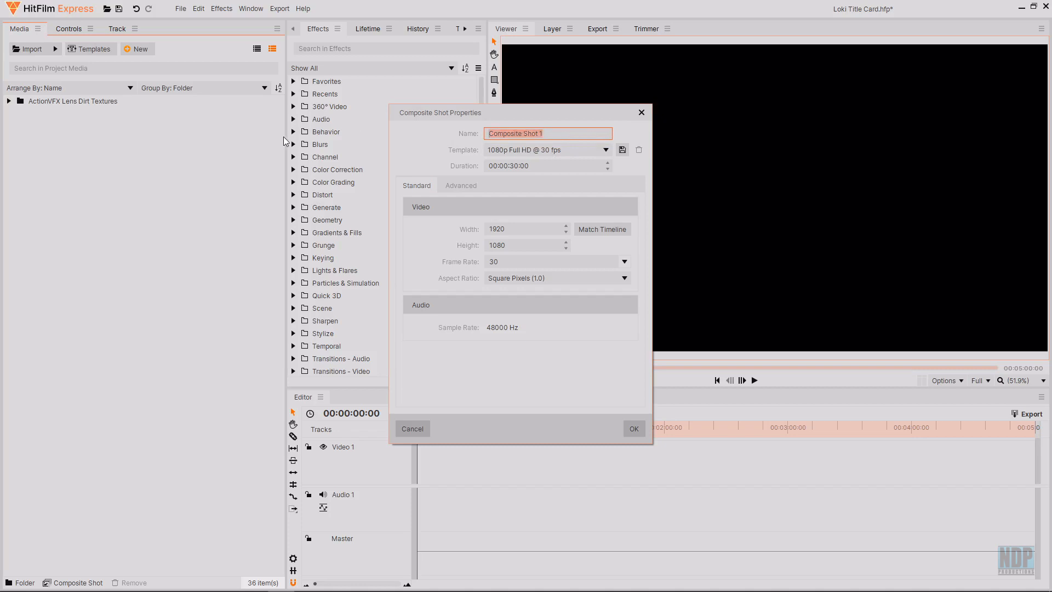
type("Font Change")
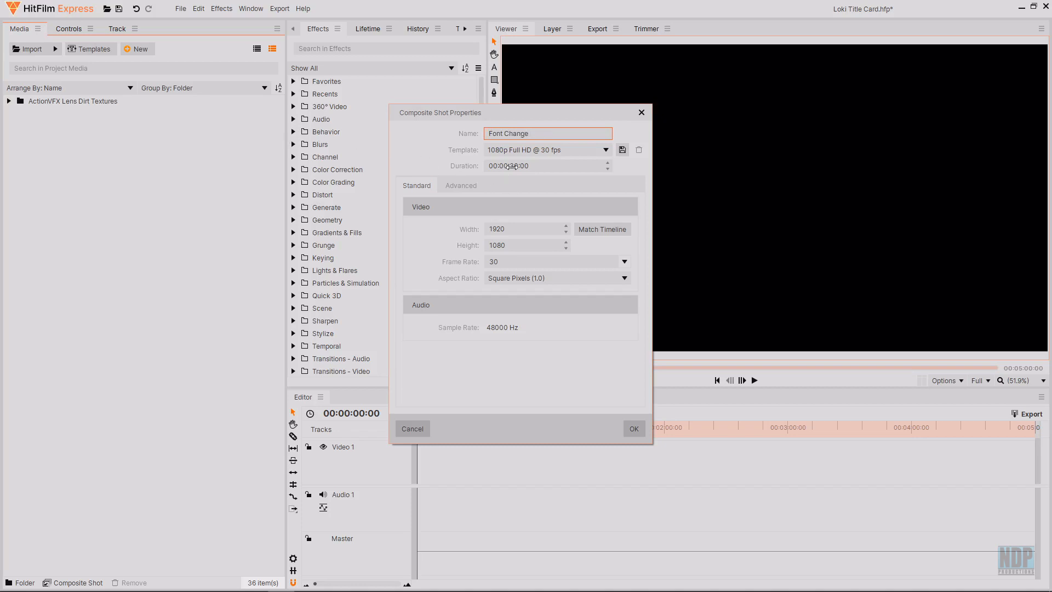
left_click(513, 165)
type("1")
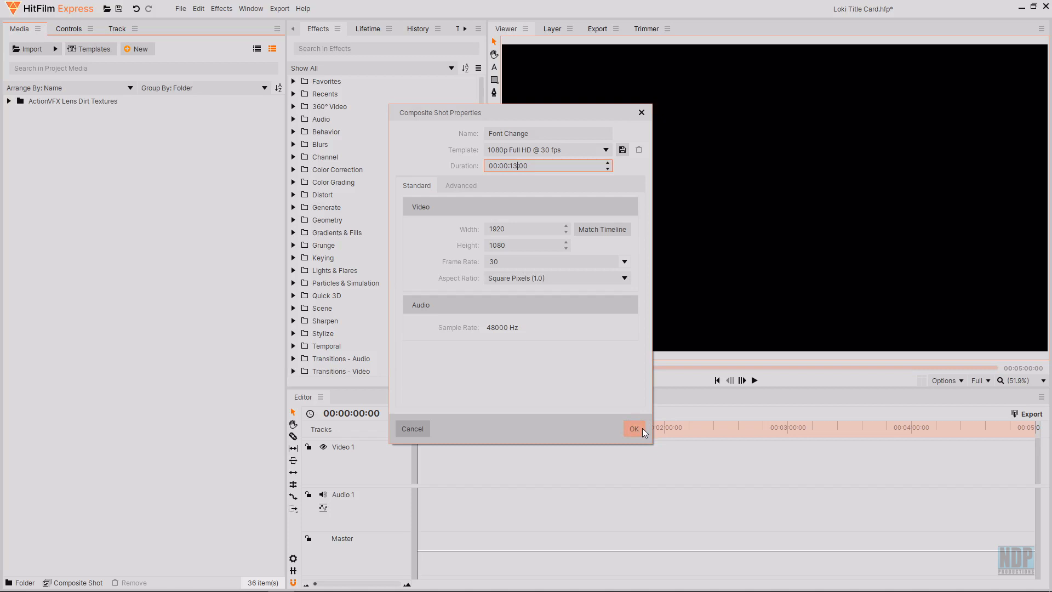
left_click(634, 428)
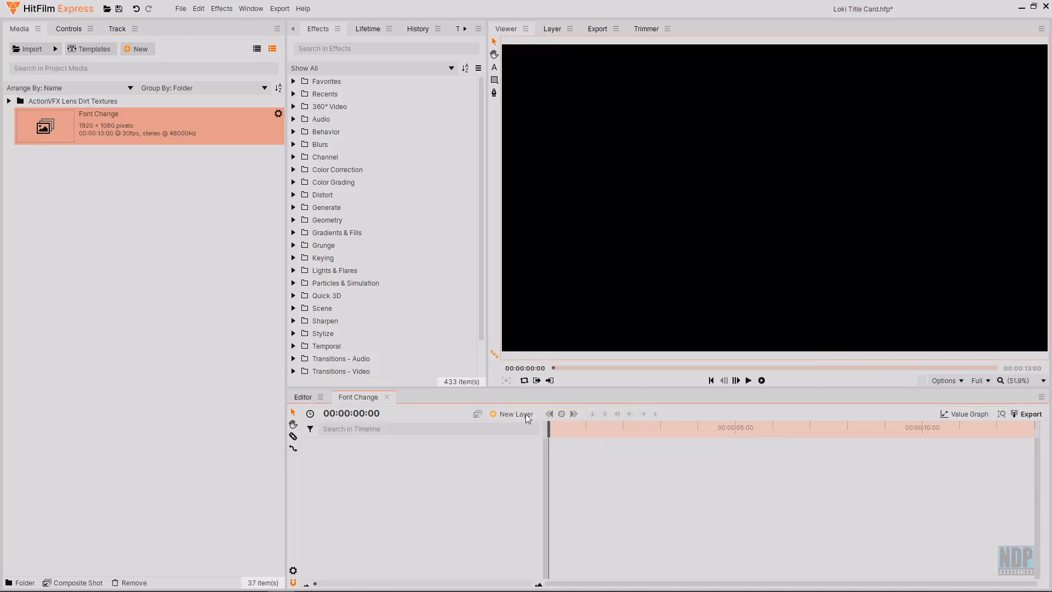
Add a text layer reading NATHAN to the Font Change shot.
left_click(516, 415)
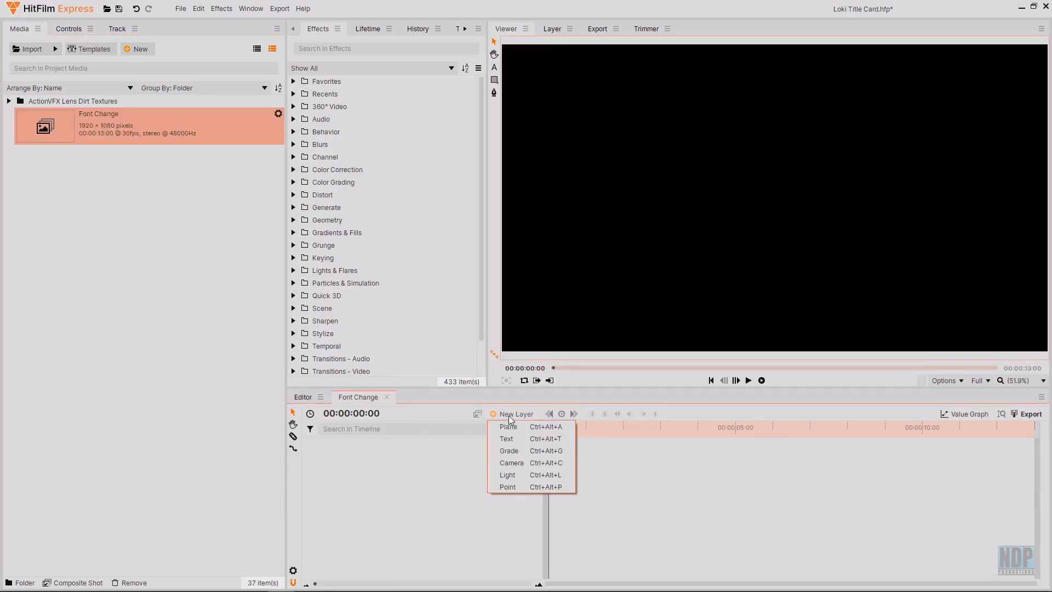
left_click(506, 438)
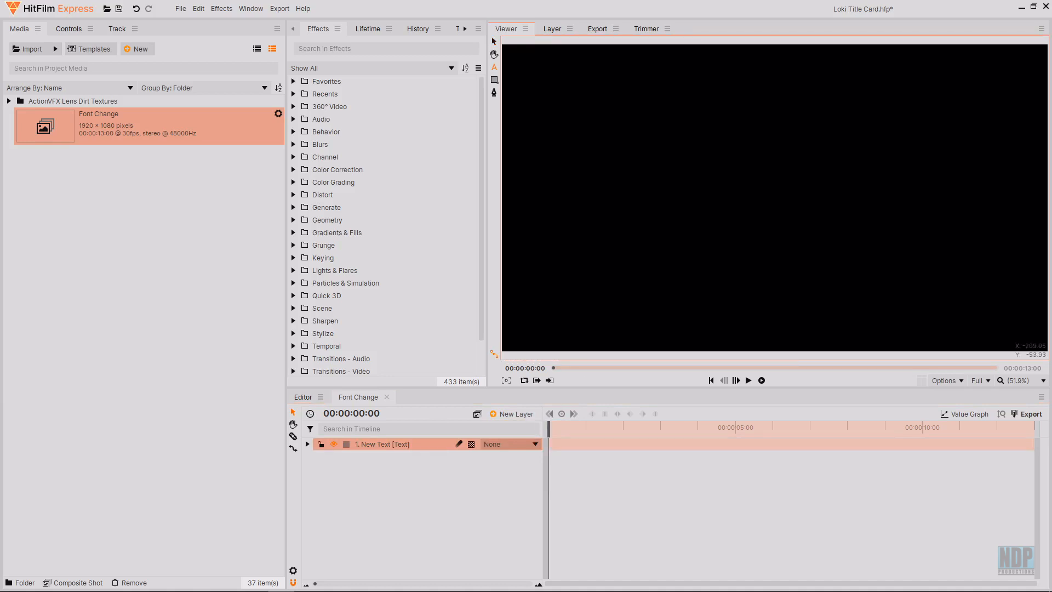
type("NATHAN")
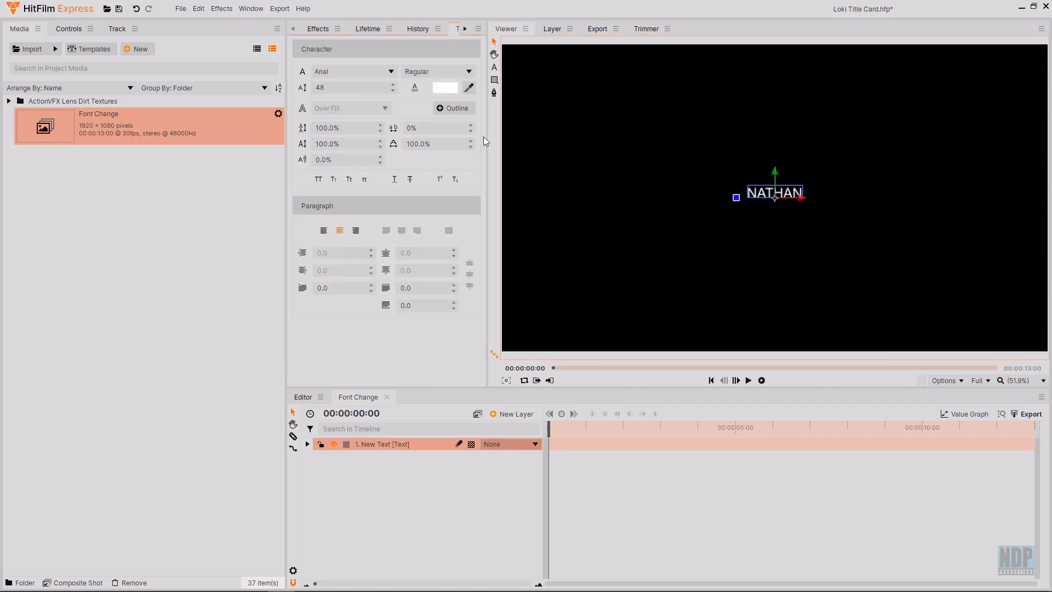
Enlarge the title to size 300 with about 214% tracking and check its layout position.
type("337")
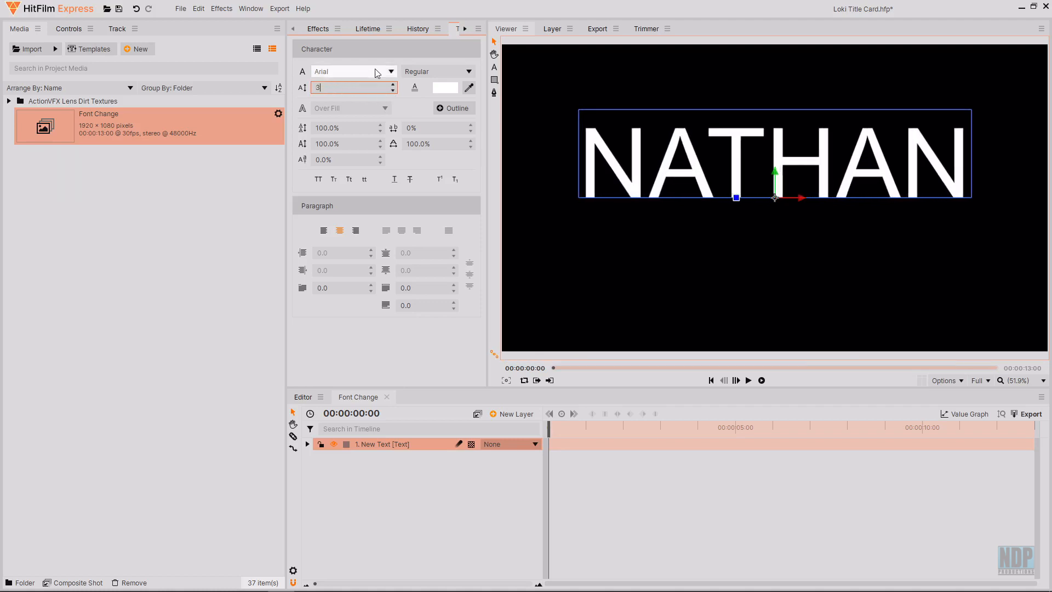
type("50")
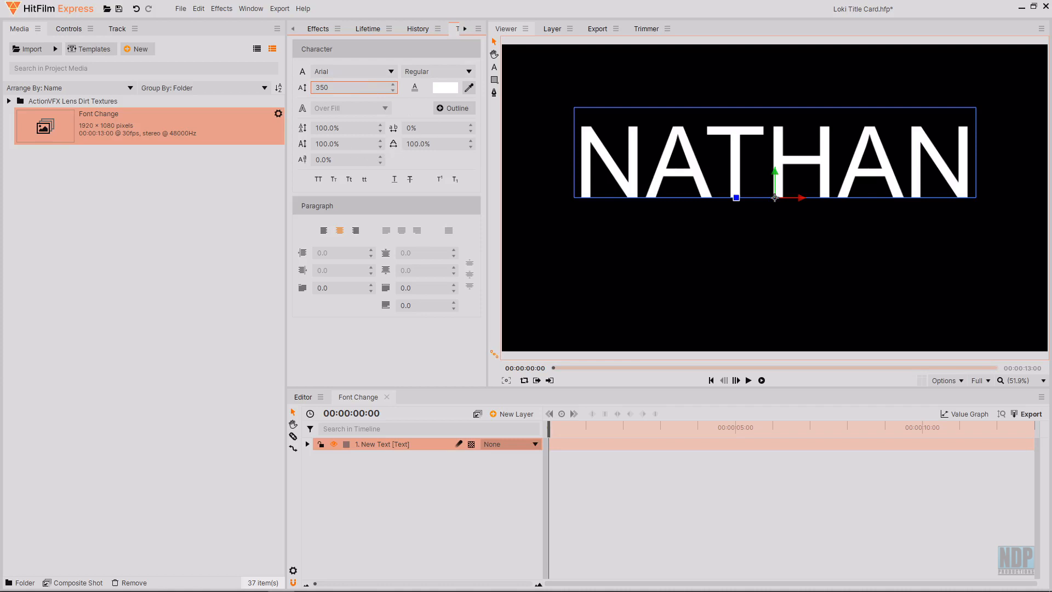
type("214%")
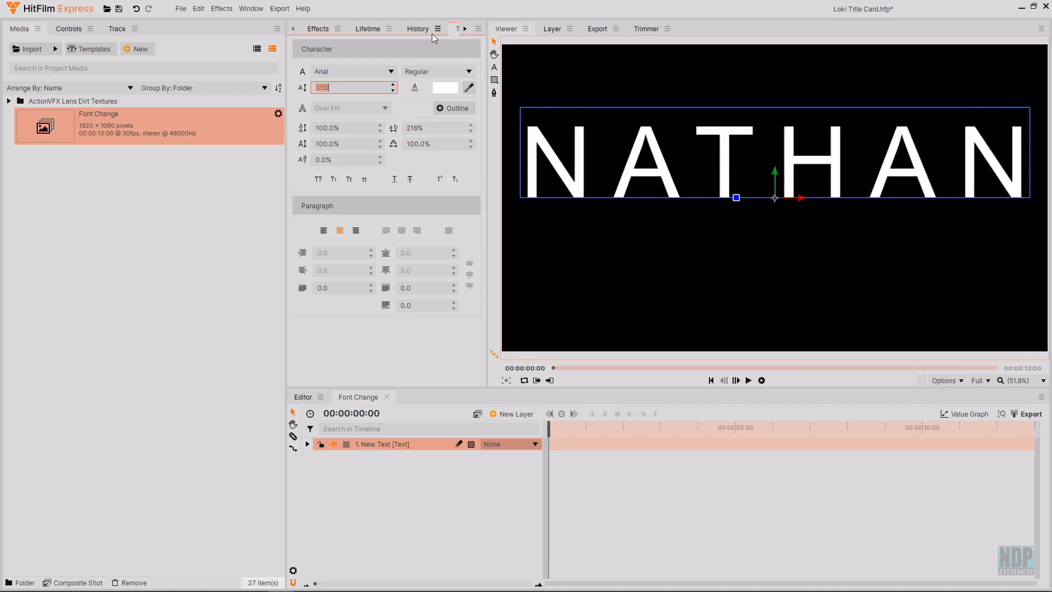
type("35")
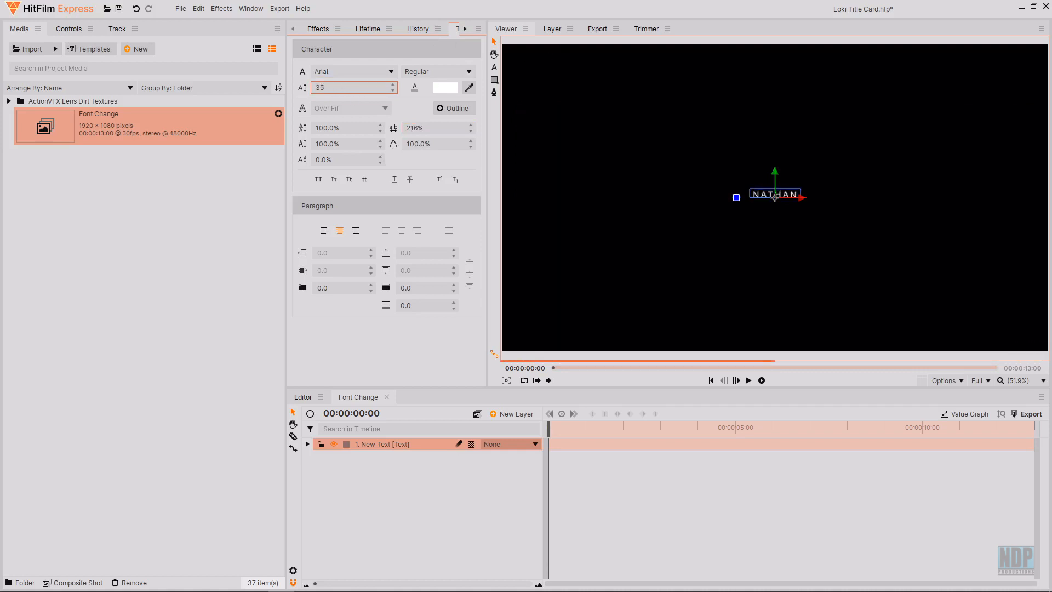
left_click(426, 29)
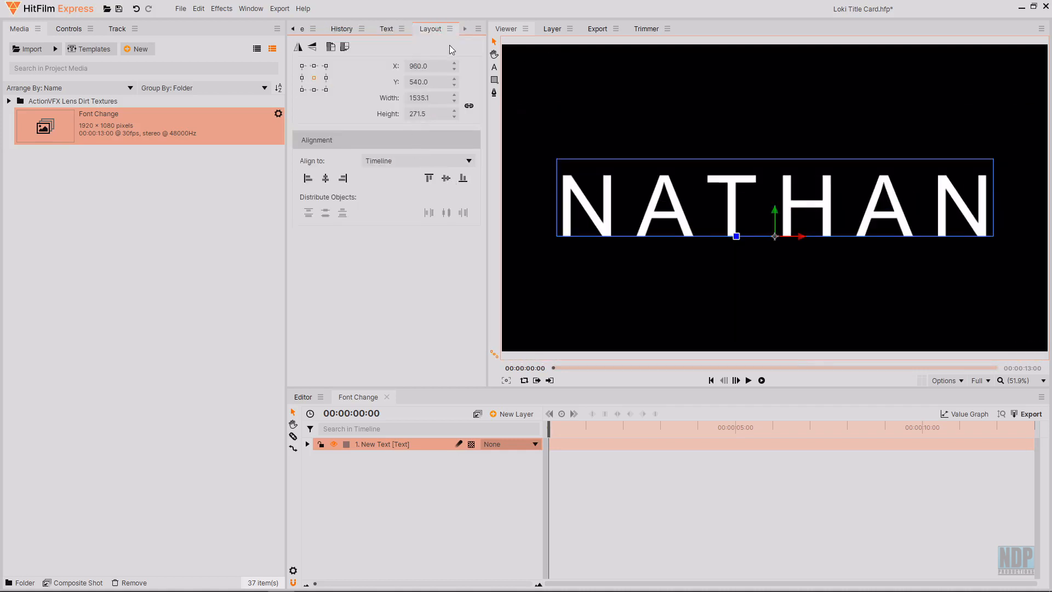
mouse_move(695, 337)
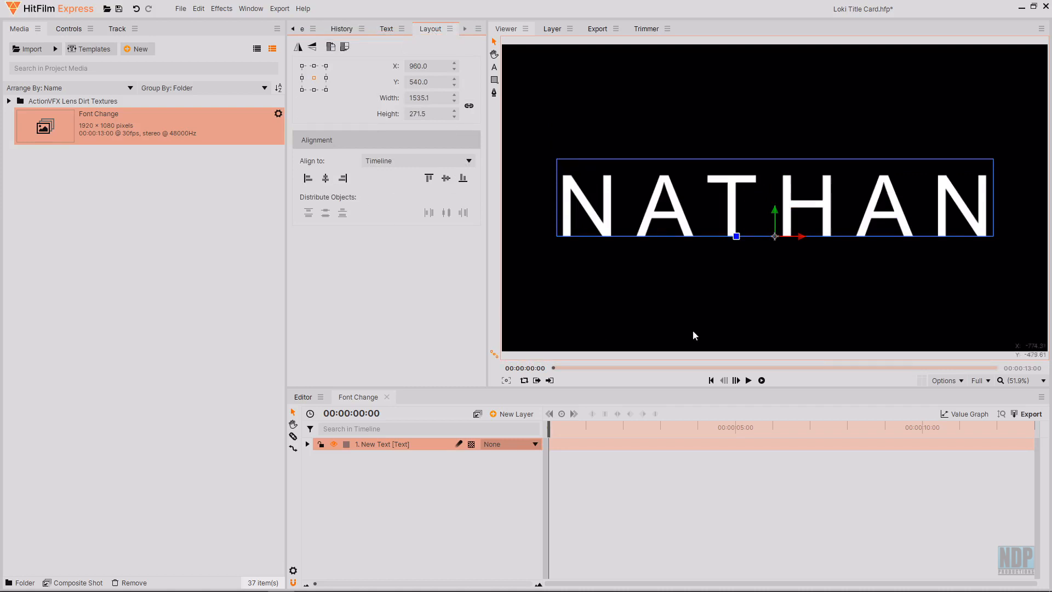
left_click(385, 29)
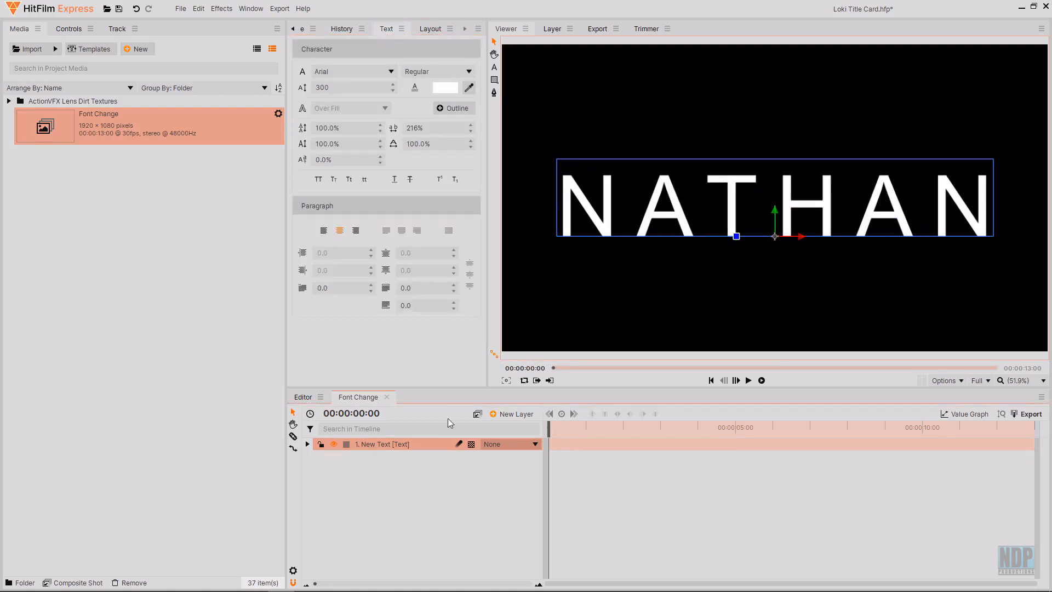
Rename the NATHAN text layer to Base Text.
double_click(382, 444)
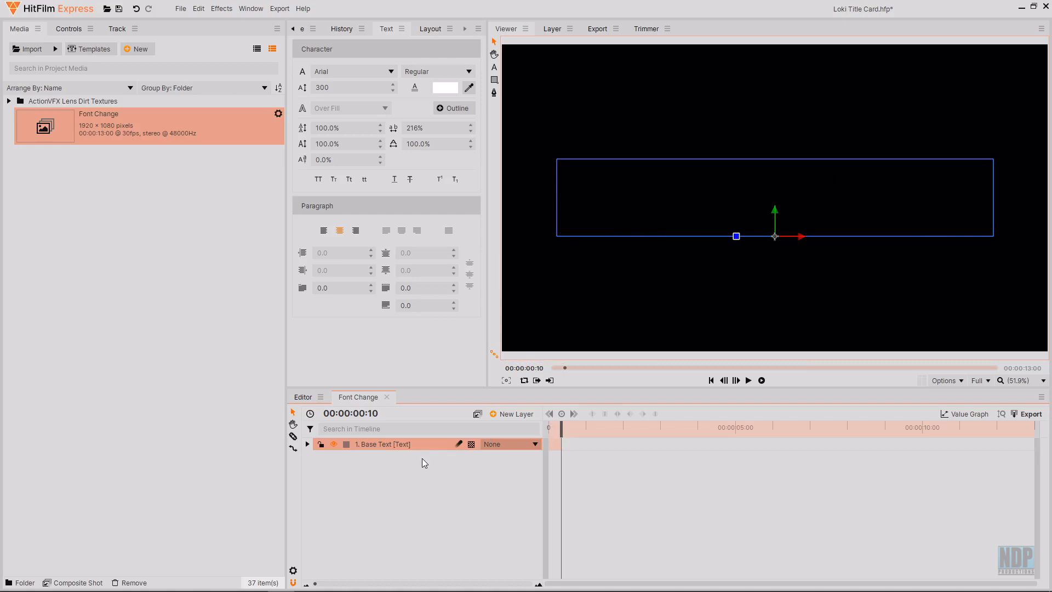
mouse_move(389, 458)
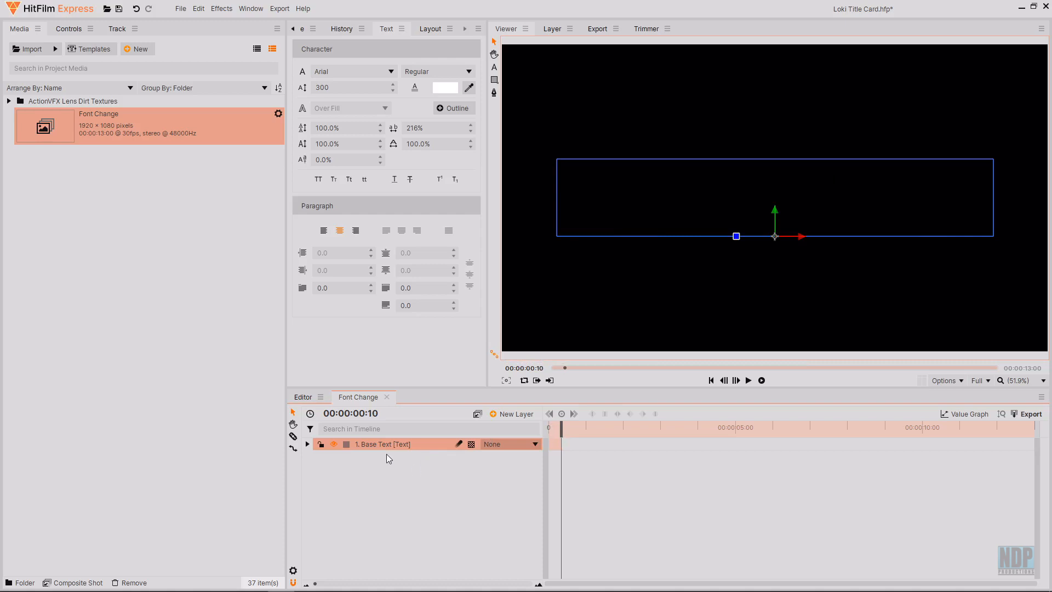
mouse_move(388, 451)
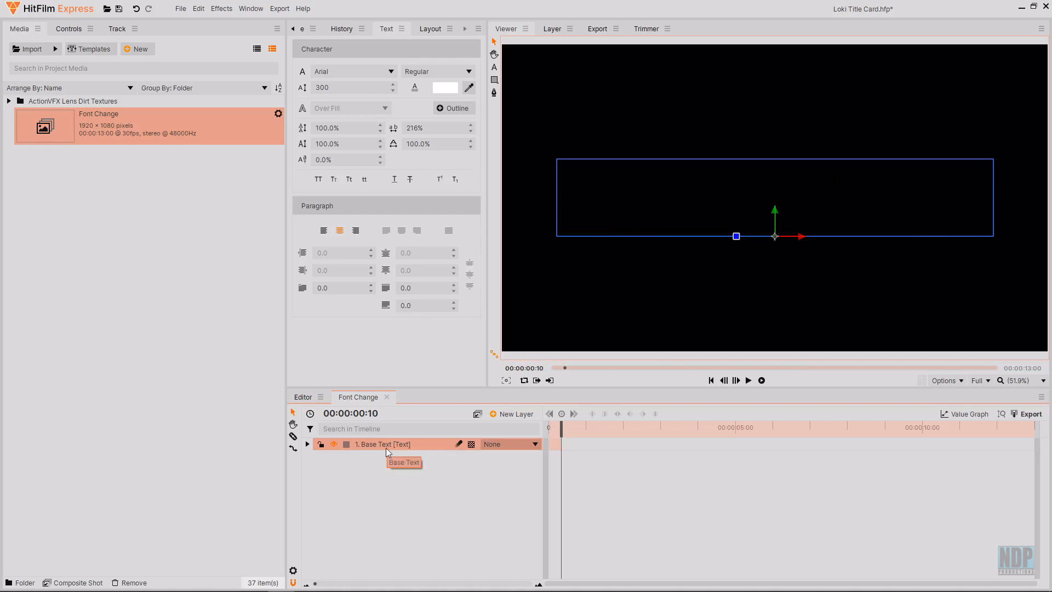
mouse_move(444, 513)
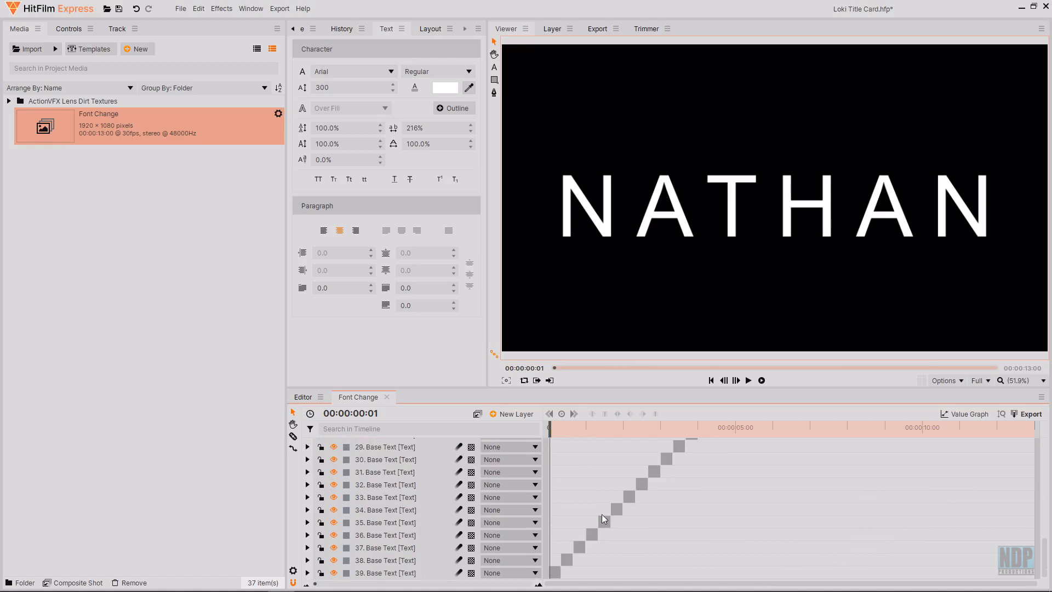
mouse_move(607, 509)
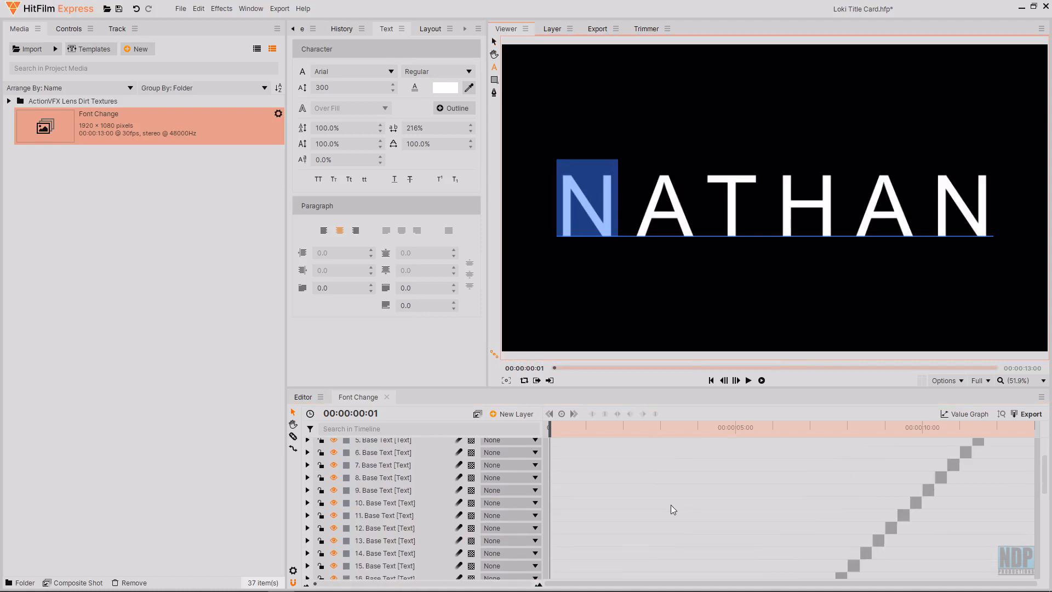
Switch individual NATHAN letters, including the A, to different fonts on several Base Text copies.
scroll("down", 3)
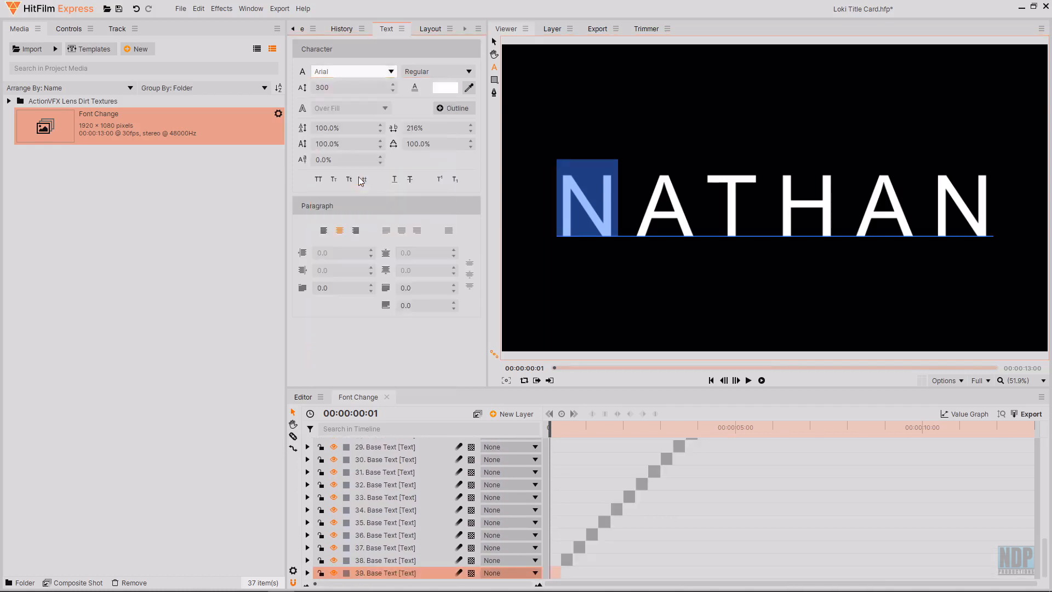
left_click(353, 71)
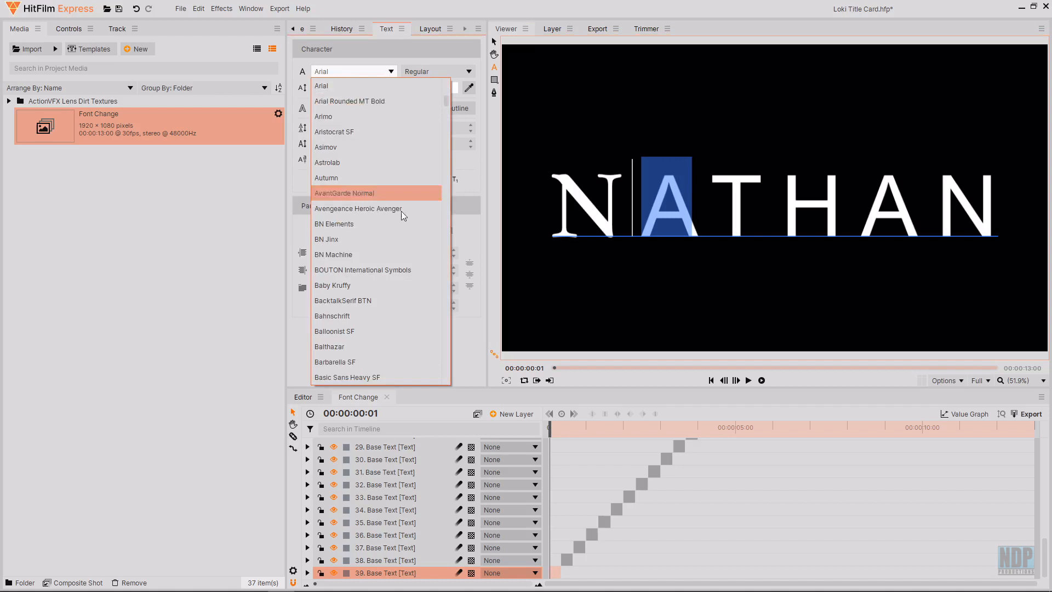
scroll("down", 3)
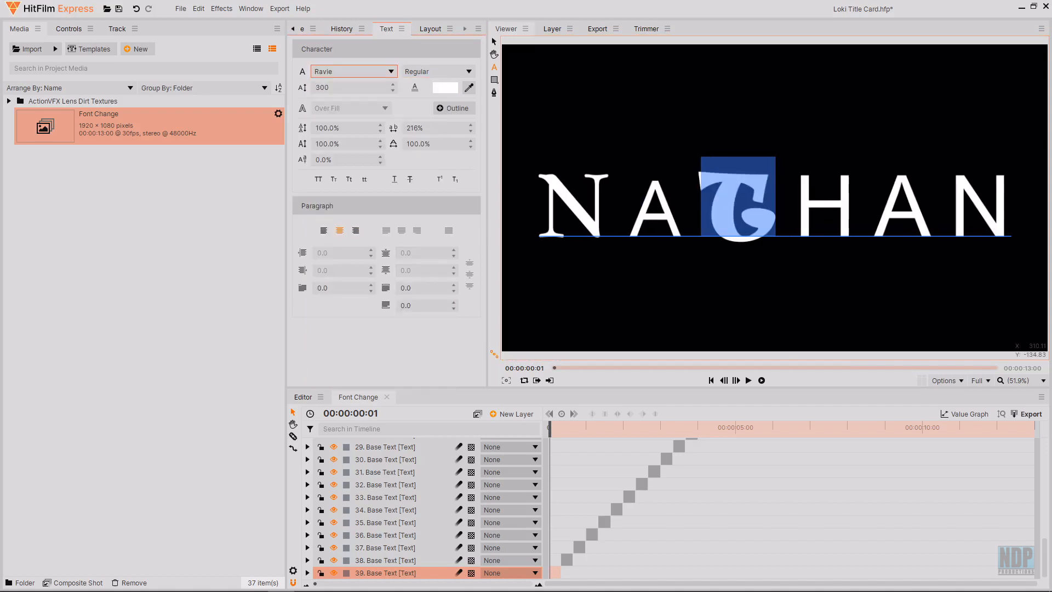
left_click(353, 72)
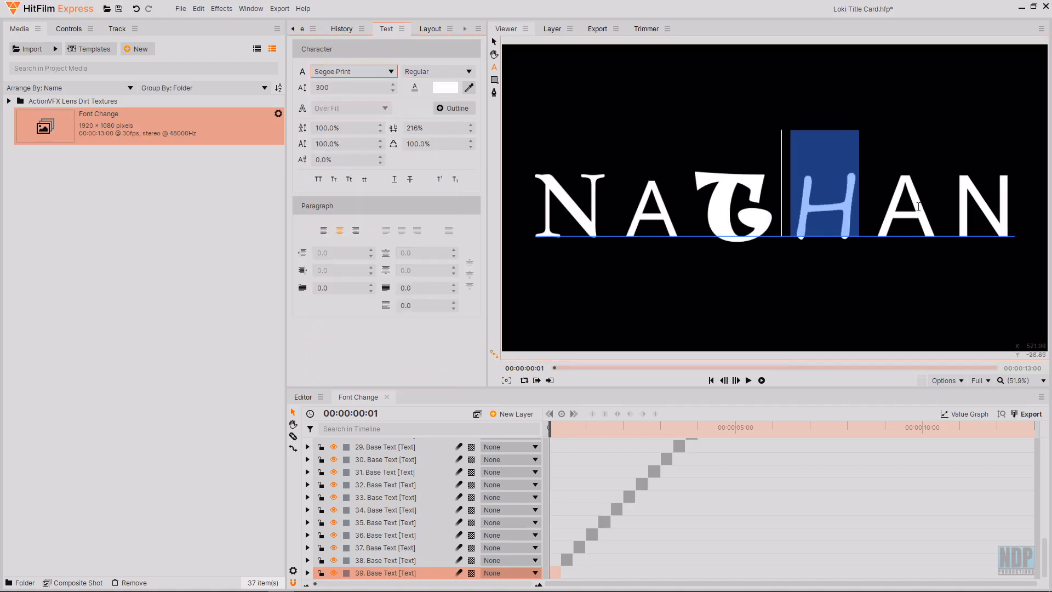
left_click(353, 72)
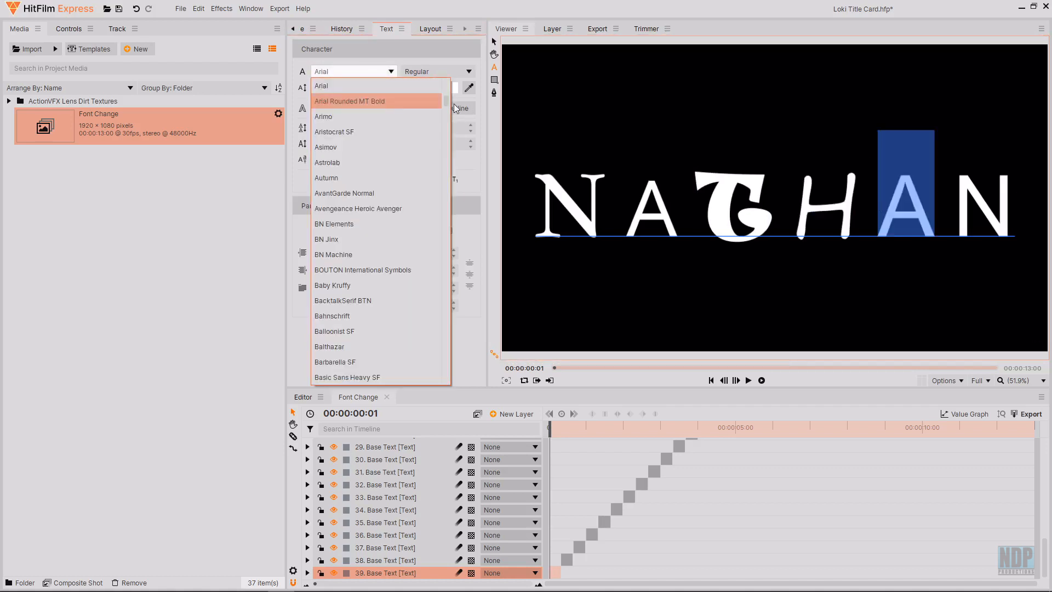
scroll("down", 3)
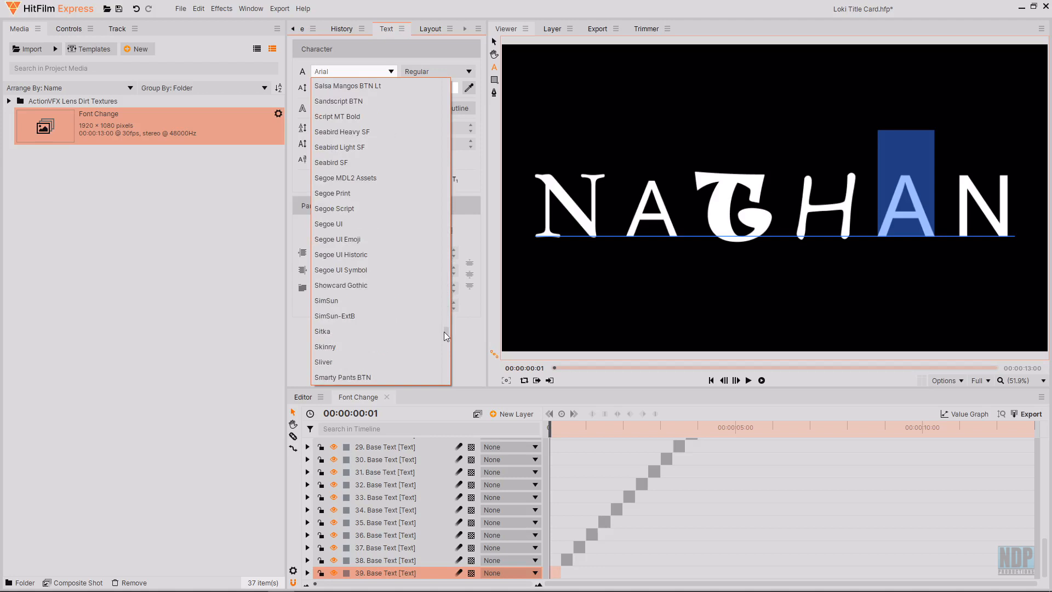
left_click(345, 178)
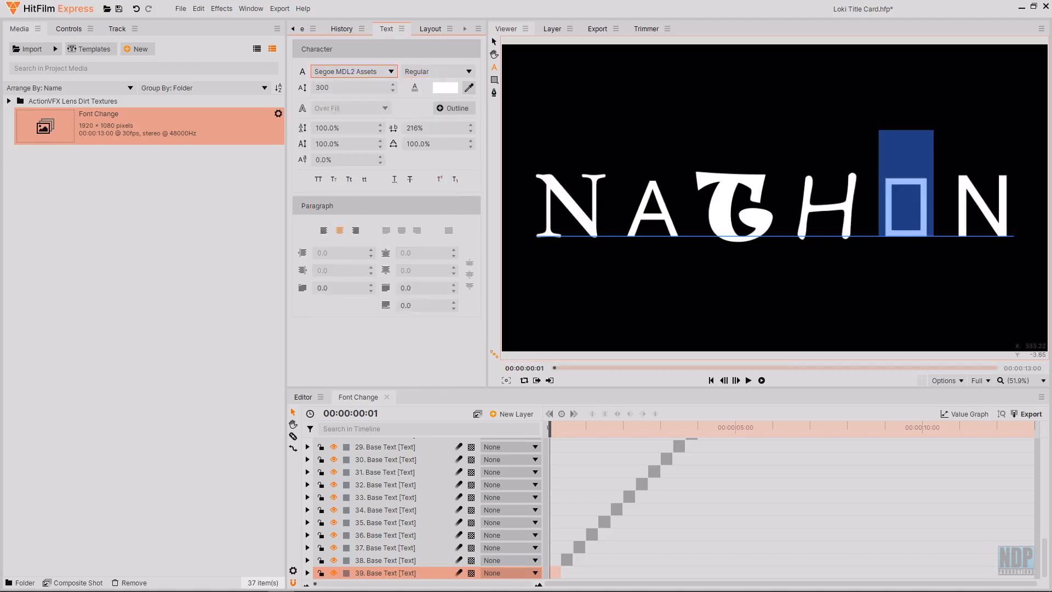
left_click(384, 71)
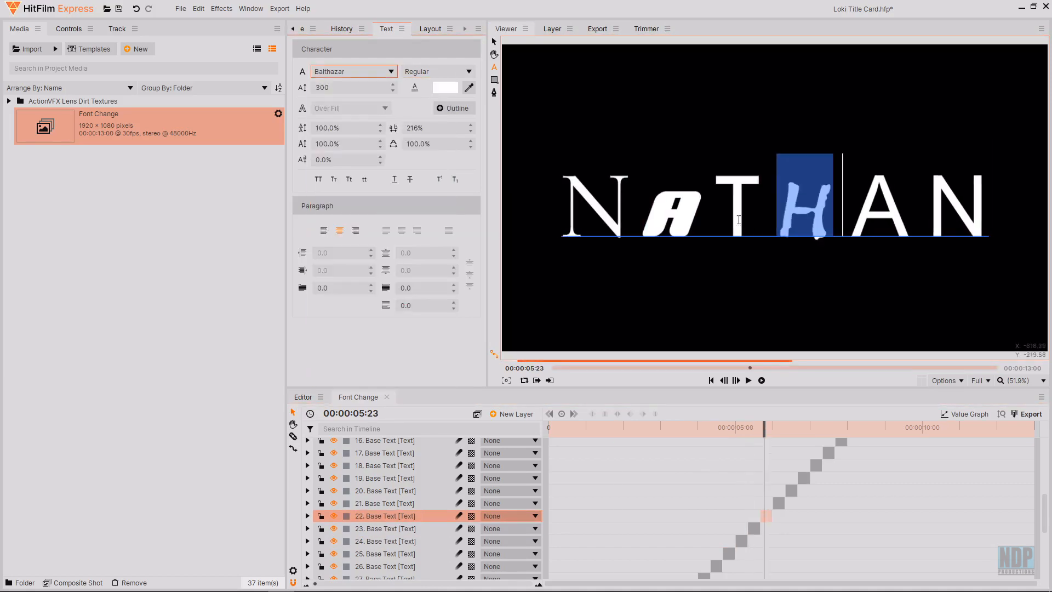
left_click(353, 71)
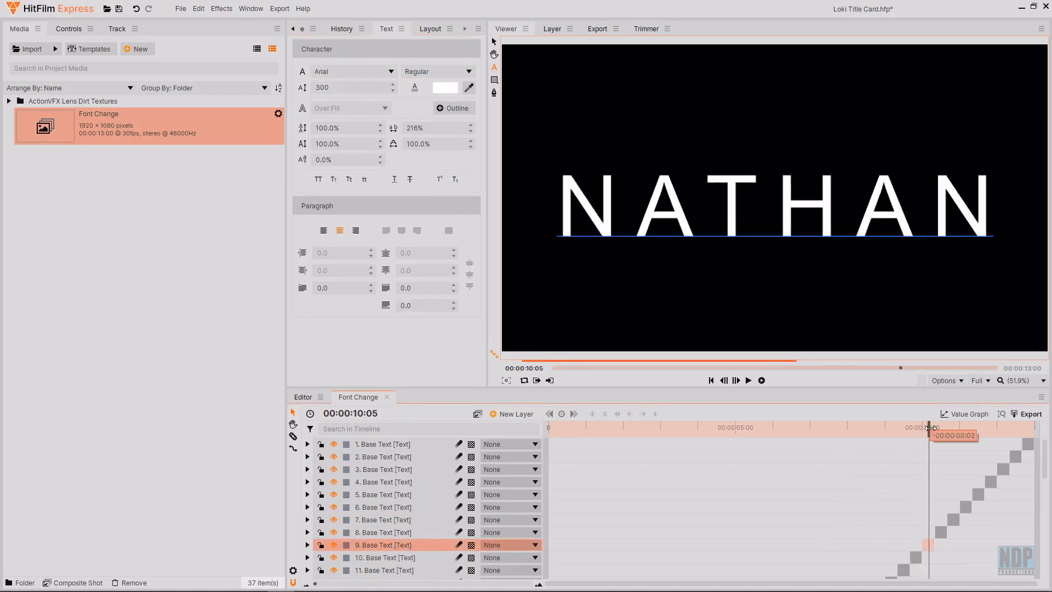
Restyle two more copies, shifting the H slightly below and the T slightly above the baseline.
left_click(354, 71)
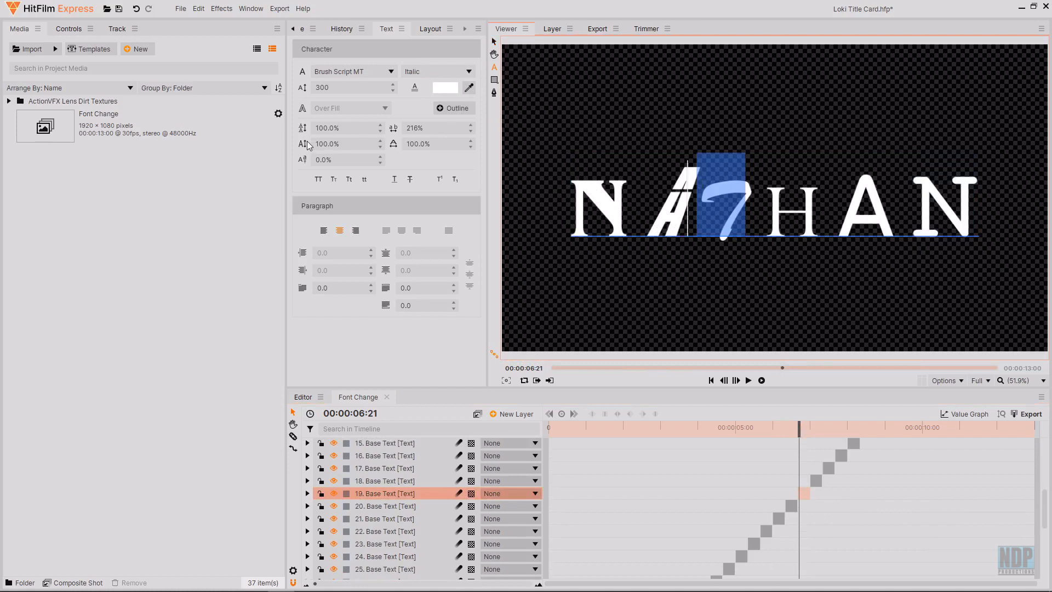
mouse_move(303, 164)
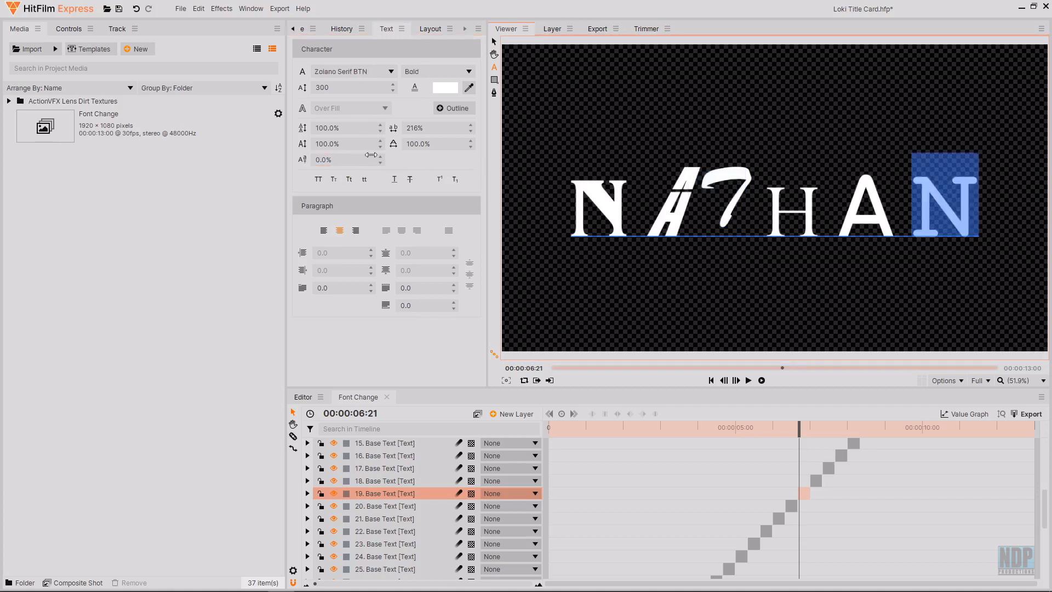
left_click_drag(800, 427, 716, 427)
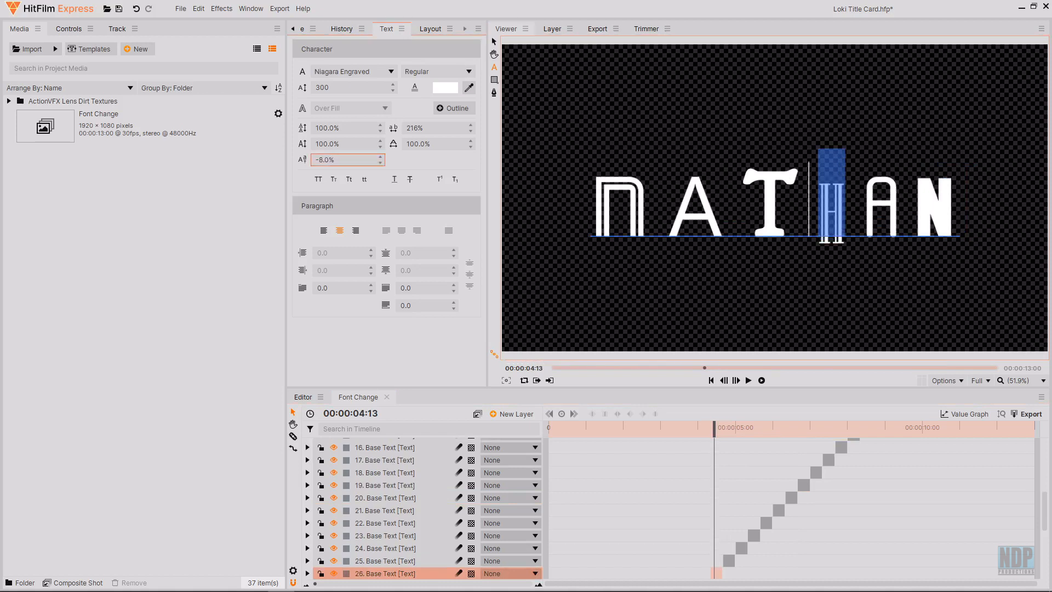
left_click(349, 71)
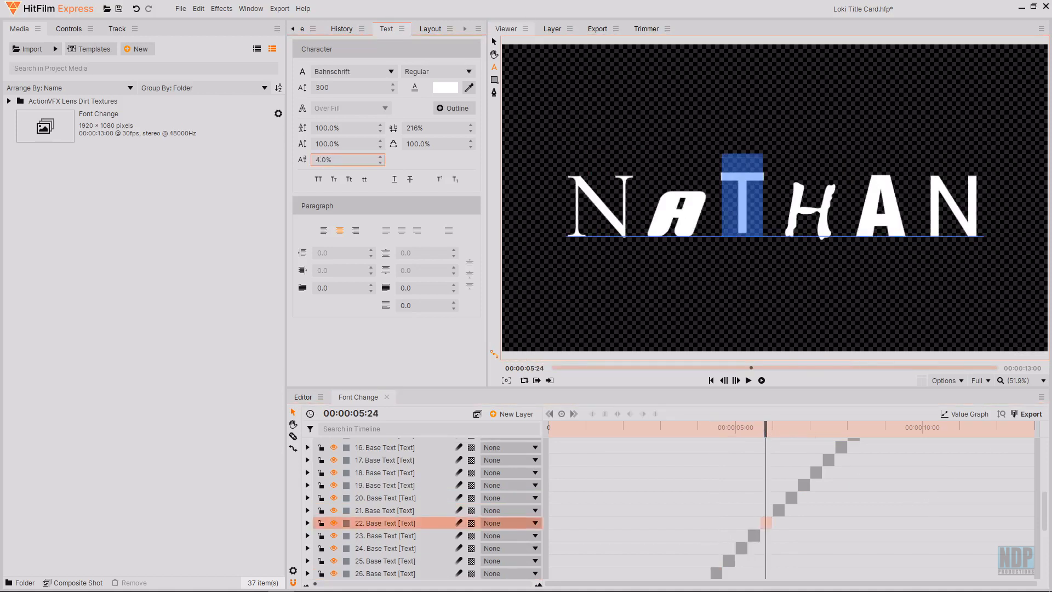
left_click_drag(765, 427, 683, 433)
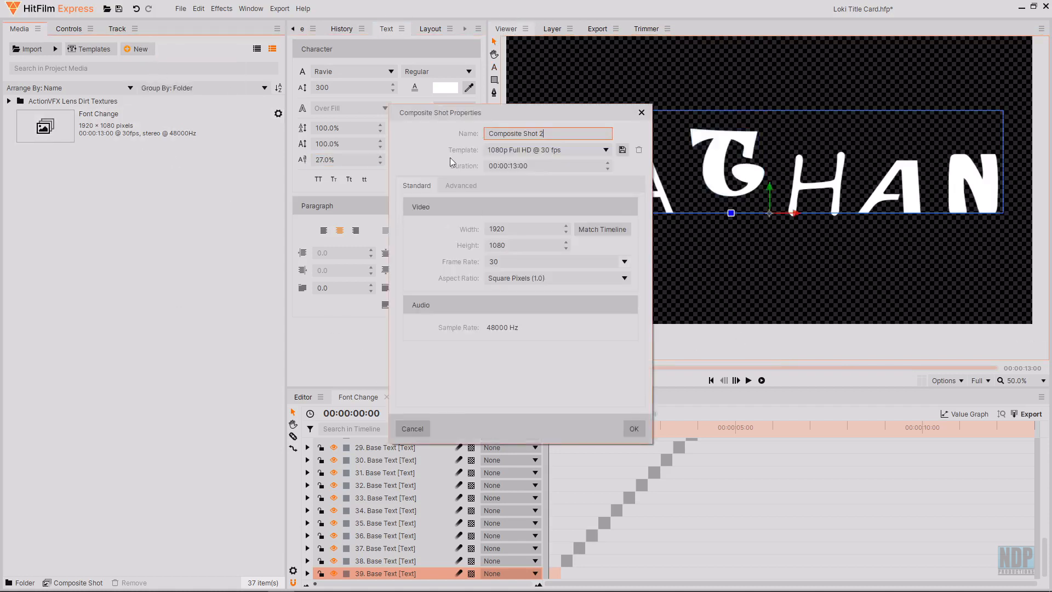
Create a 21-second 1080p composite shot named Main Comp.
triple_click(548, 133)
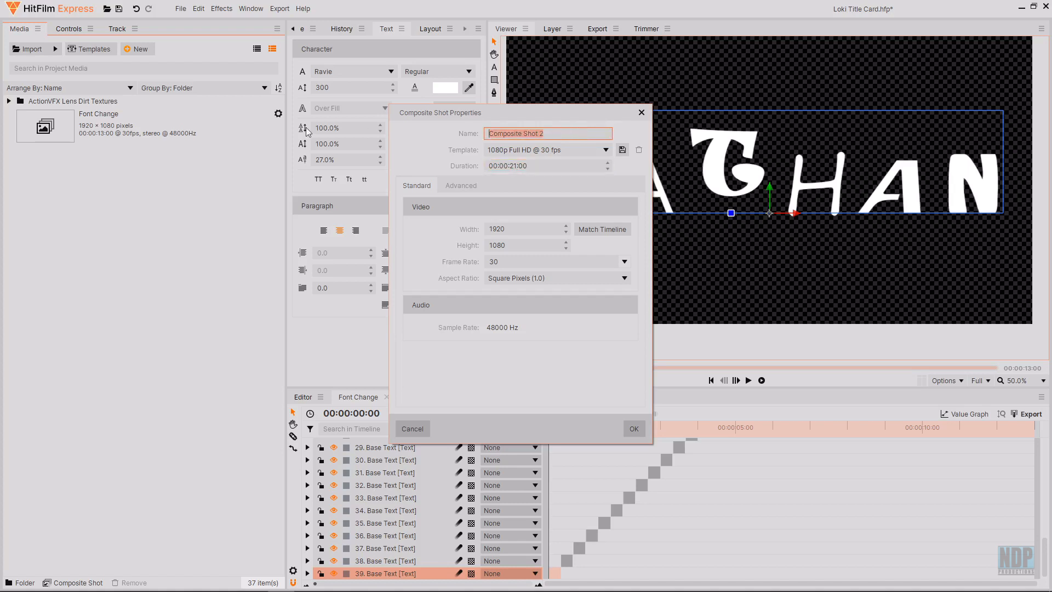
type("Main Comp")
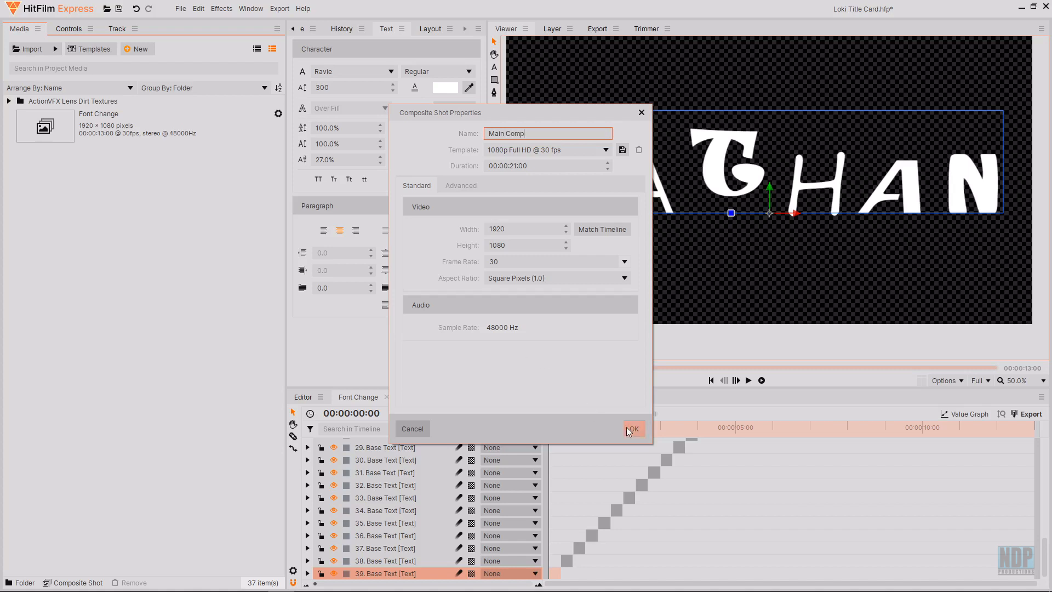
left_click(633, 428)
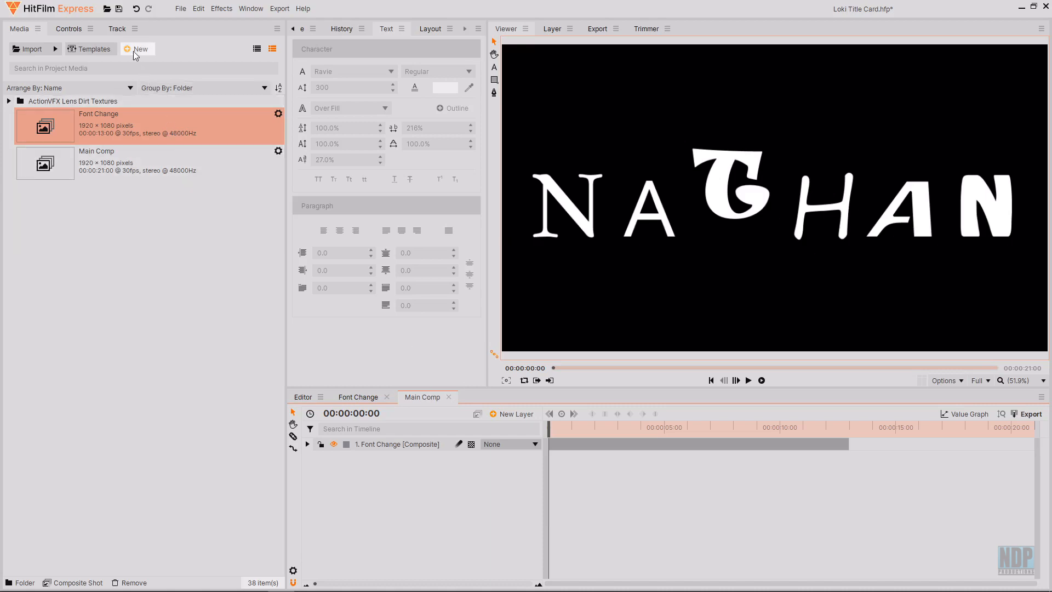
Start another new composite shot and begin naming it Main Title.
left_click(137, 50)
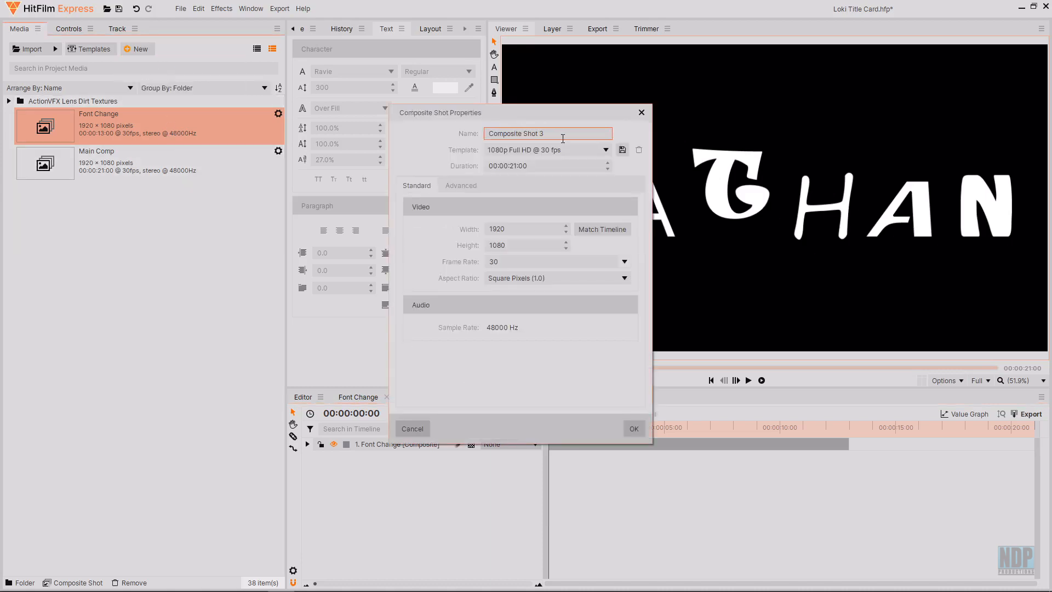
type("Main Title")
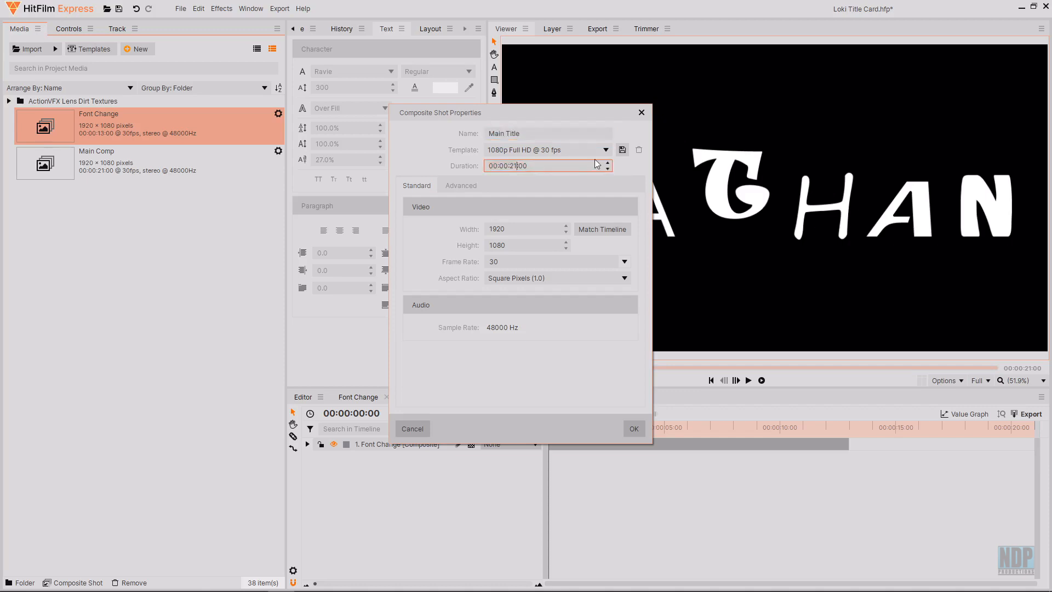
Create the 00:00:04:00 Main Title shot and paste the mixed-font NATHAN layer into it.
type("00:00:04:00")
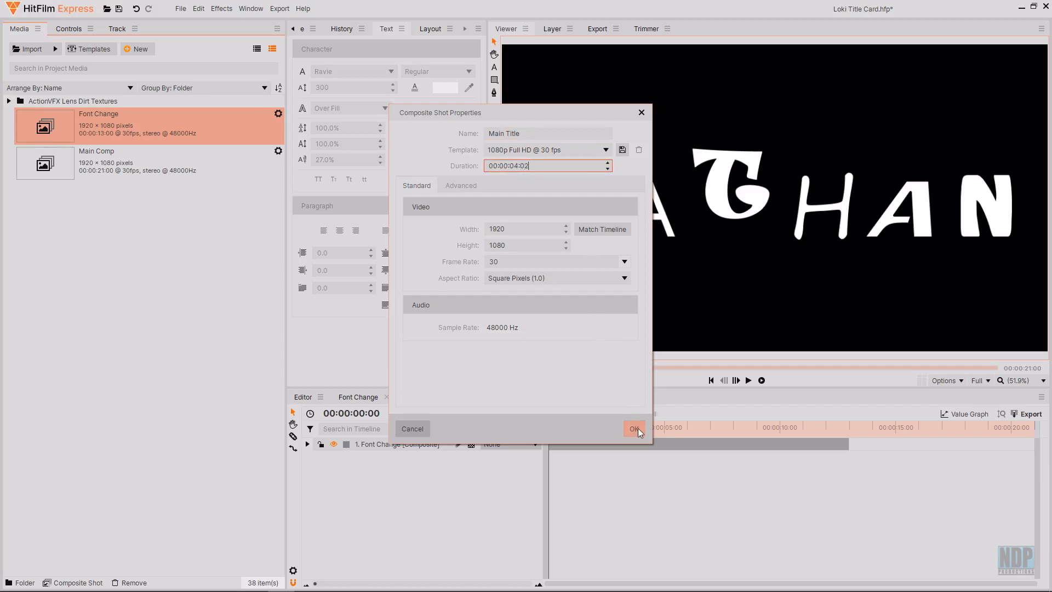
mouse_move(640, 433)
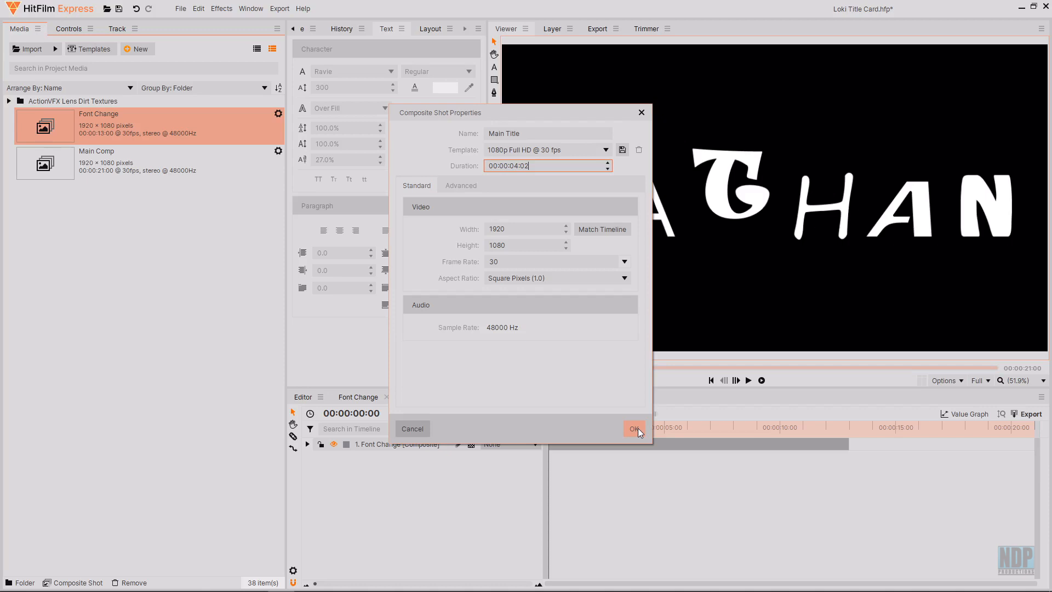
left_click(633, 428)
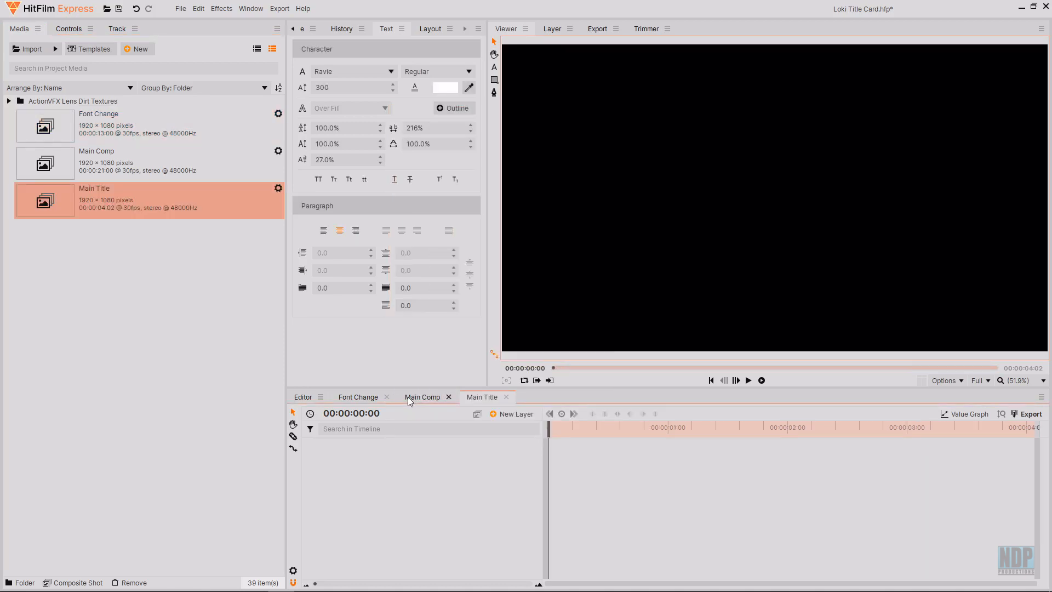
left_click(357, 397)
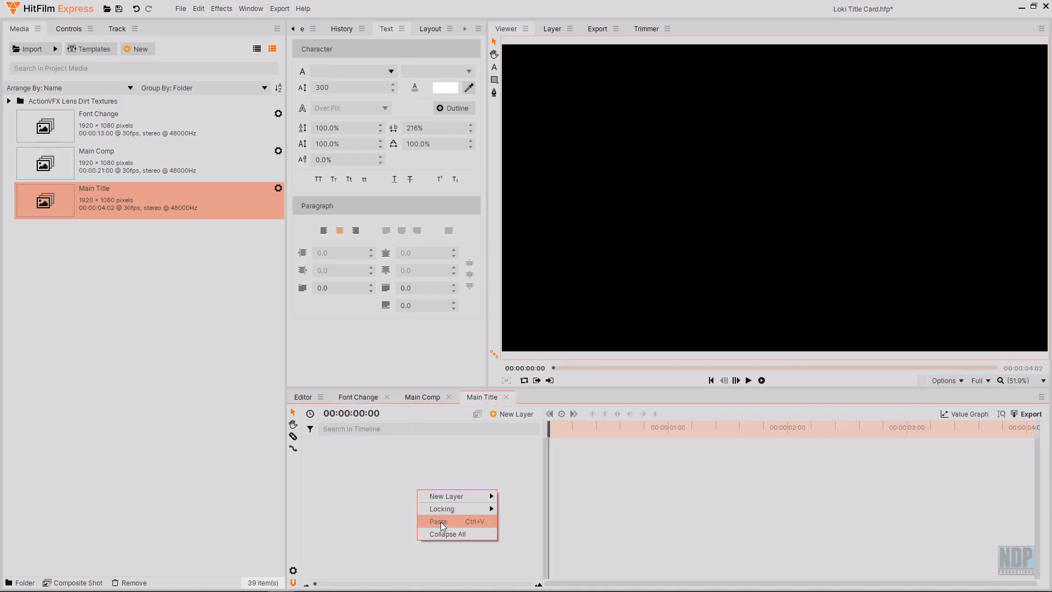
left_click(438, 522)
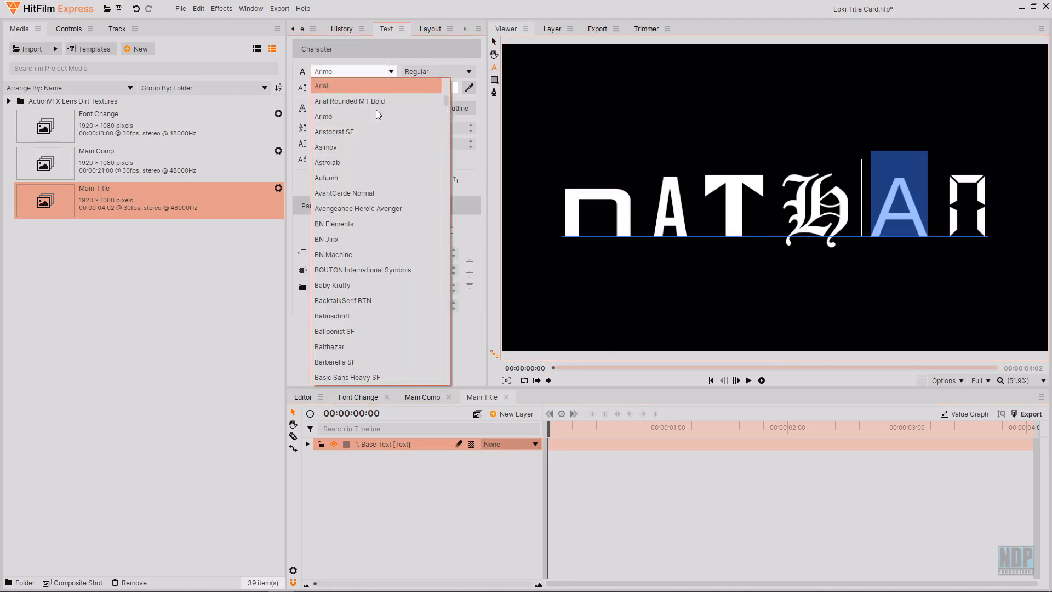
scroll("down", 3)
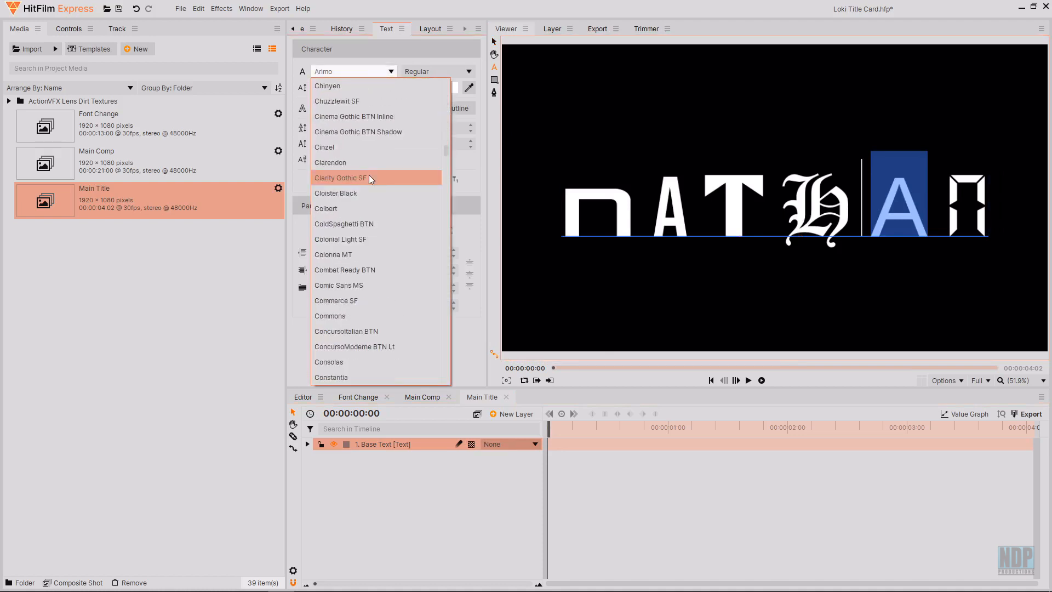
left_click(340, 177)
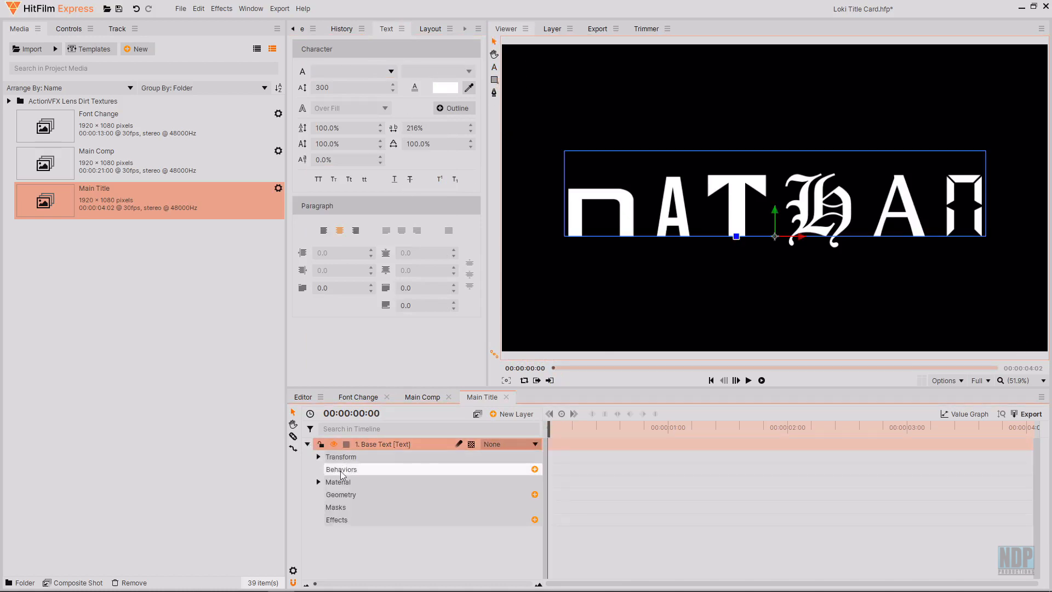
Keyframe the title's Scale to grow above 100% across the shot and preview it.
left_click(317, 456)
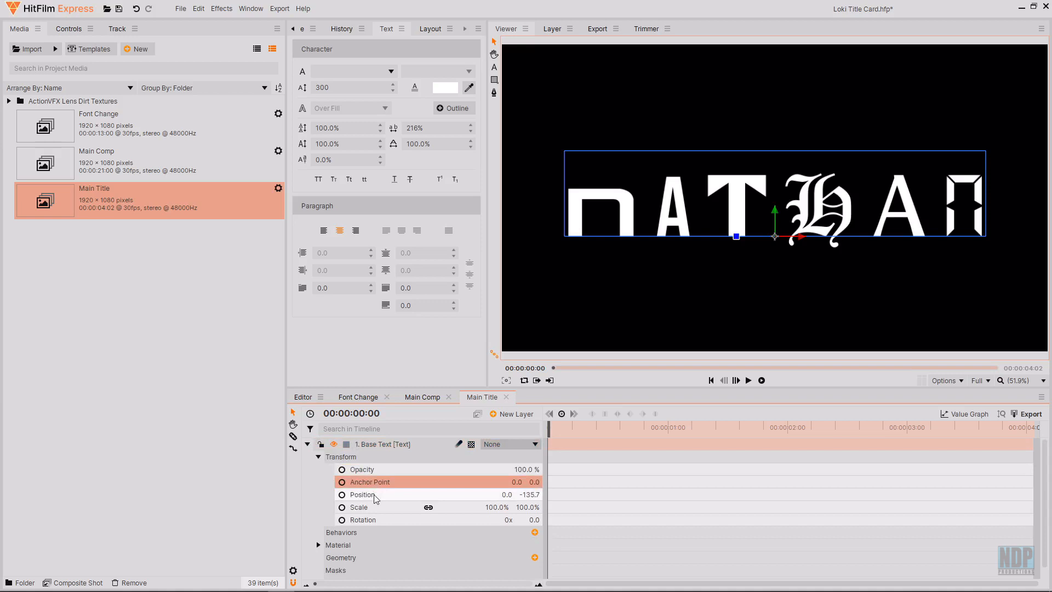
left_click(360, 506)
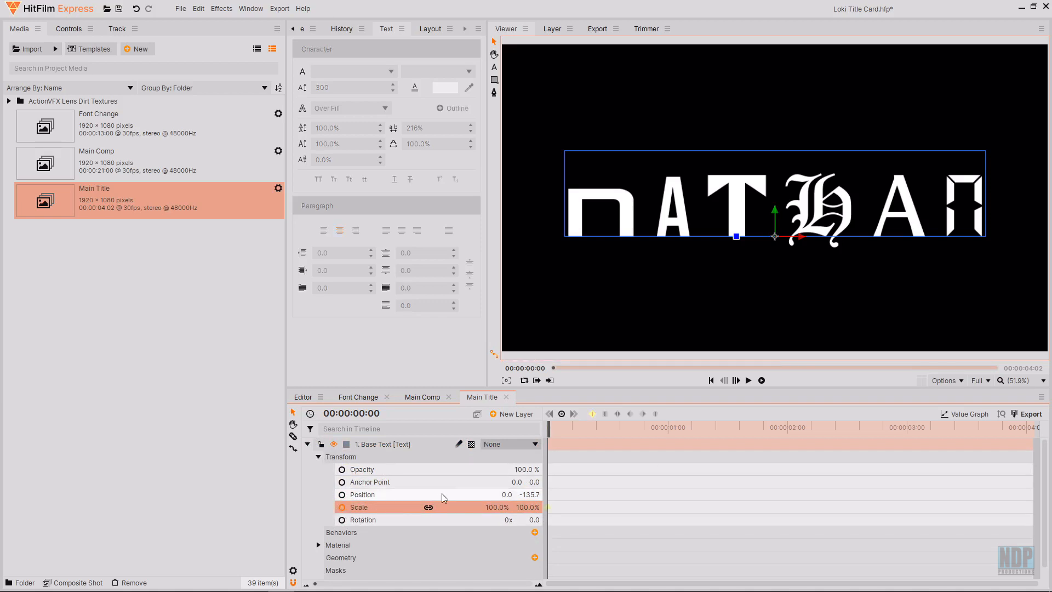
left_click_drag(552, 427, 1000, 427)
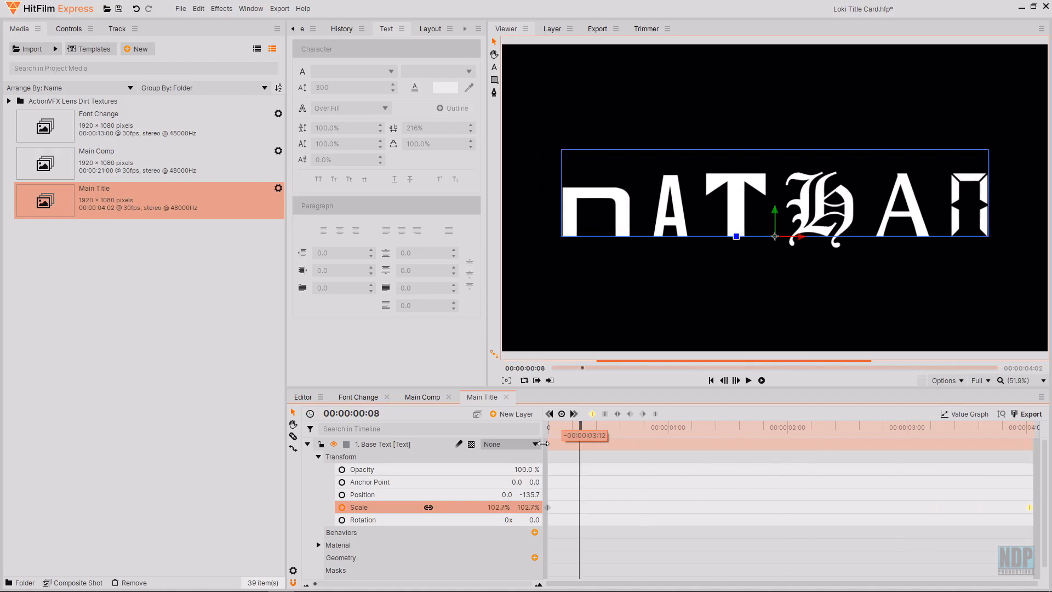
left_click_drag(582, 427, 759, 427)
type("jitter")
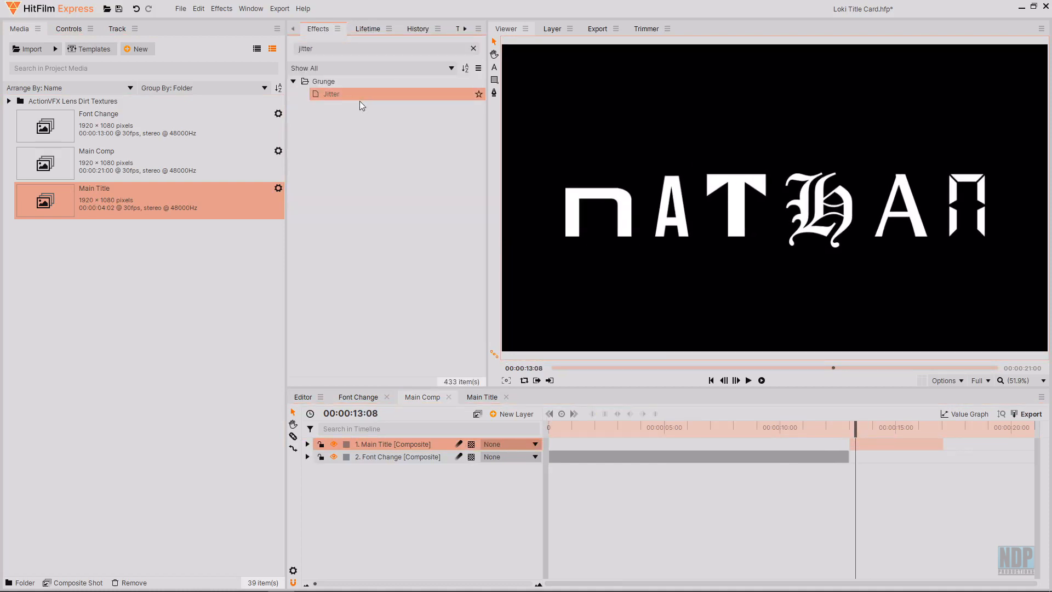
mouse_move(355, 97)
type("tint")
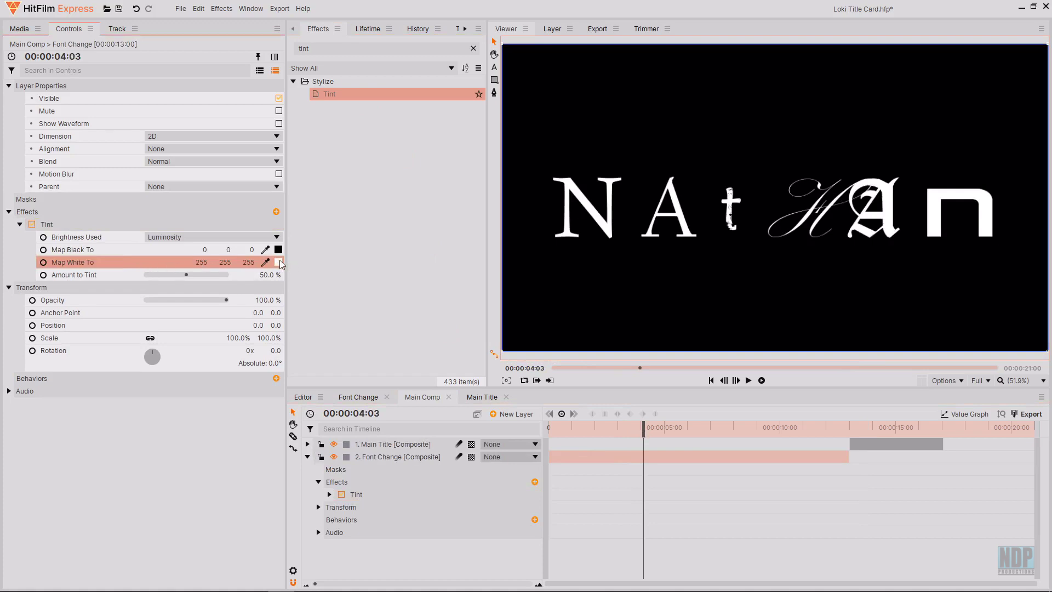
mouse_move(279, 263)
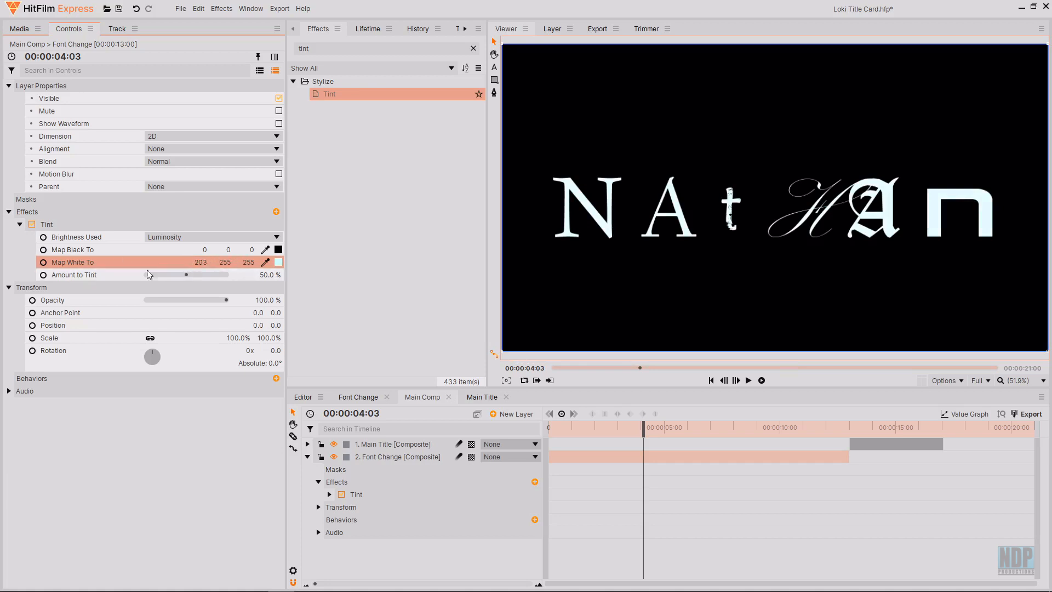
Tint Font Change off-white (203,211,196) and reuse the Tint effect on Main Title.
left_click(224, 262)
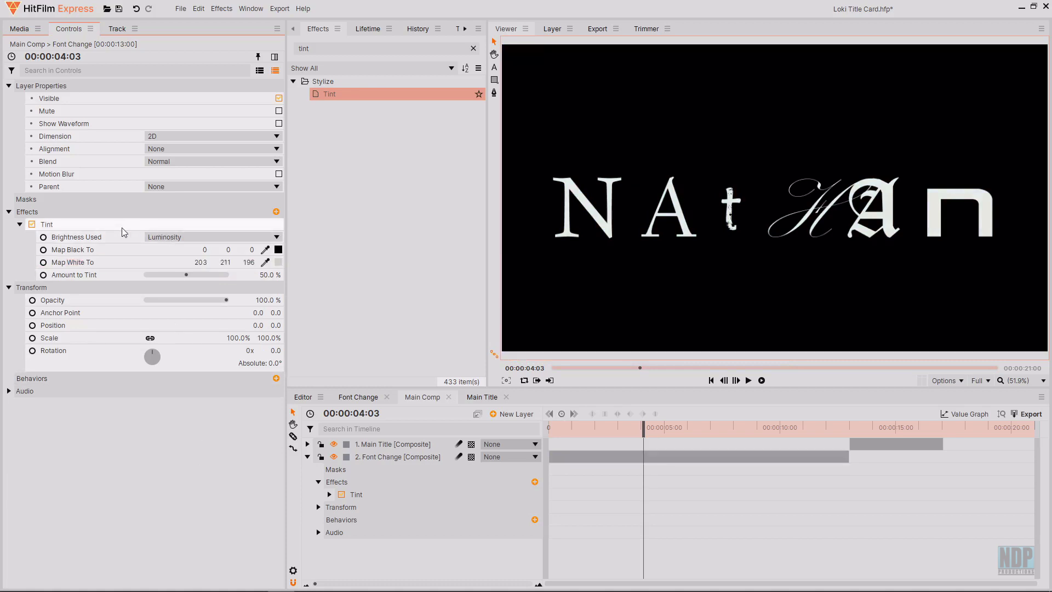
left_click(46, 224)
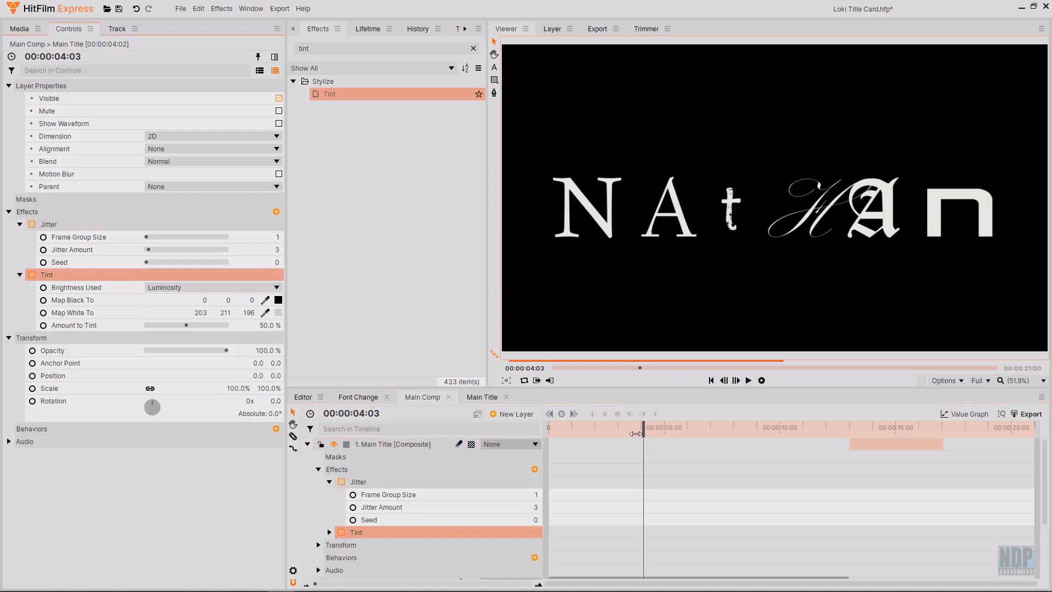
left_click_drag(639, 426, 874, 426)
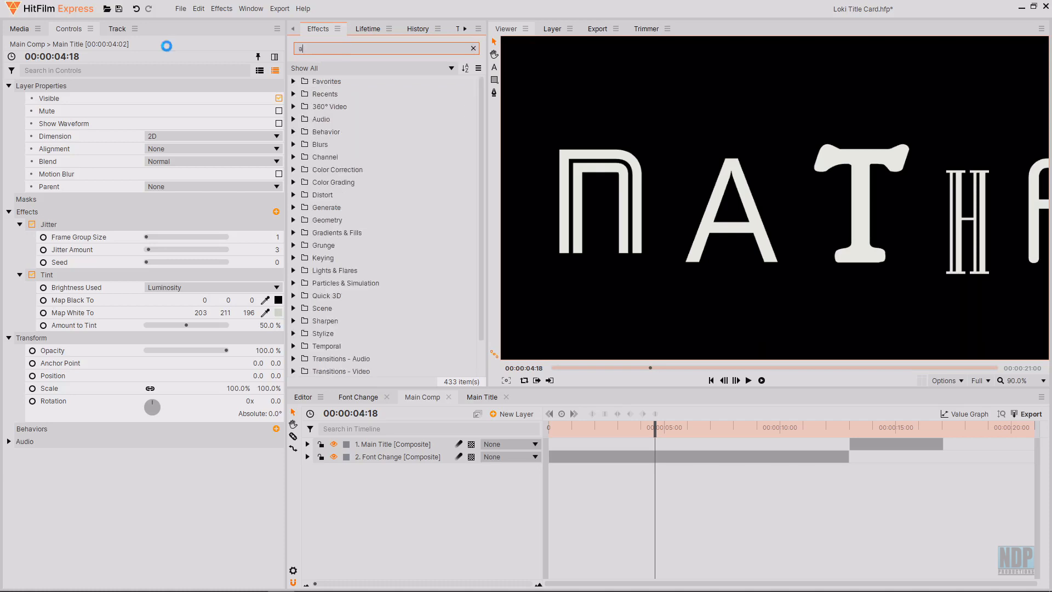
Apply two subtle 3 px Angle Blurs to the Font Change letters, the second angled at 110°.
type("ngle")
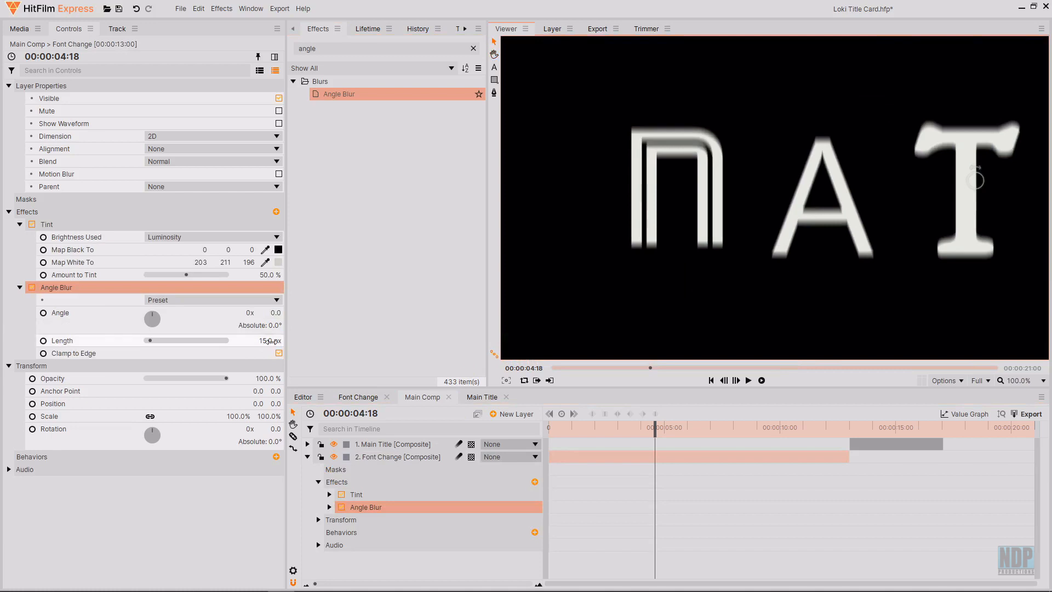
left_click_drag(154, 339, 146, 340)
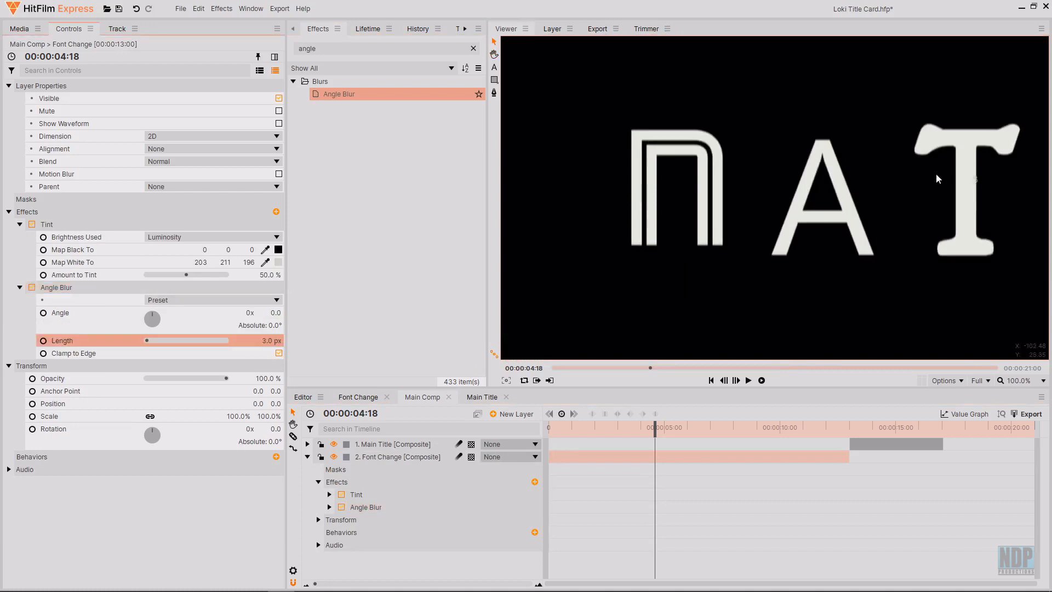
left_click(56, 287)
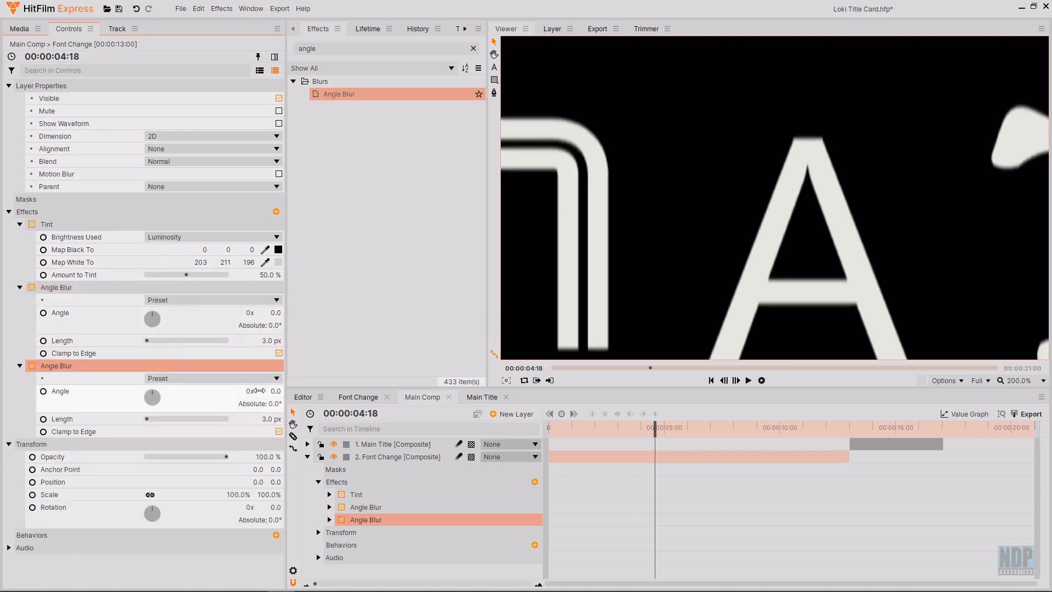
left_click_drag(153, 397, 175, 397)
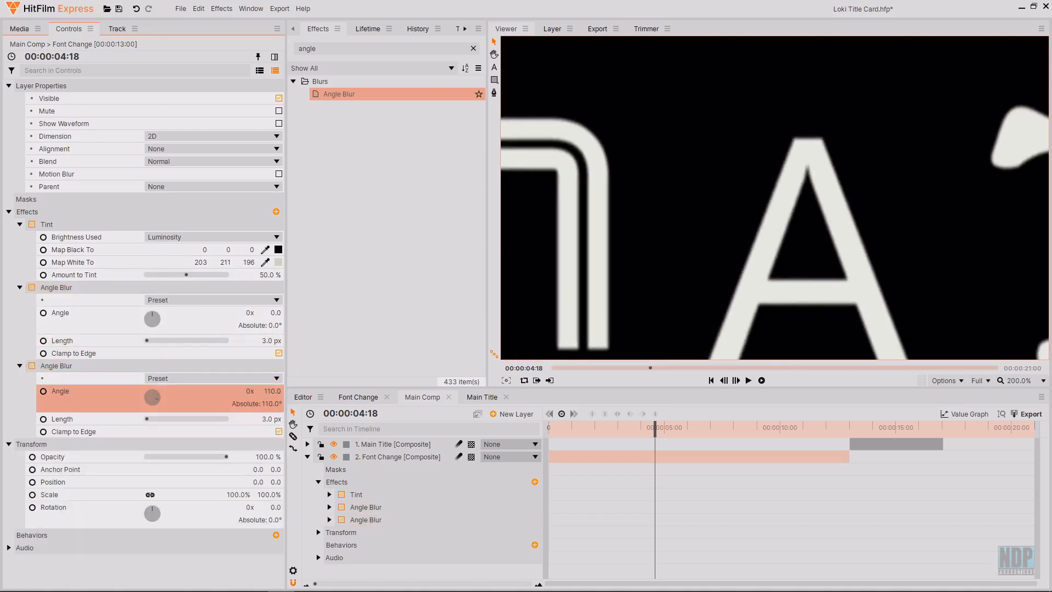
left_click_drag(161, 397, 151, 396)
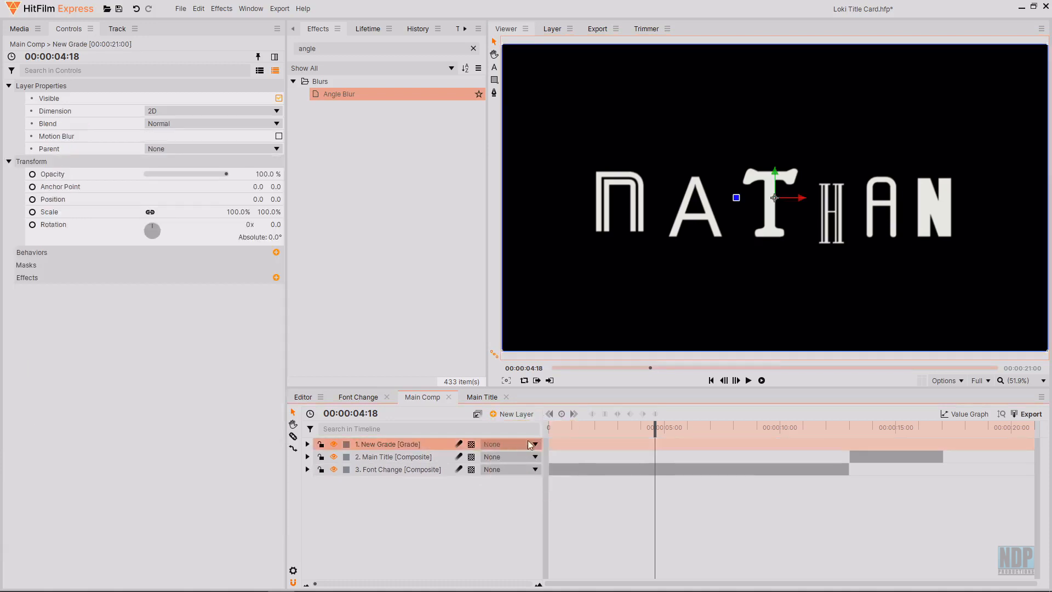
mouse_move(770, 265)
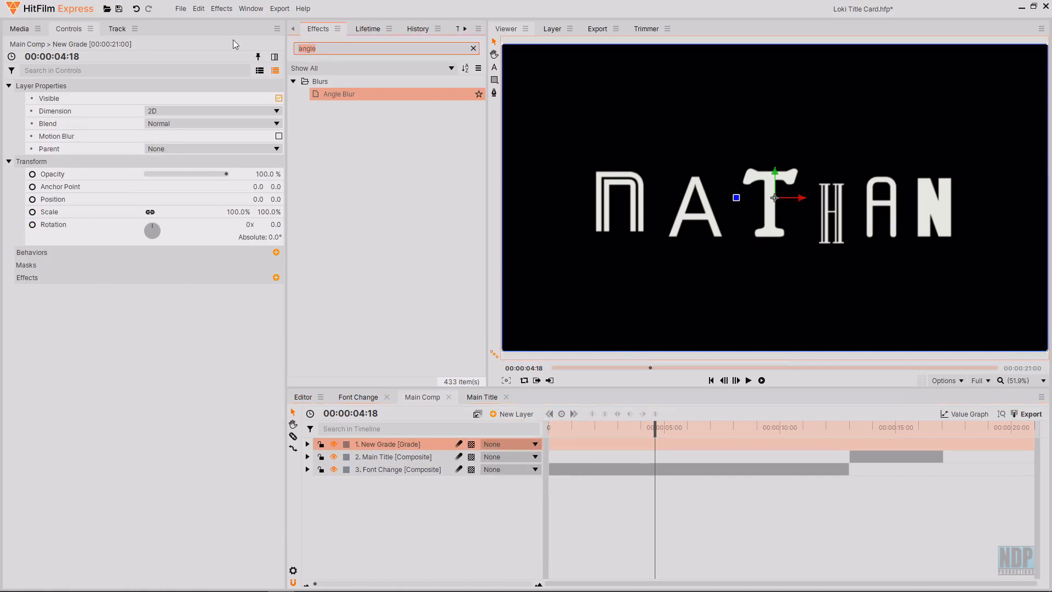
Apply three Glow effects to the Grade layer and adjust the glow radius.
type("glow")
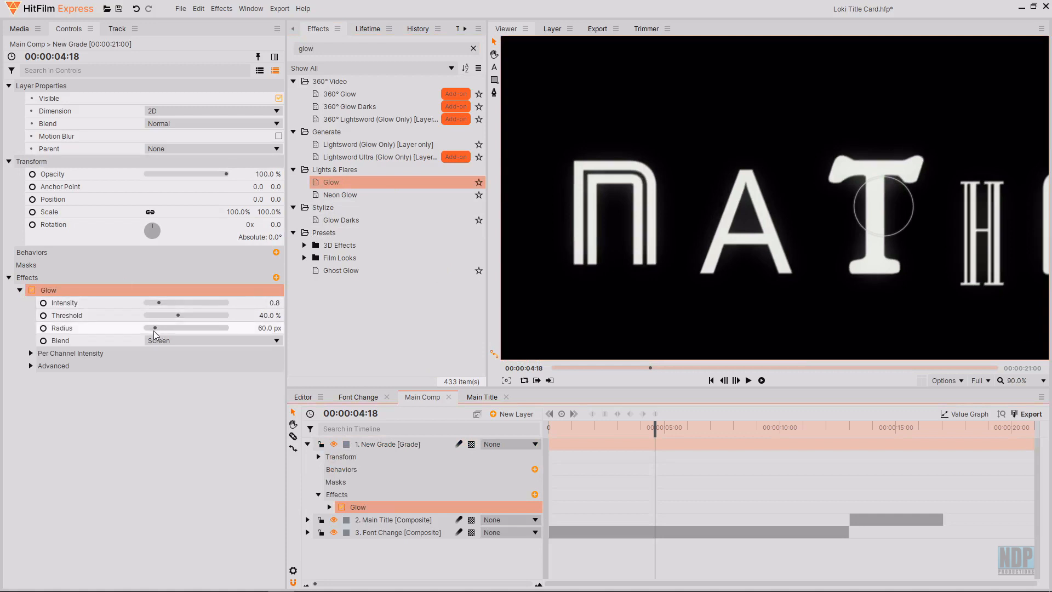
left_click_drag(156, 328, 150, 327)
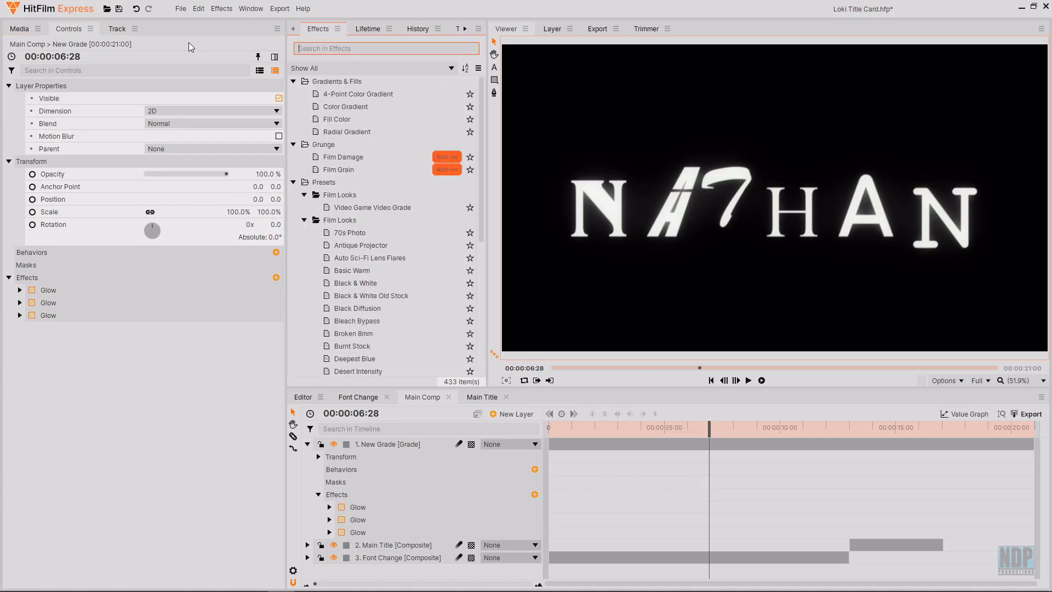
Add a Noise effect to the Grade layer and collapse its contents in the timeline.
type("noise")
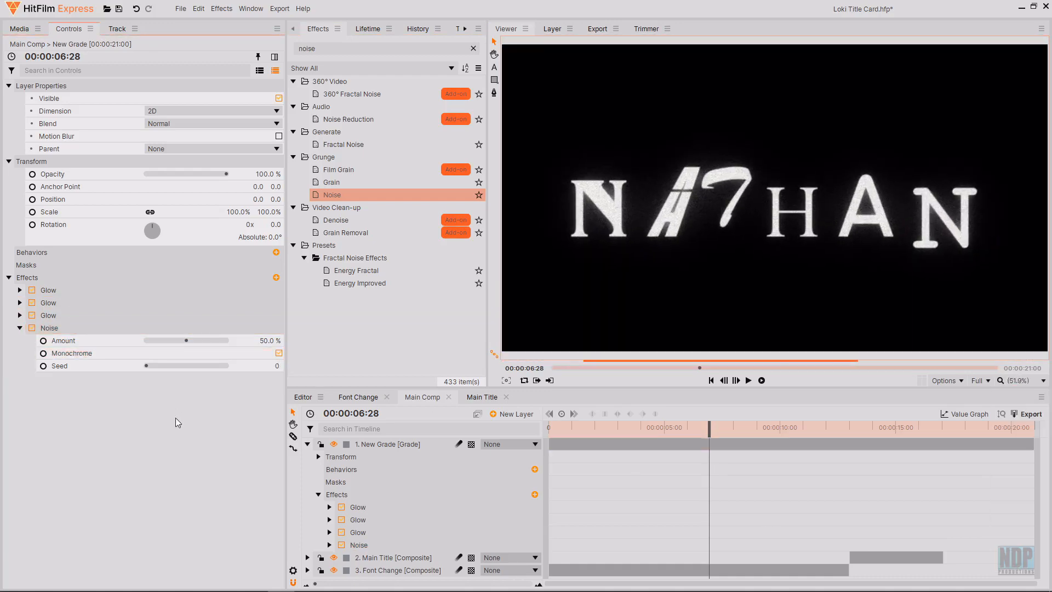
left_click(307, 444)
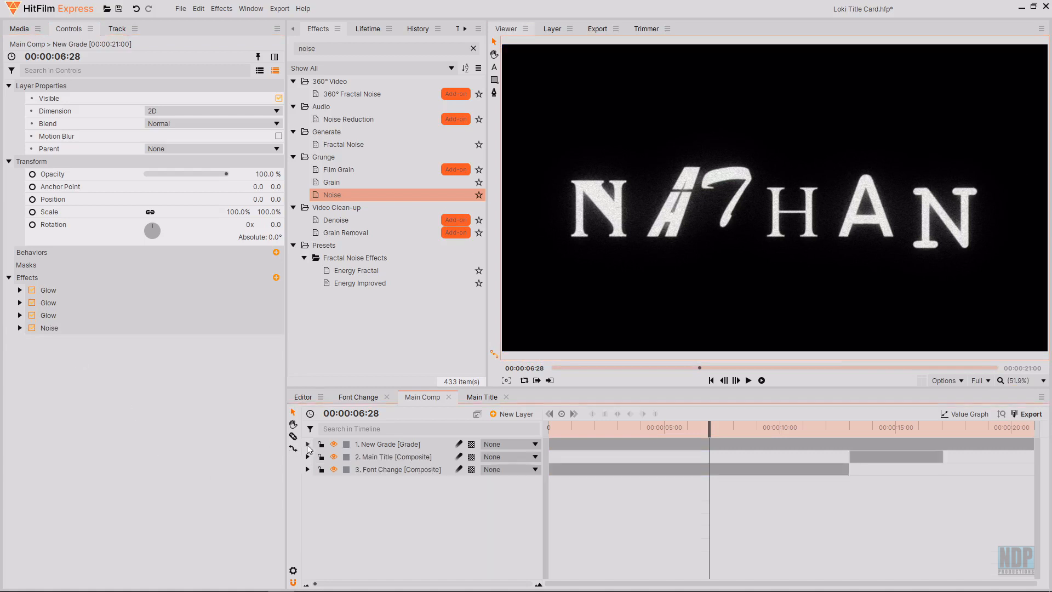
left_click(388, 444)
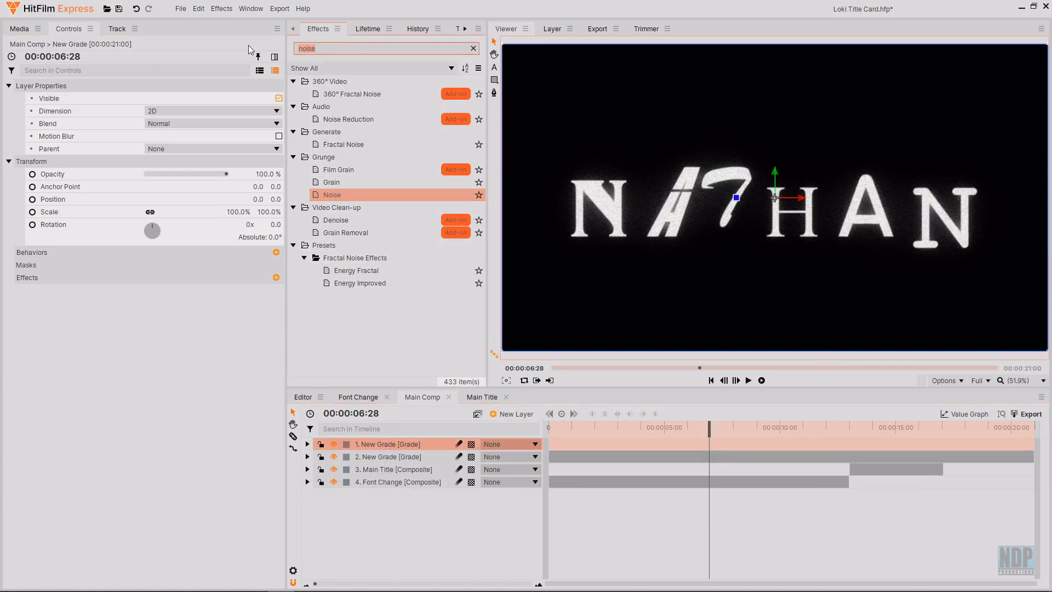
Apply a 2.35:1 Letterbox and the Vignette 1080p preset to the top Grade layer.
type("letter")
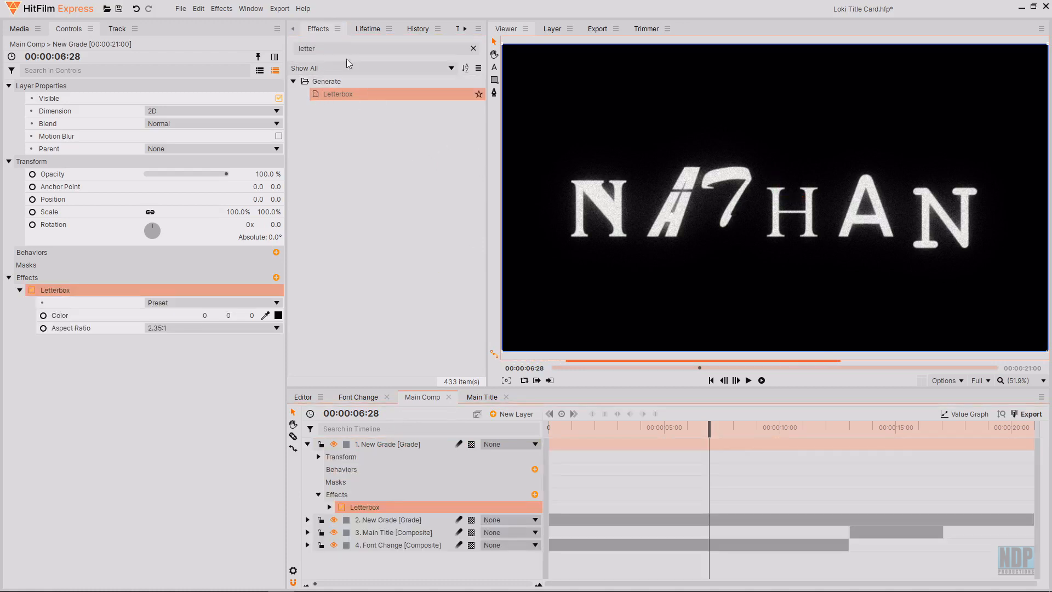
type("vign")
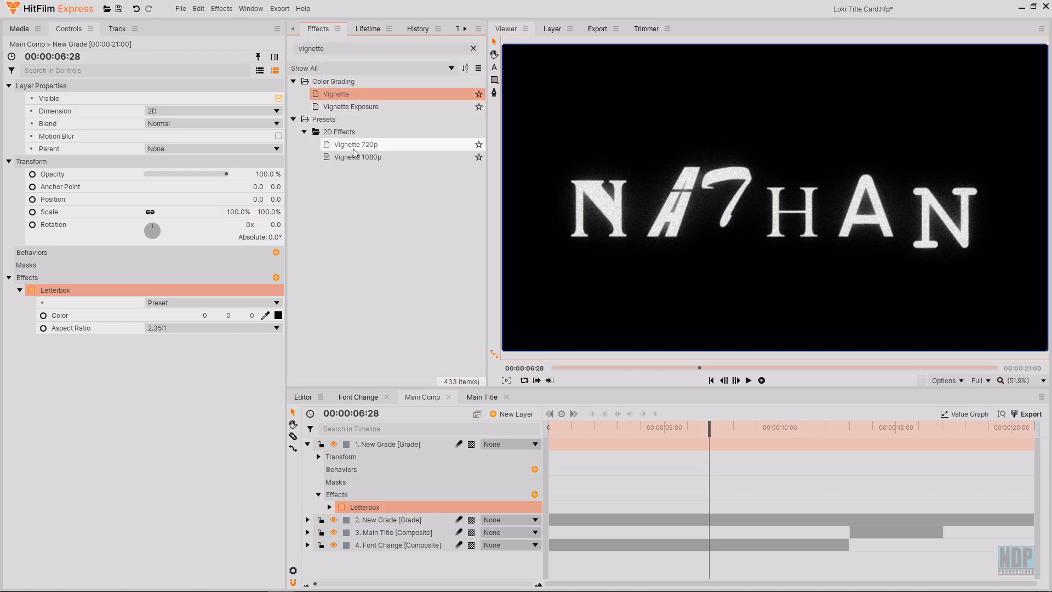
left_click(357, 158)
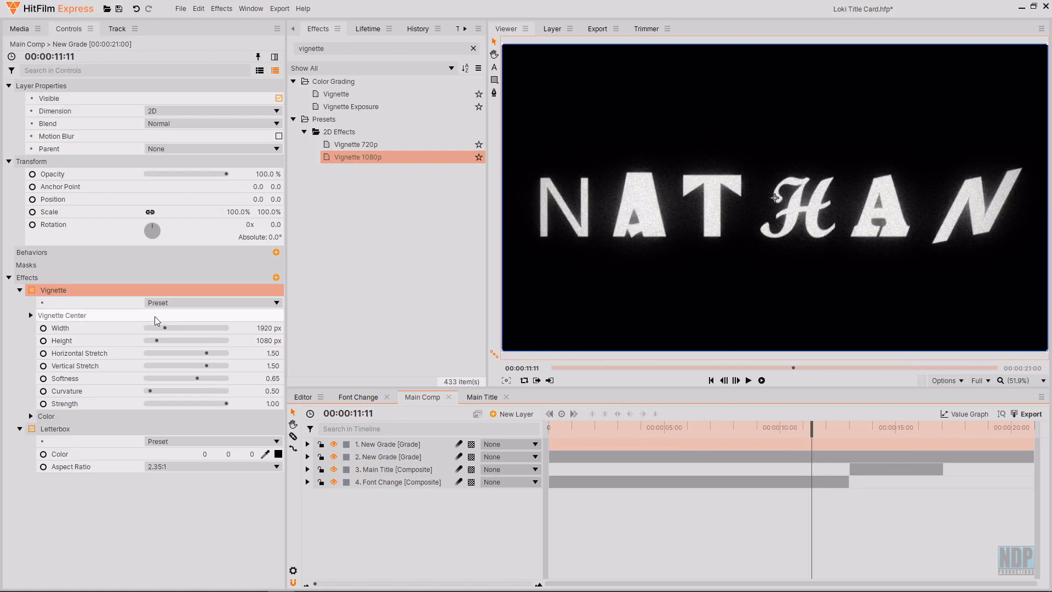
left_click(19, 290)
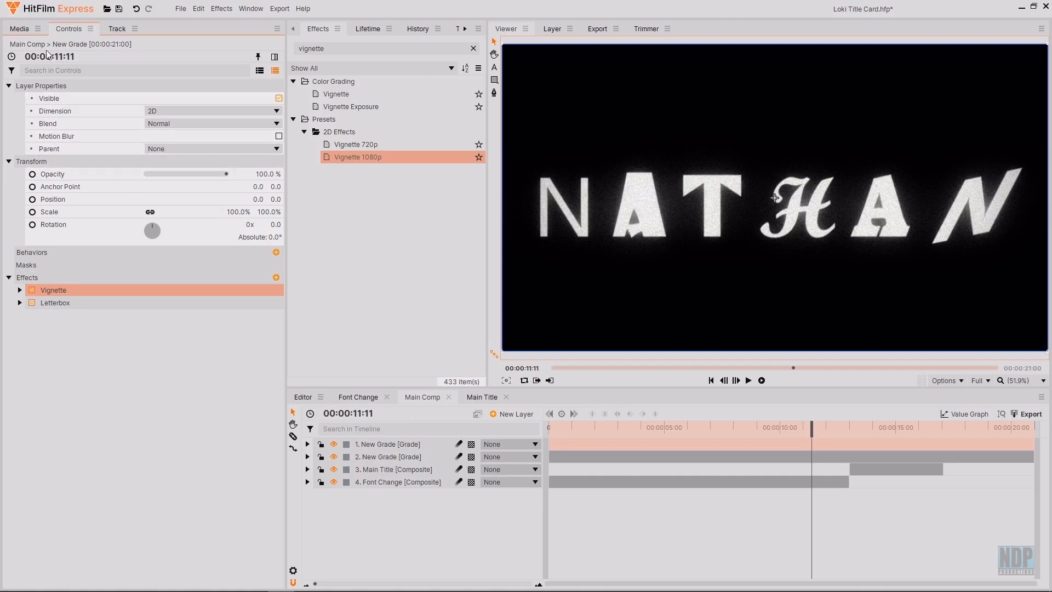
left_click(18, 29)
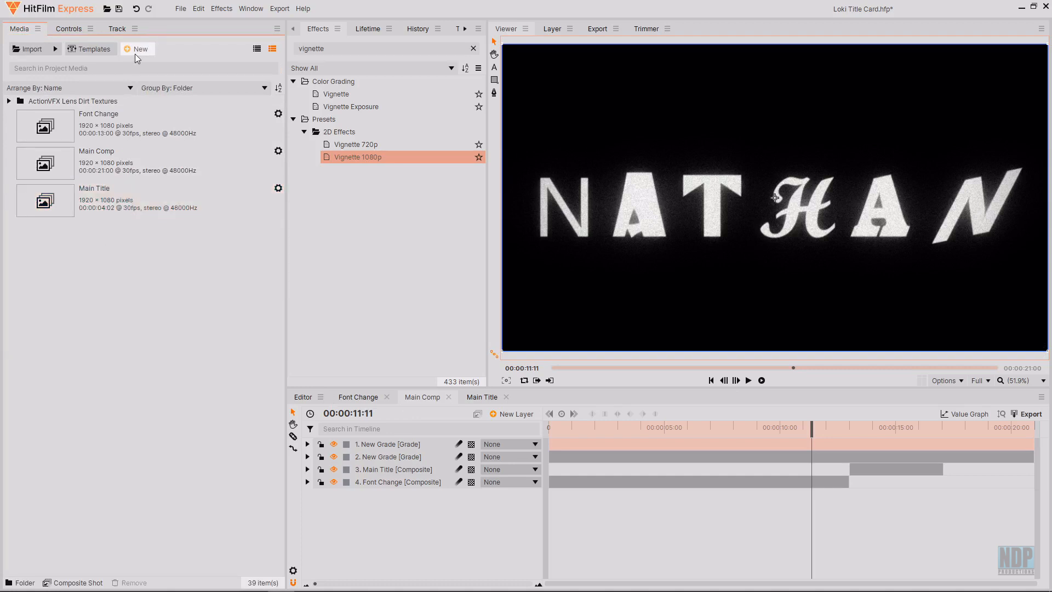
Create a new composite shot named 'Backgrounds'.
left_click(138, 49)
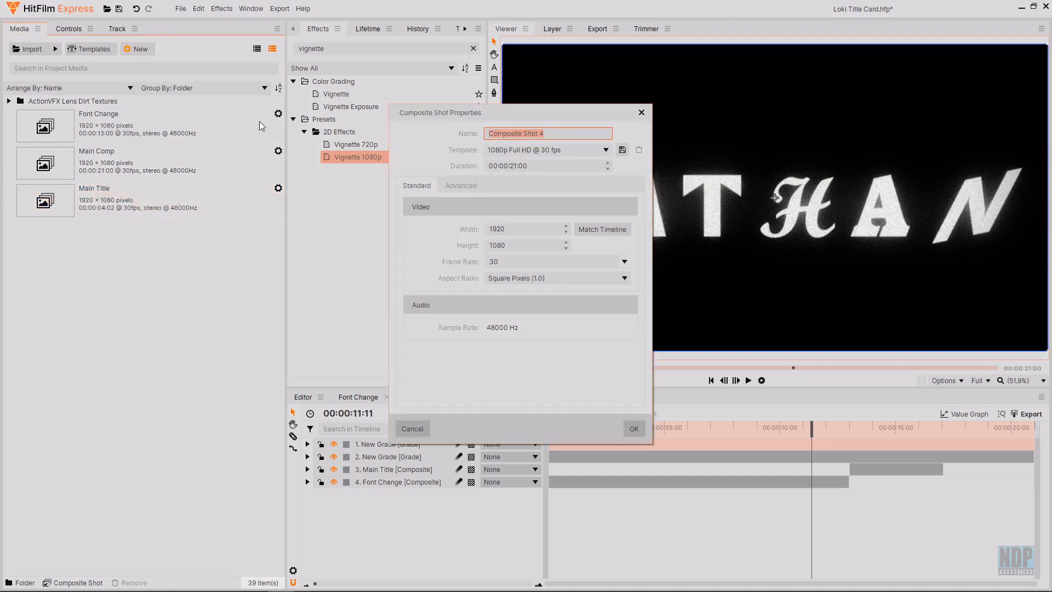
type("Background")
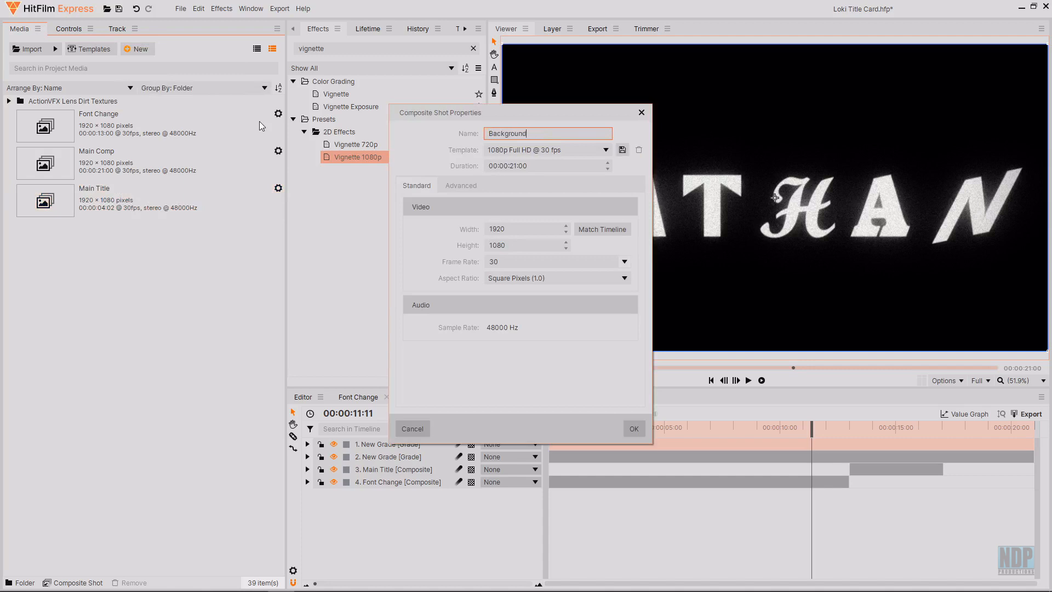
type("s")
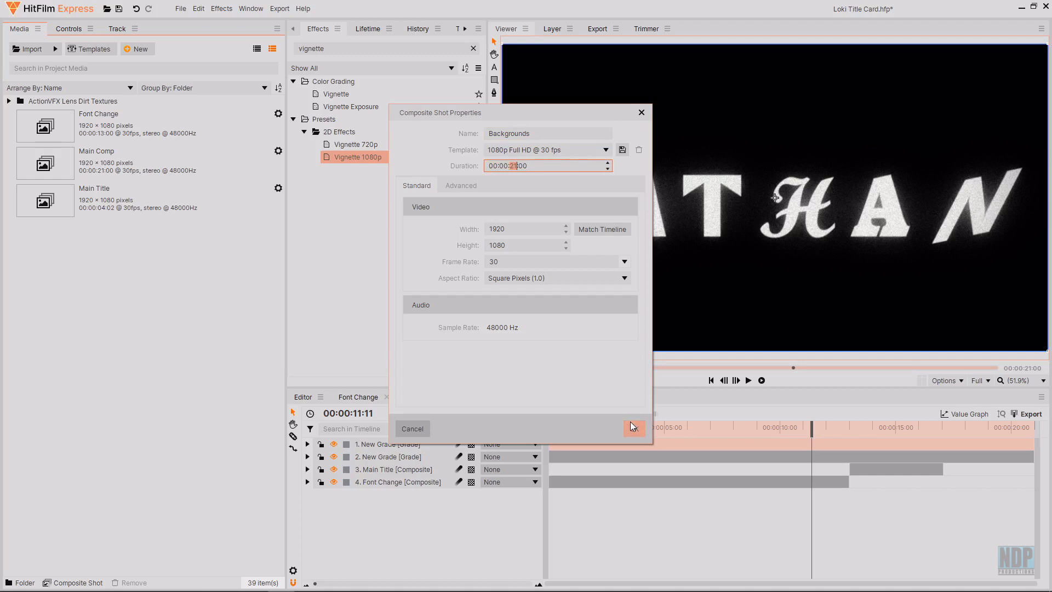
left_click(633, 427)
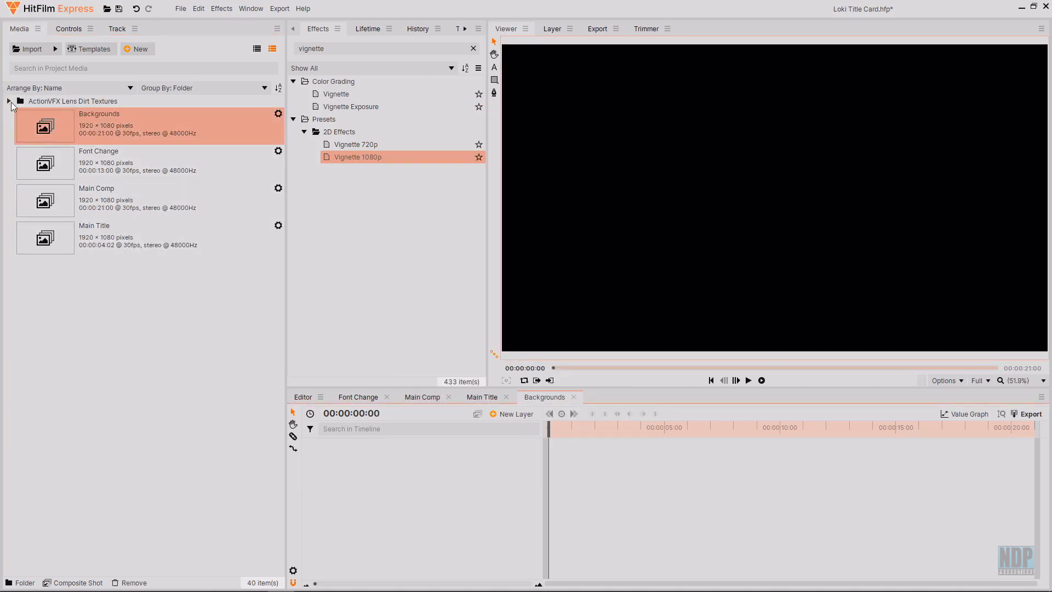
Fill the Backgrounds timeline with LensDirt texture layers staggered one after another.
left_click(72, 100)
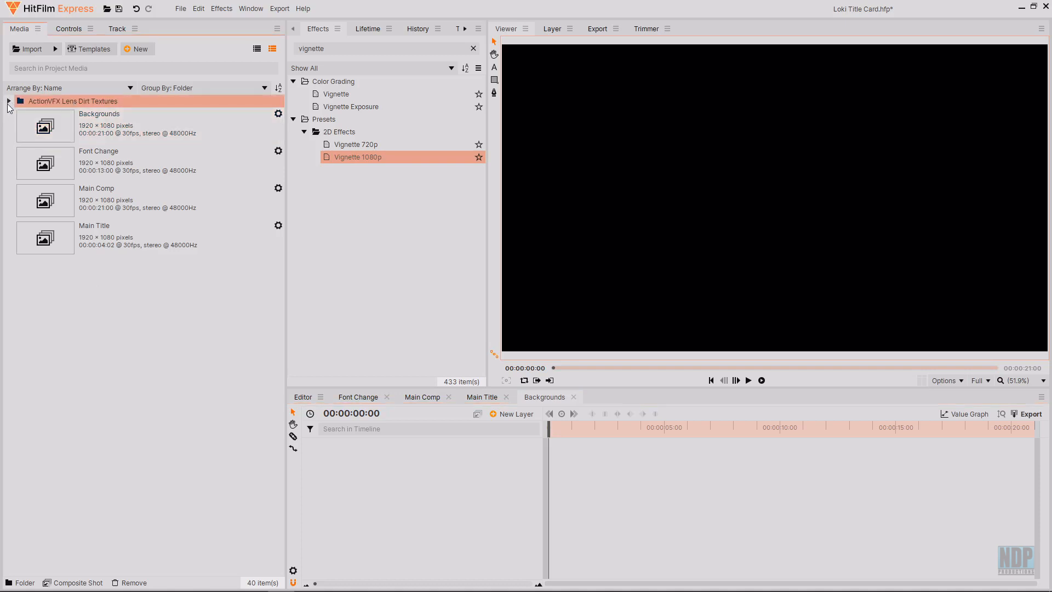
left_click(9, 101)
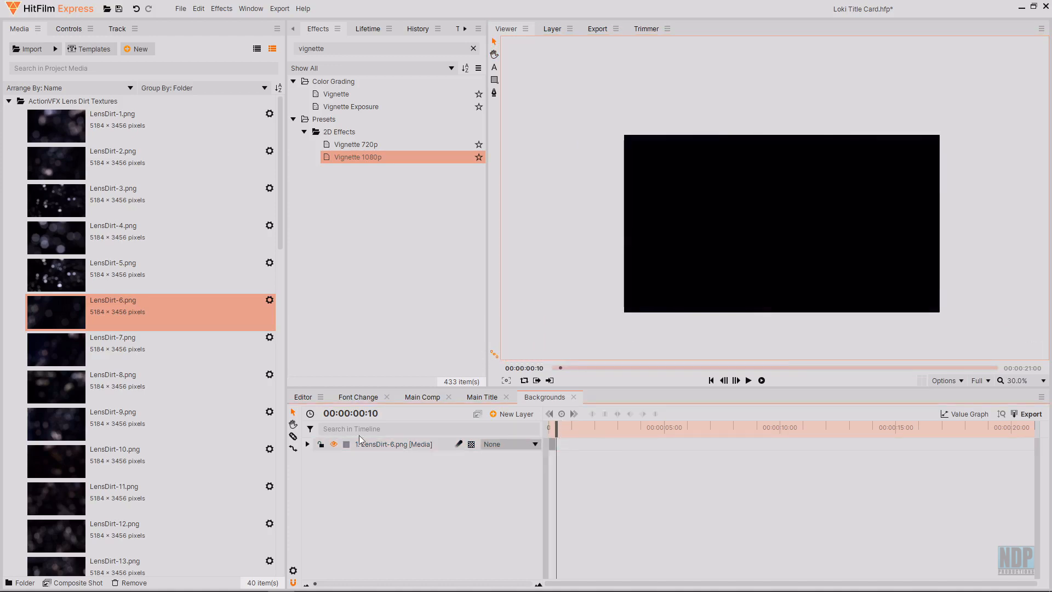
left_click(112, 269)
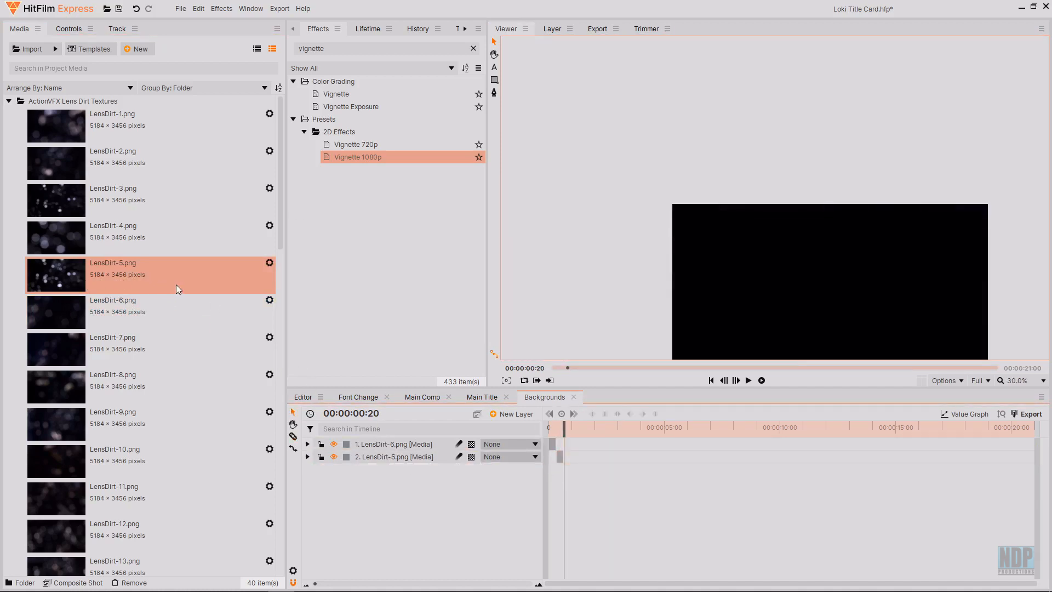
scroll("down", 3)
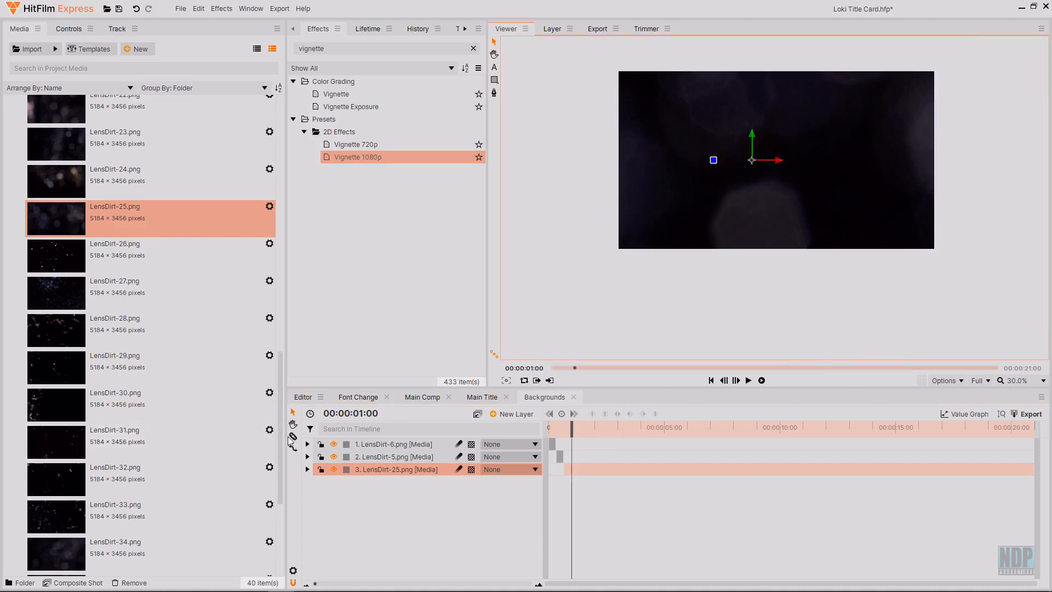
left_click(56, 218)
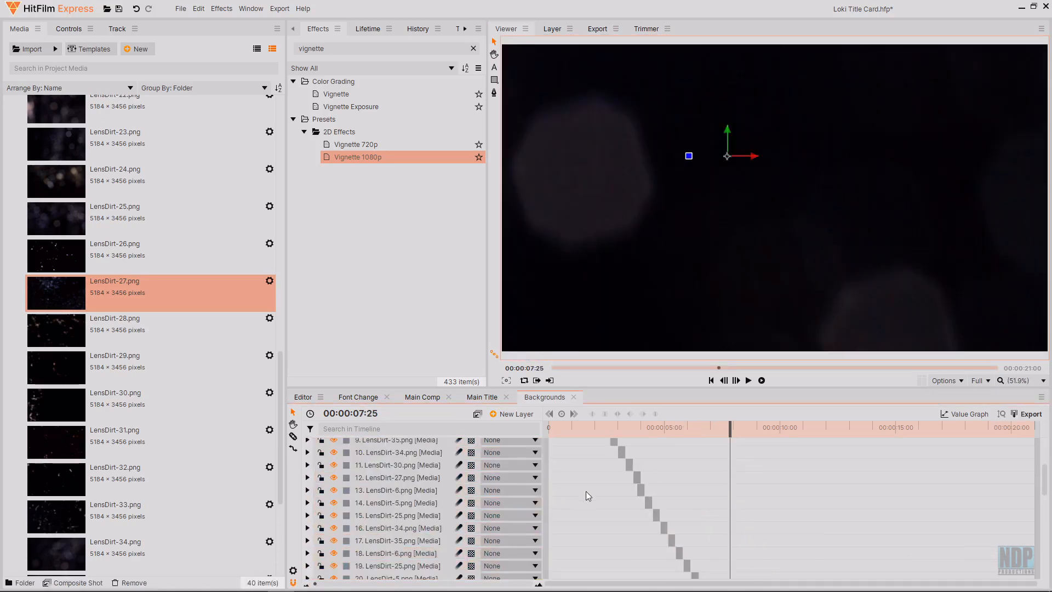
left_click_drag(719, 427, 911, 426)
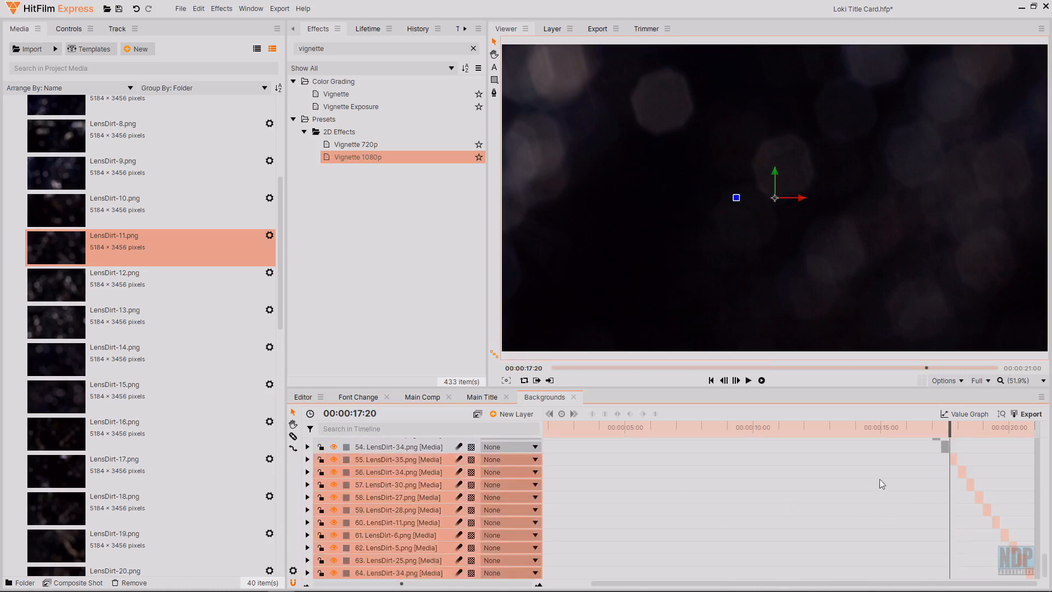
left_click_drag(935, 426, 767, 427)
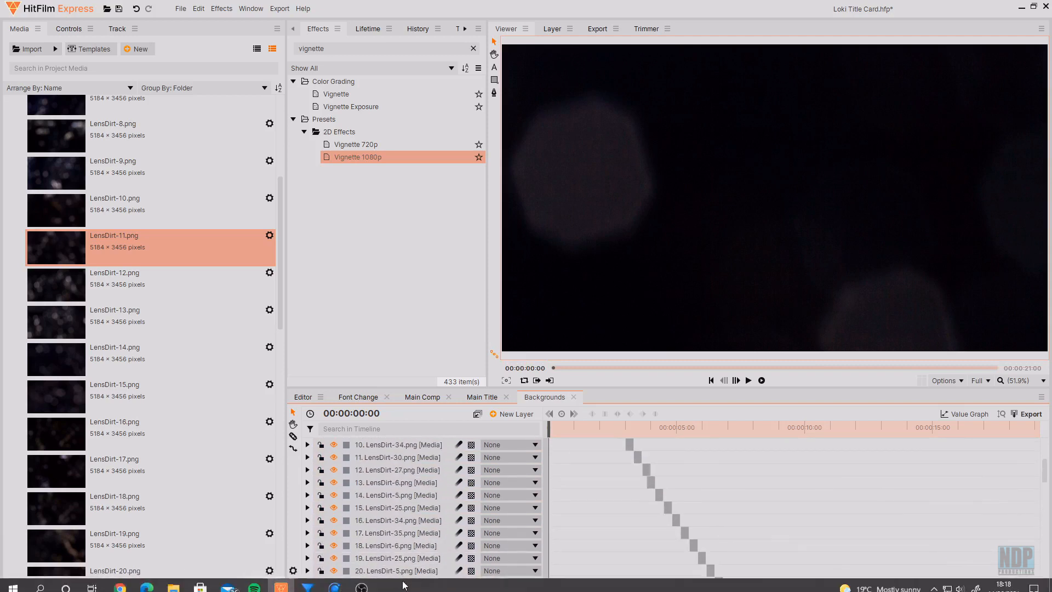
Add a Grade layer to Backgrounds carrying two Tint effects with the tint amount at 69%.
left_click(515, 415)
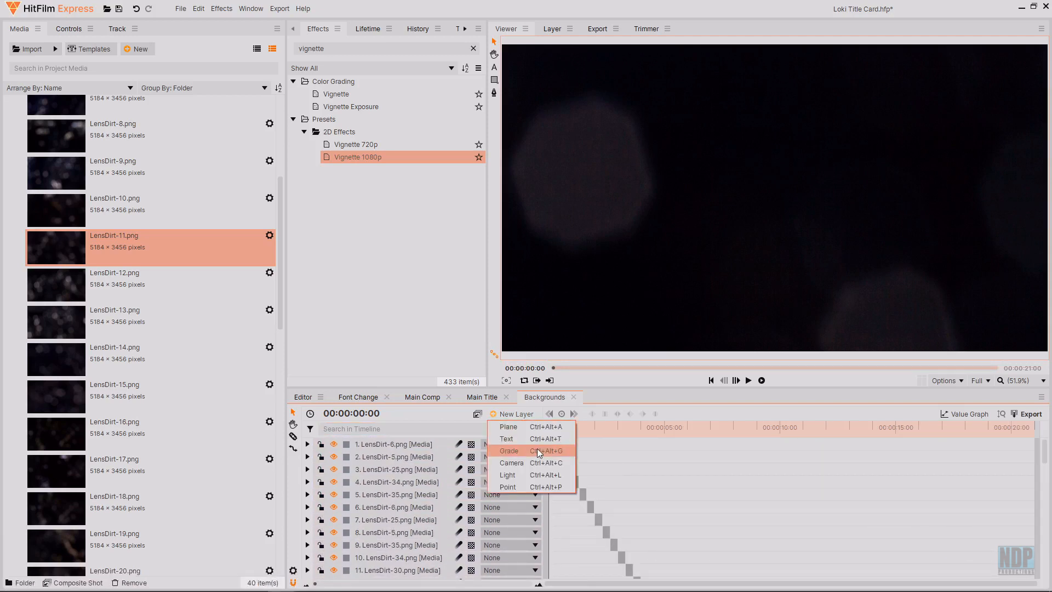
left_click(509, 451)
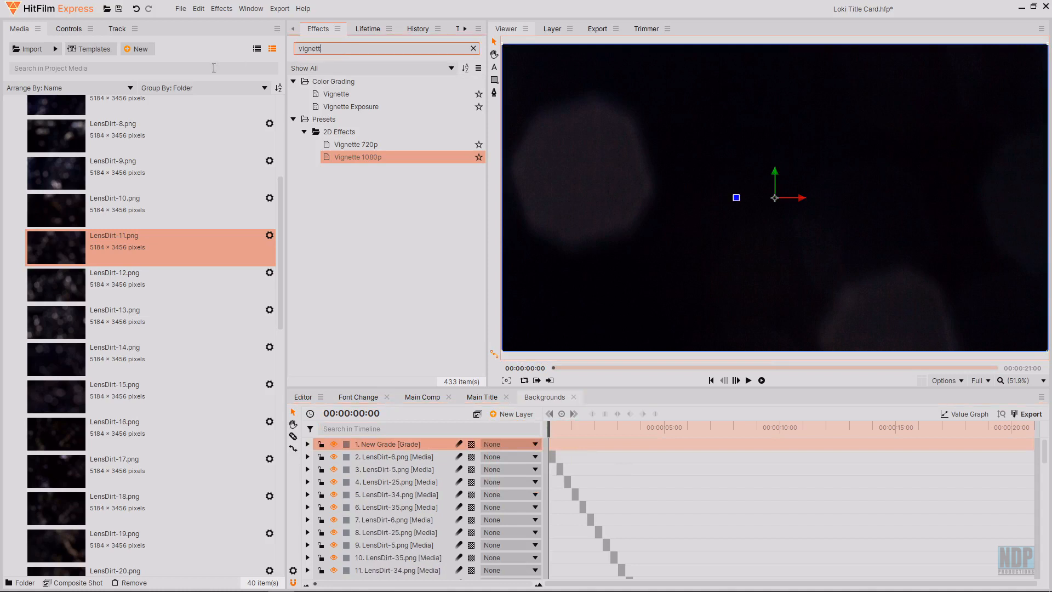
left_click(473, 48)
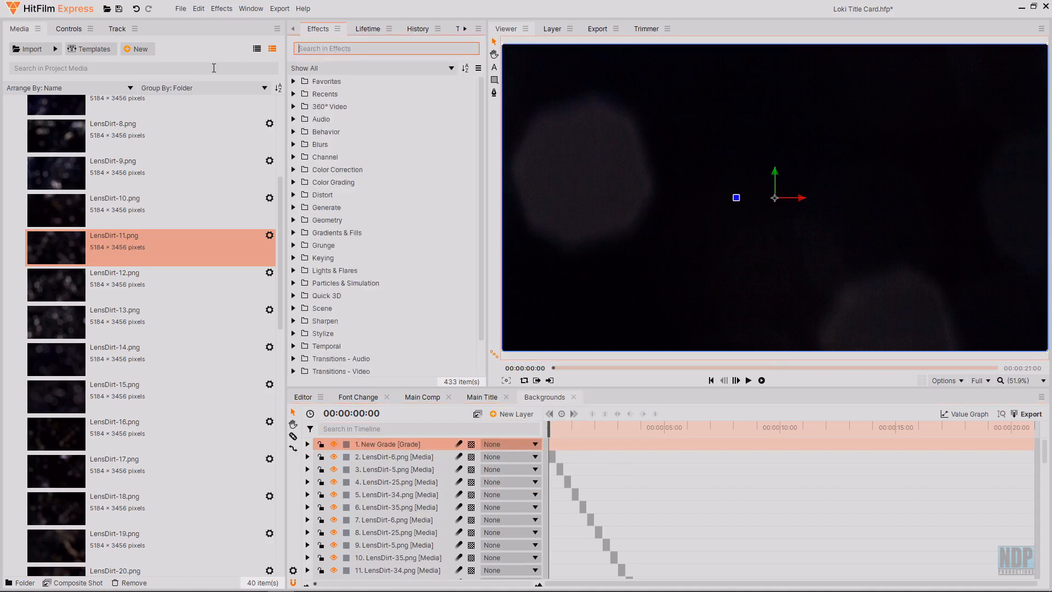
type("tint")
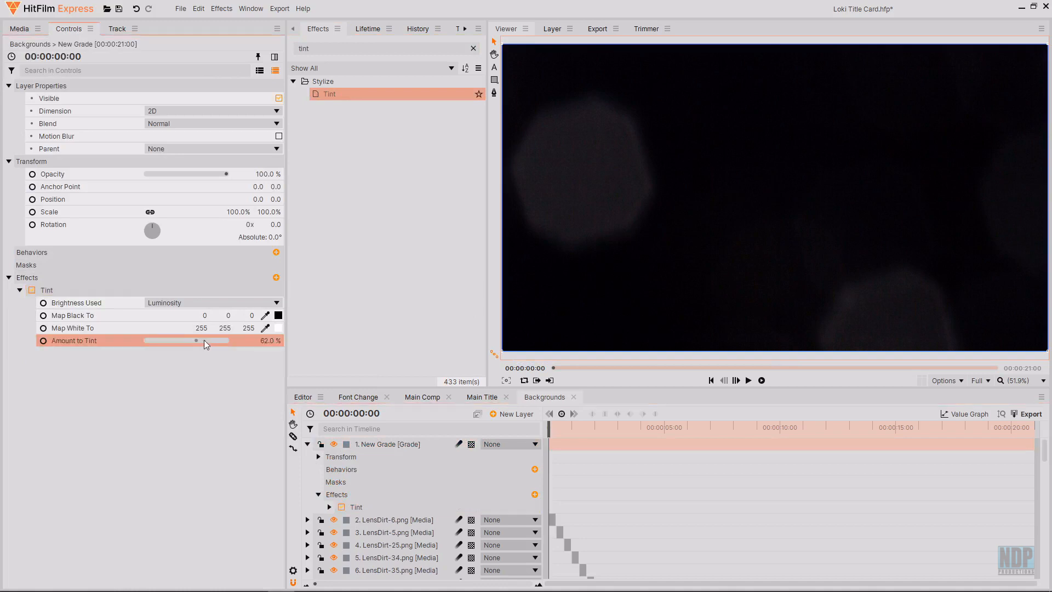
left_click_drag(196, 340, 215, 340)
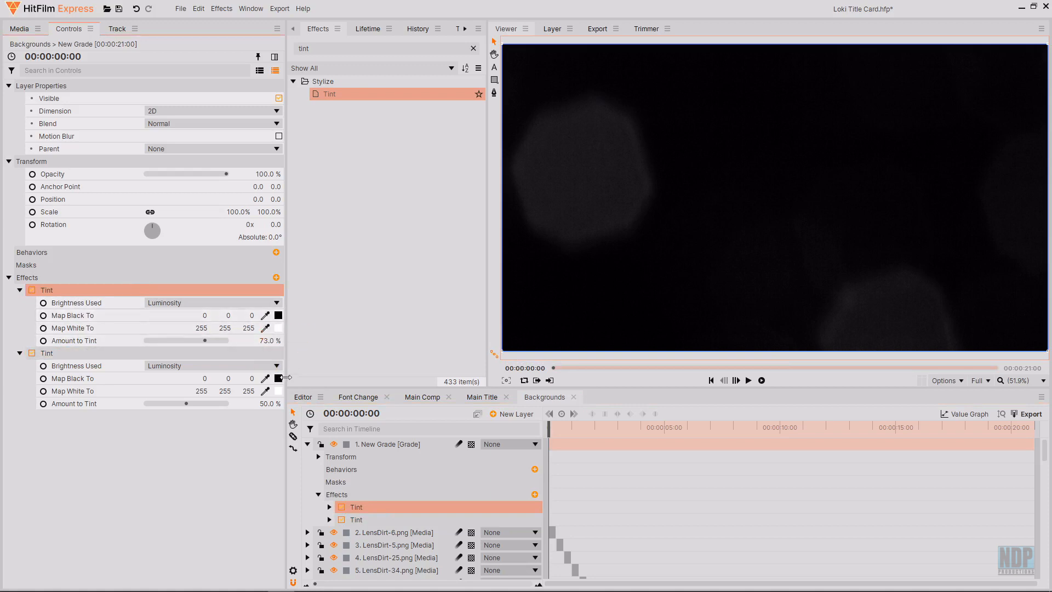
Map the second Tint's white to pale green #b5ffba.
left_click(278, 390)
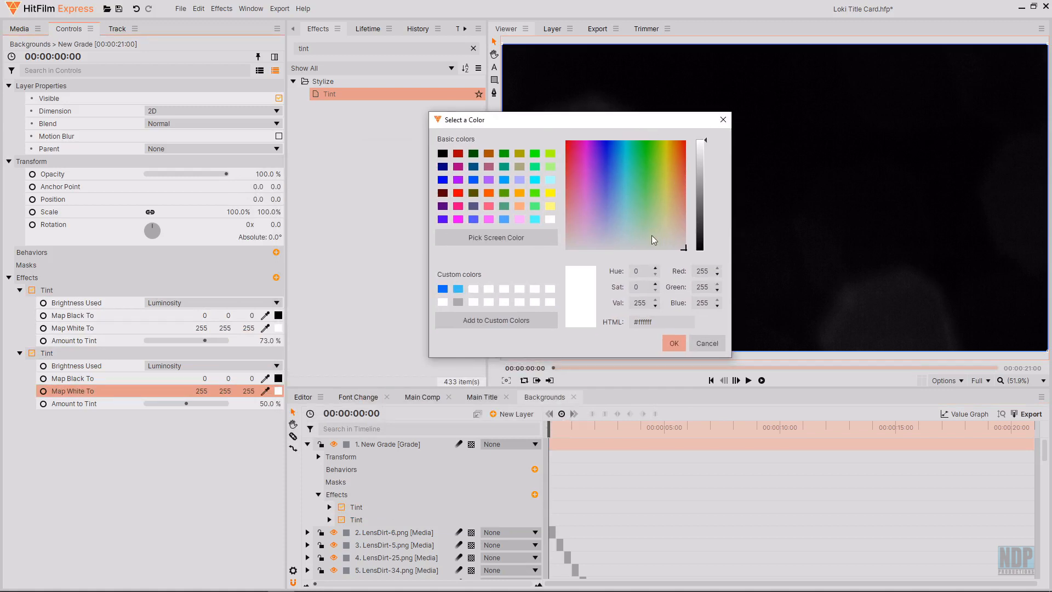
left_click(644, 218)
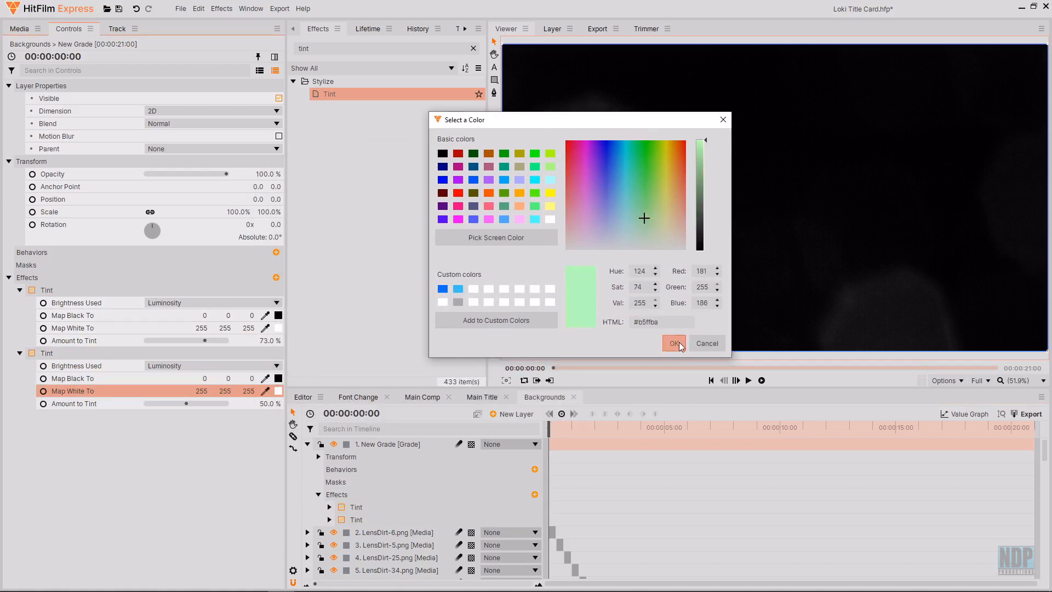
left_click(674, 343)
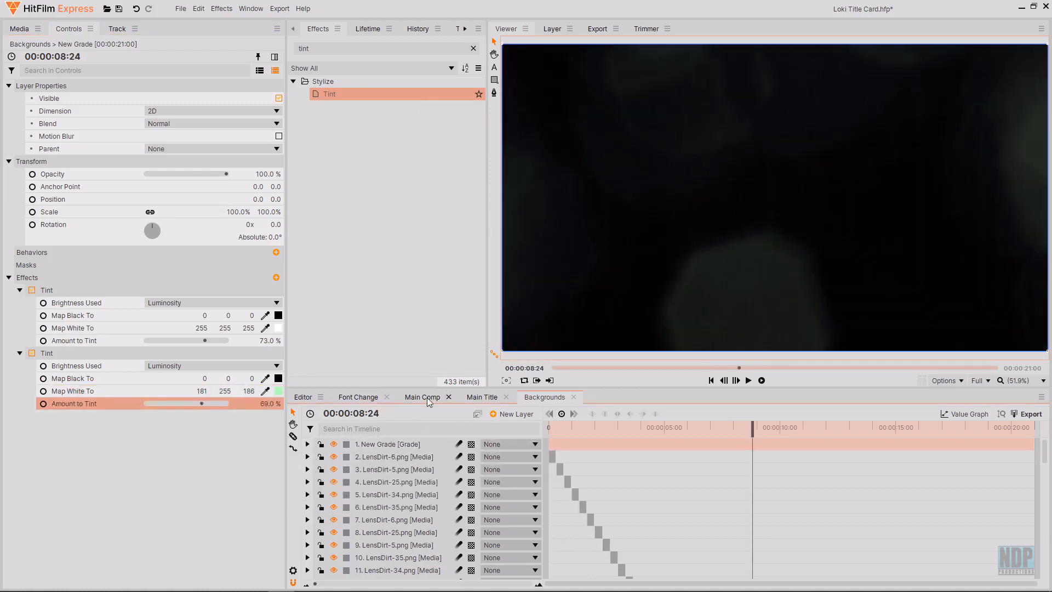
In Main Comp, lower the Backgrounds composite layer's opacity to 60%.
left_click(422, 397)
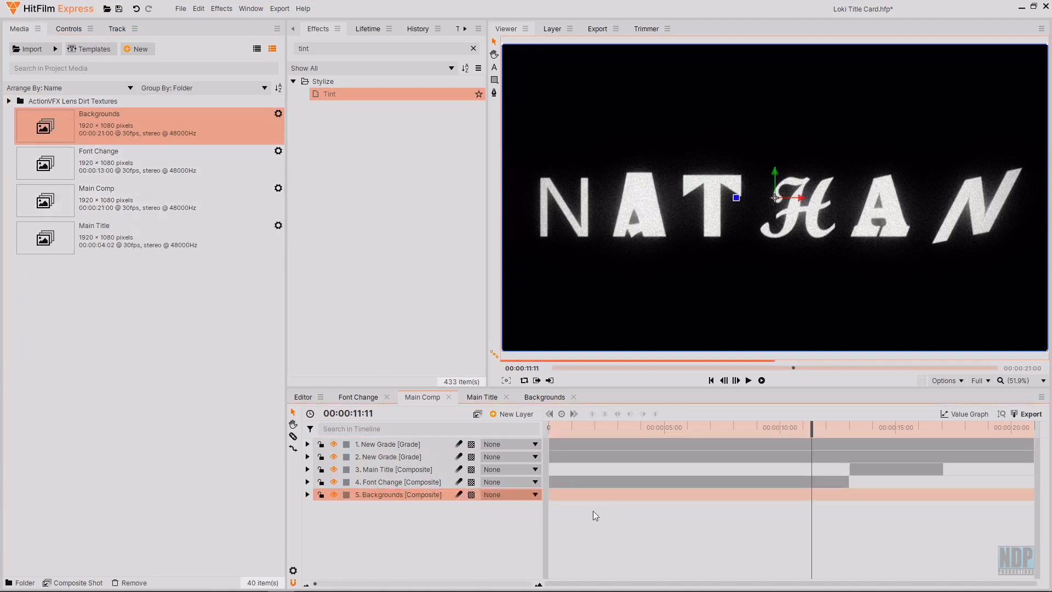
left_click(944, 428)
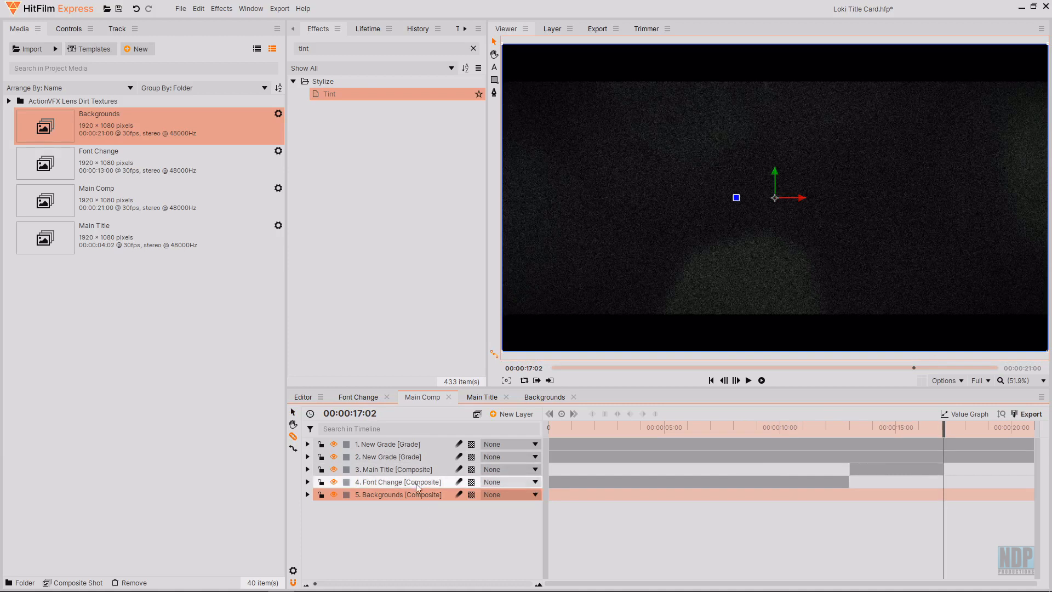
left_click(393, 469)
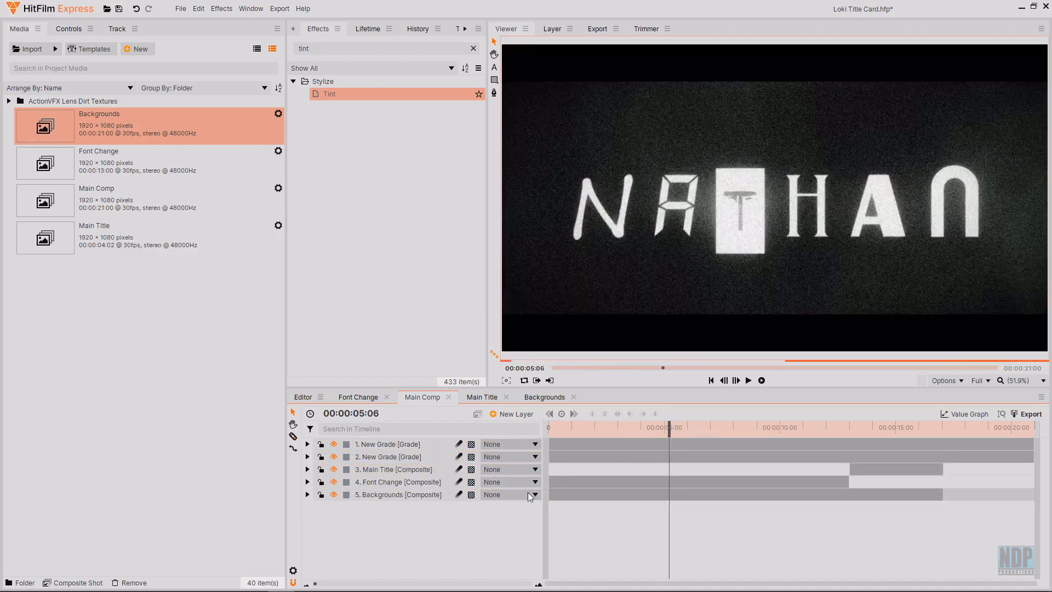
left_click(399, 495)
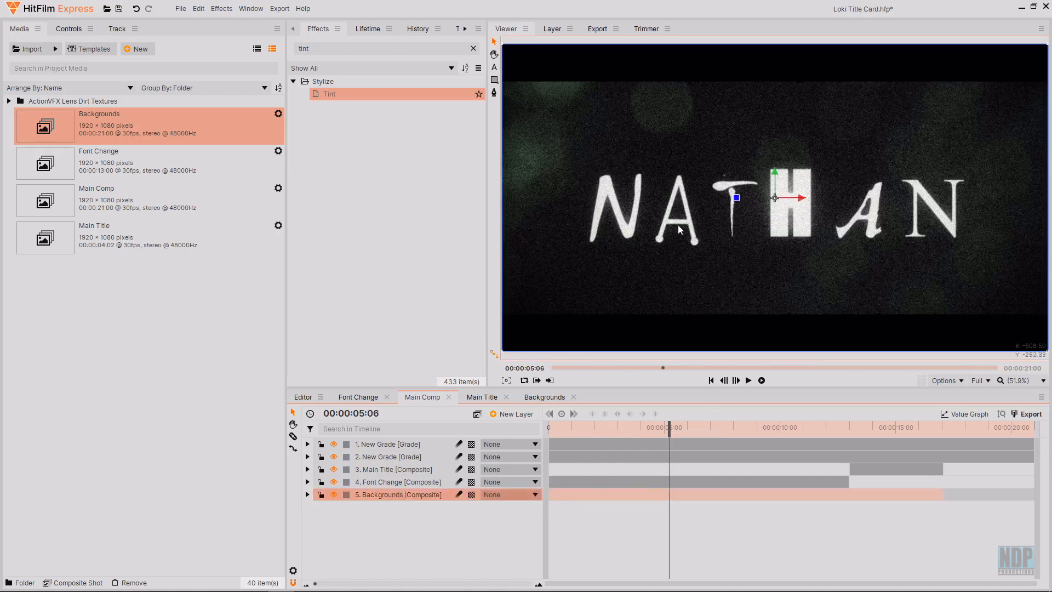
left_click(68, 29)
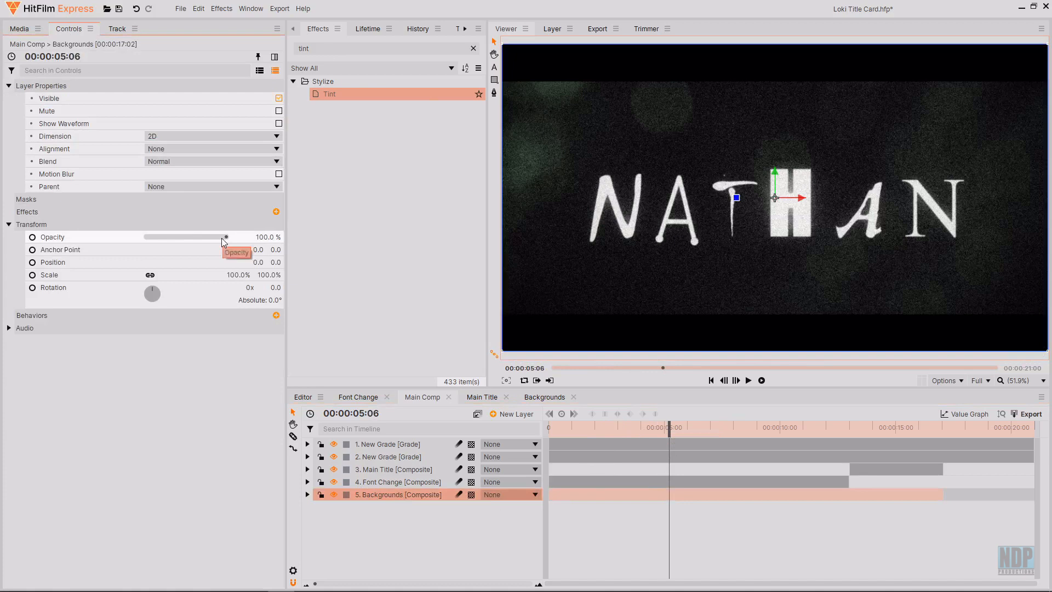
left_click_drag(226, 237, 195, 237)
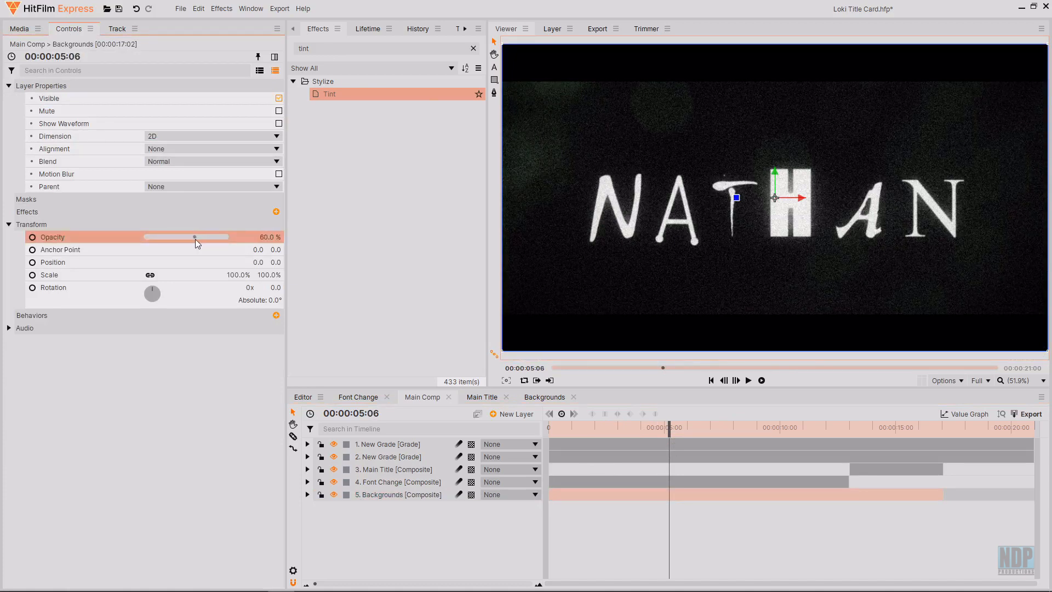
left_click(390, 444)
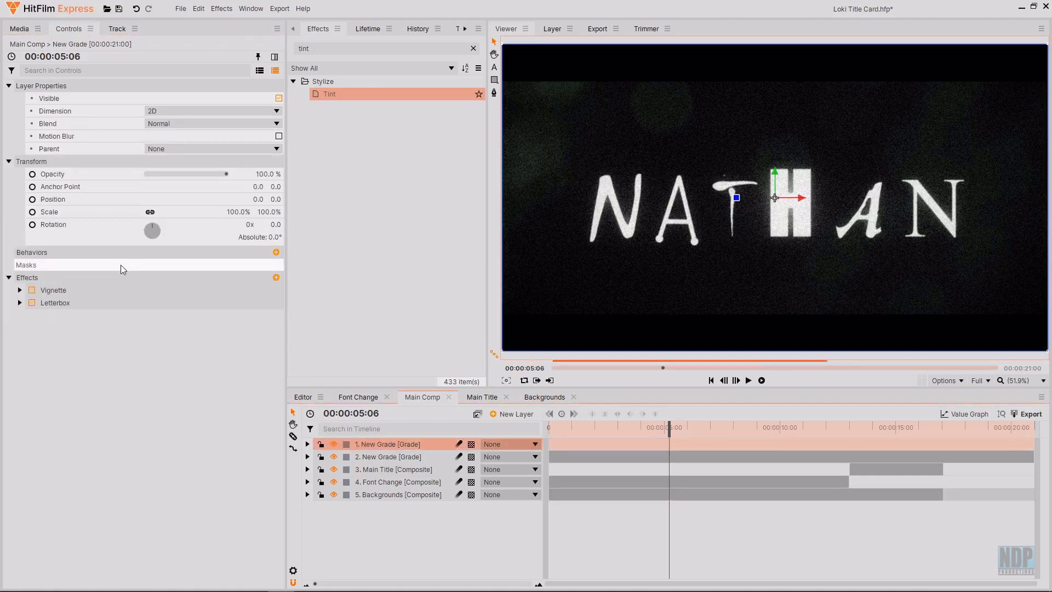
left_click(20, 289)
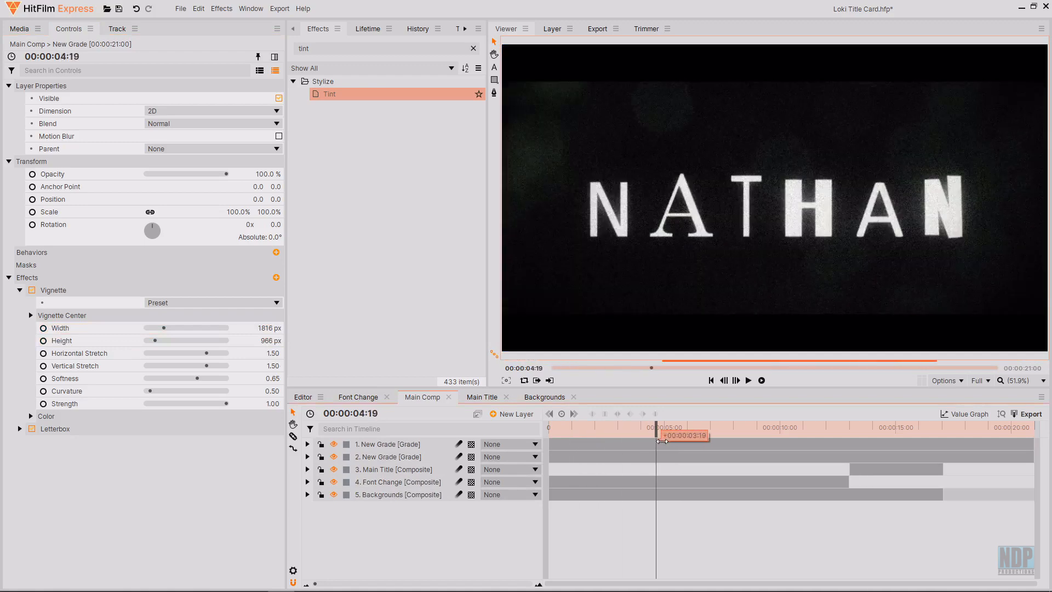
left_click_drag(656, 427, 828, 427)
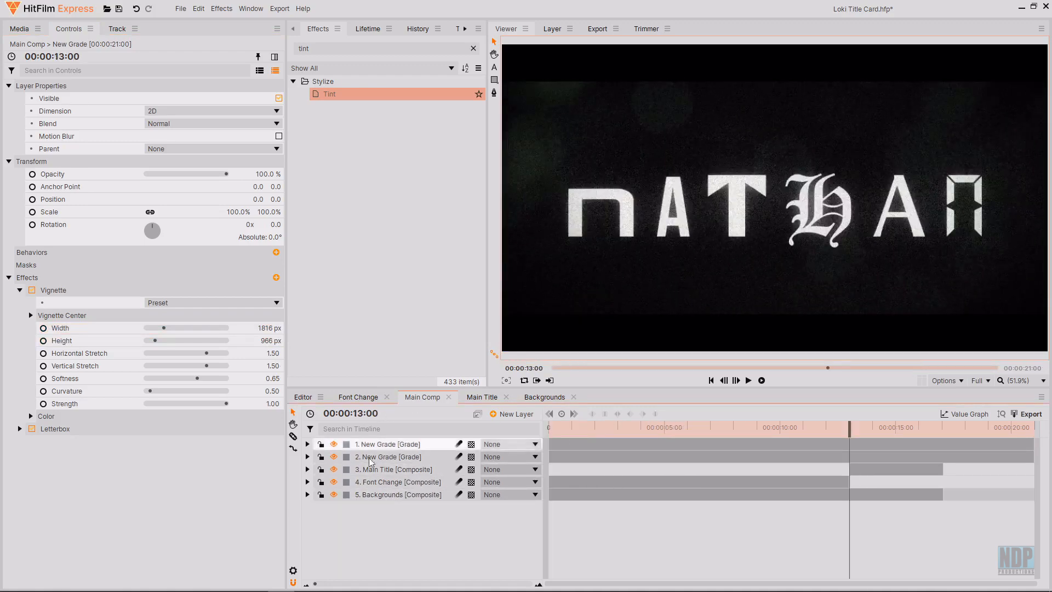
left_click(398, 482)
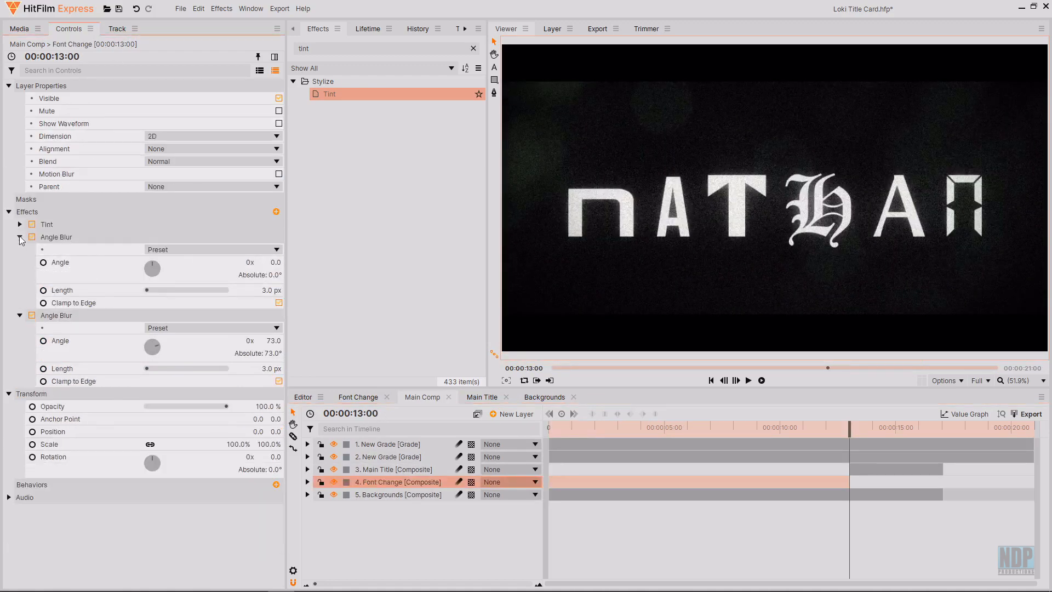
left_click(20, 237)
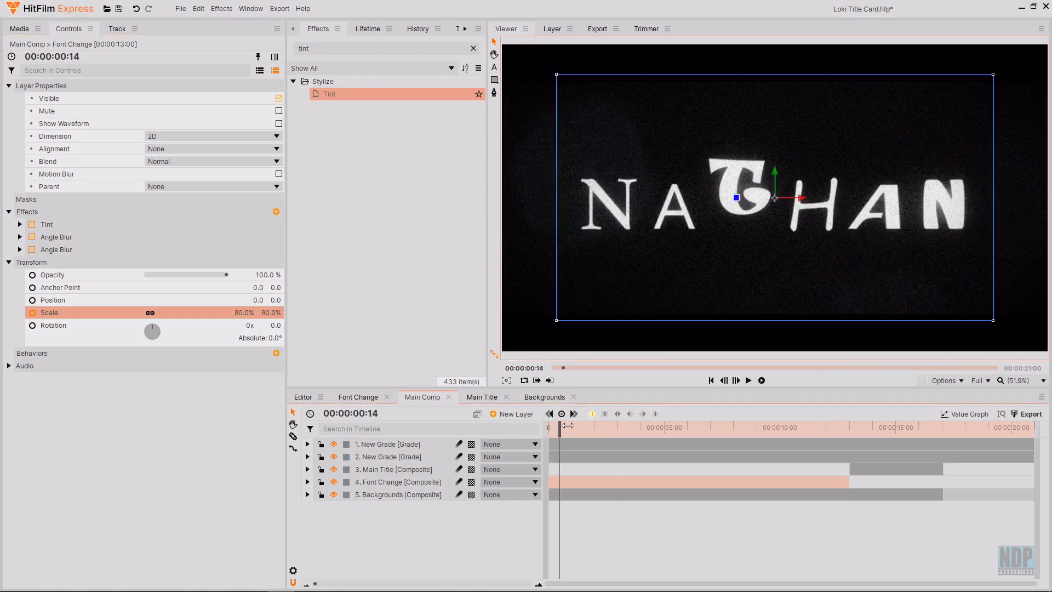
left_click_drag(562, 426, 856, 427)
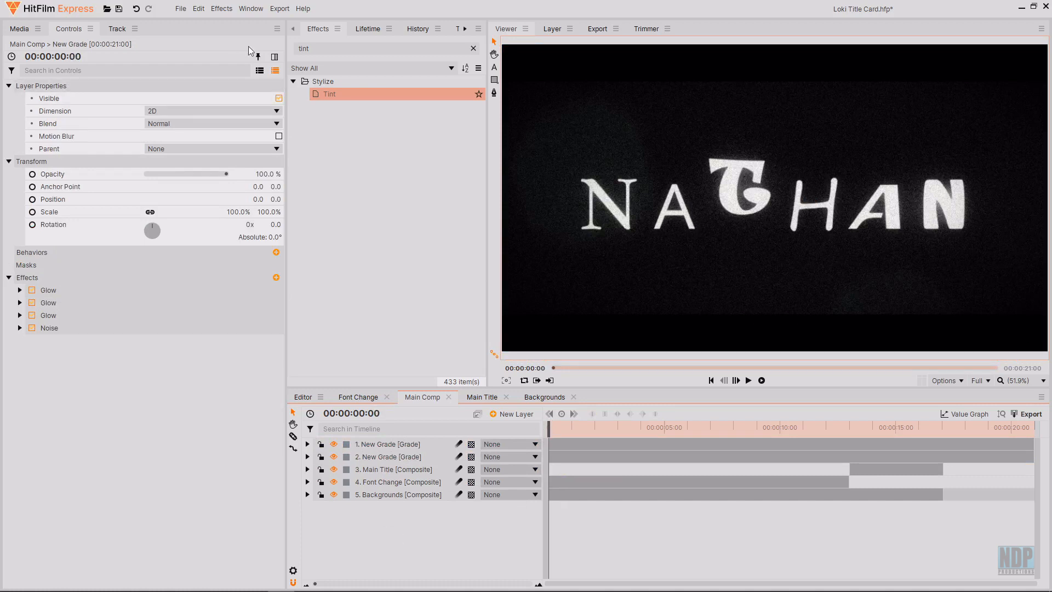
Add a Particle Simulator layer with a flat Quad emitter sized 1920×1080.
type("particle")
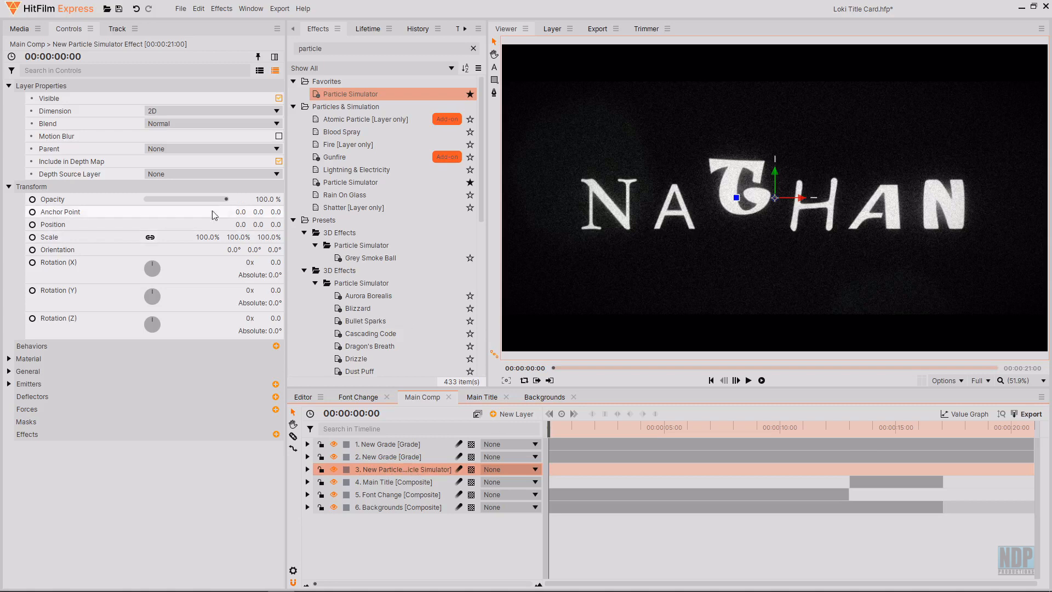
left_click(9, 384)
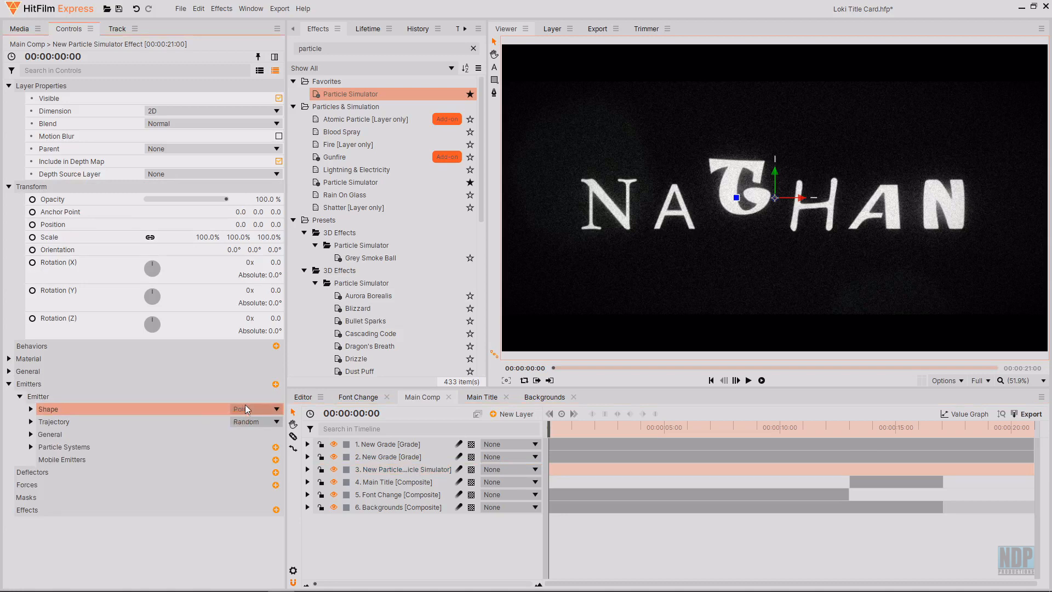
left_click(254, 409)
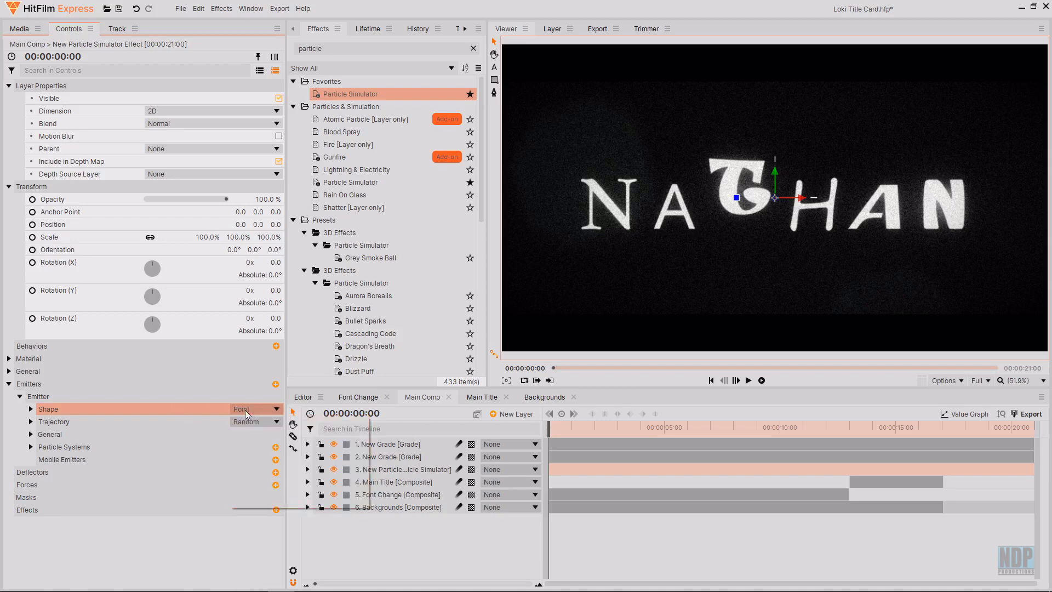
left_click(255, 409)
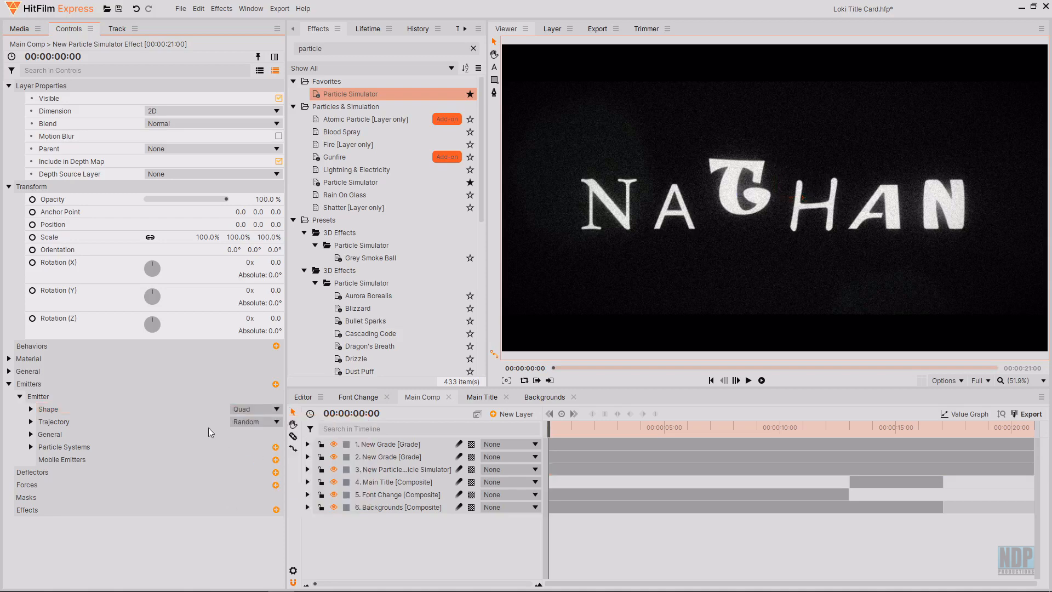
left_click(31, 409)
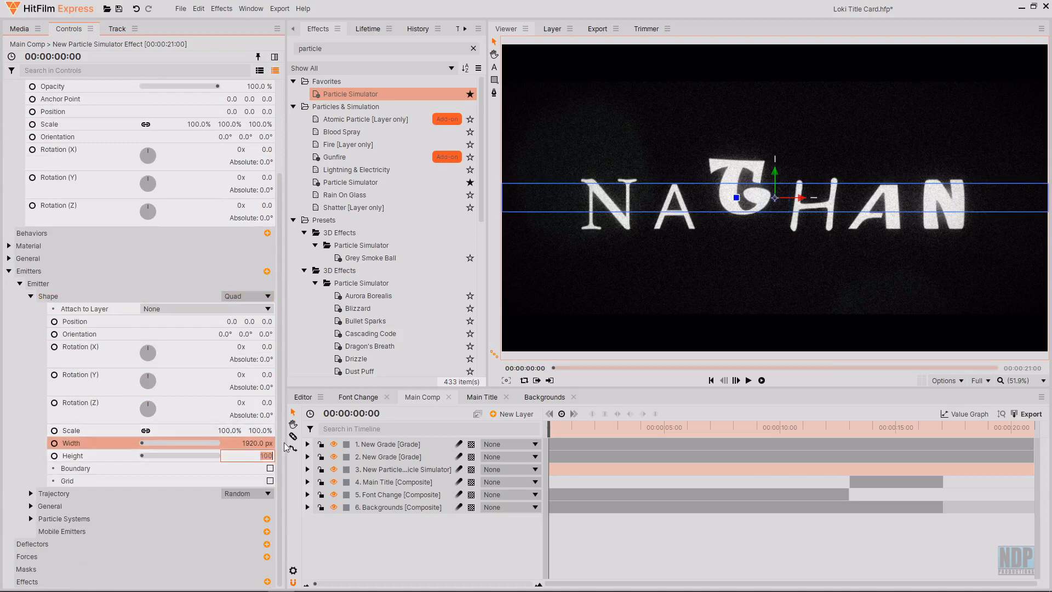
type("1080.0 px")
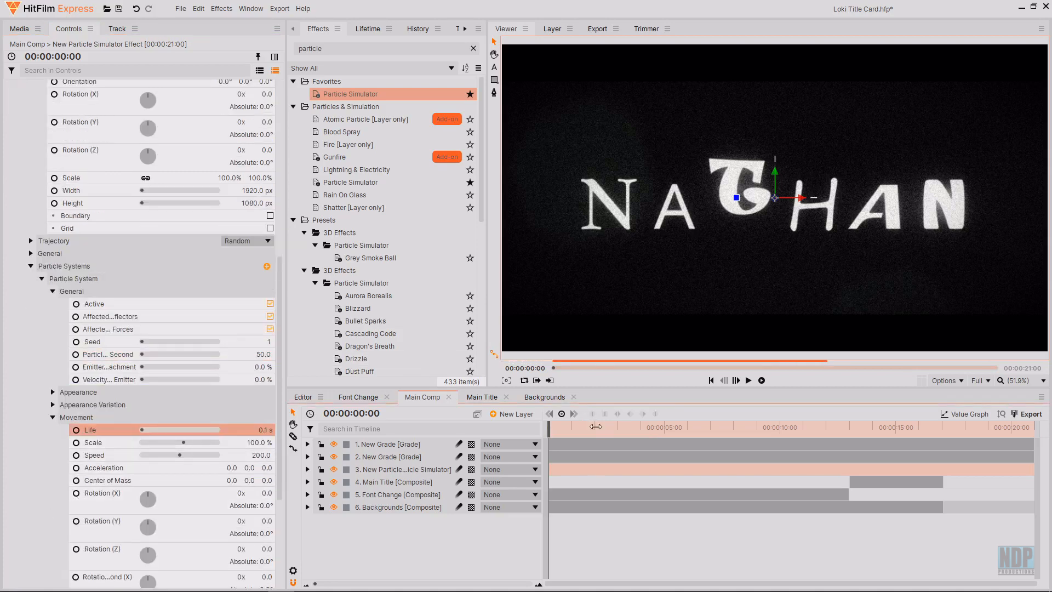
Shorten the particle Life to 0.1 s so the dots flicker briefly.
left_click_drag(554, 427, 711, 426)
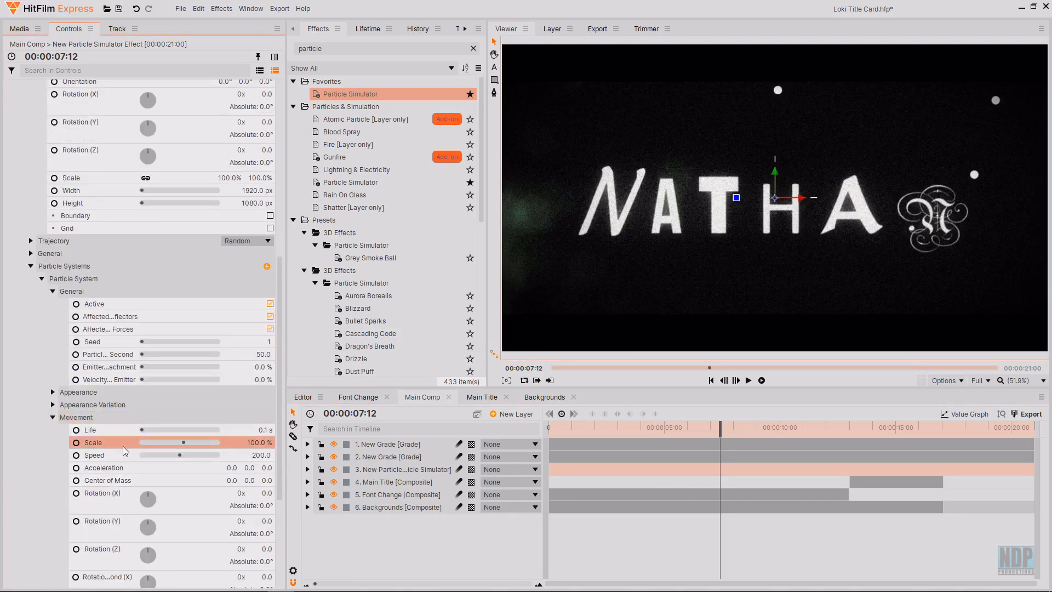
double_click(261, 442)
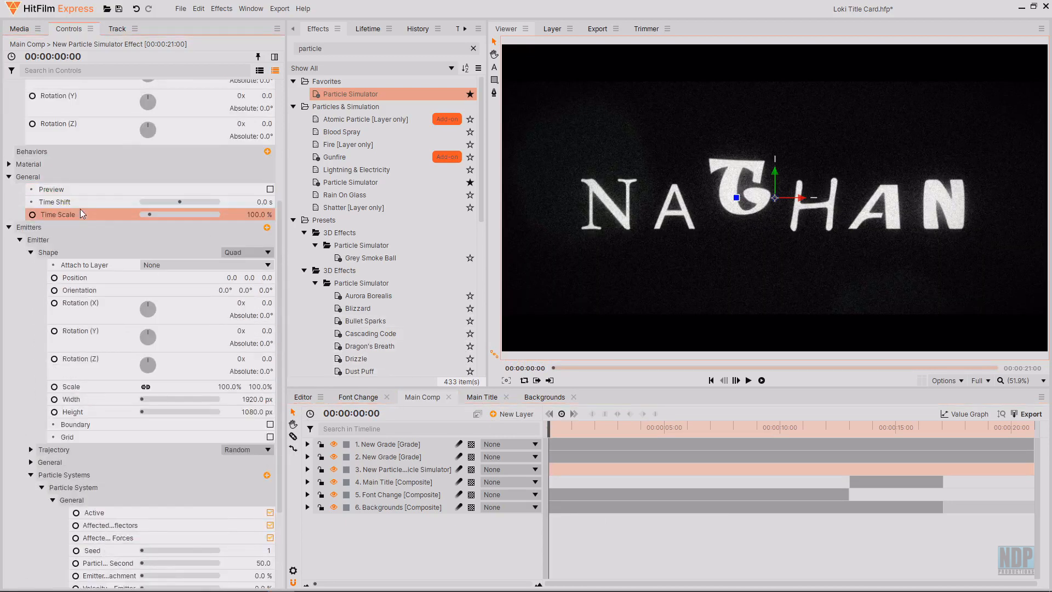
Give the particles a -0.1 s time shift and a 2 px Lens Blur.
left_click(248, 202)
type("lens")
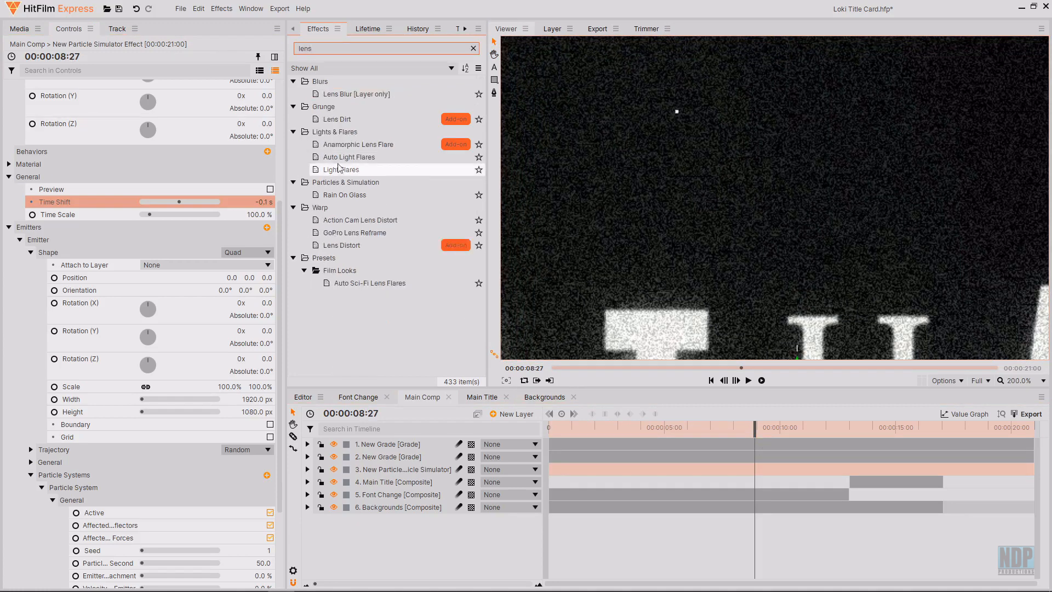
left_click(354, 94)
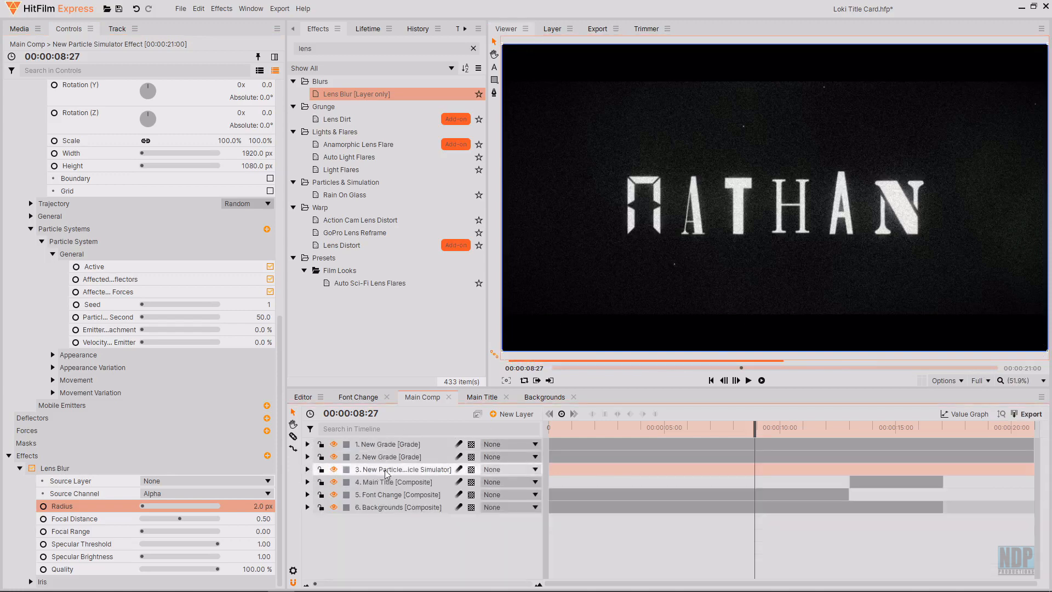
left_click(388, 444)
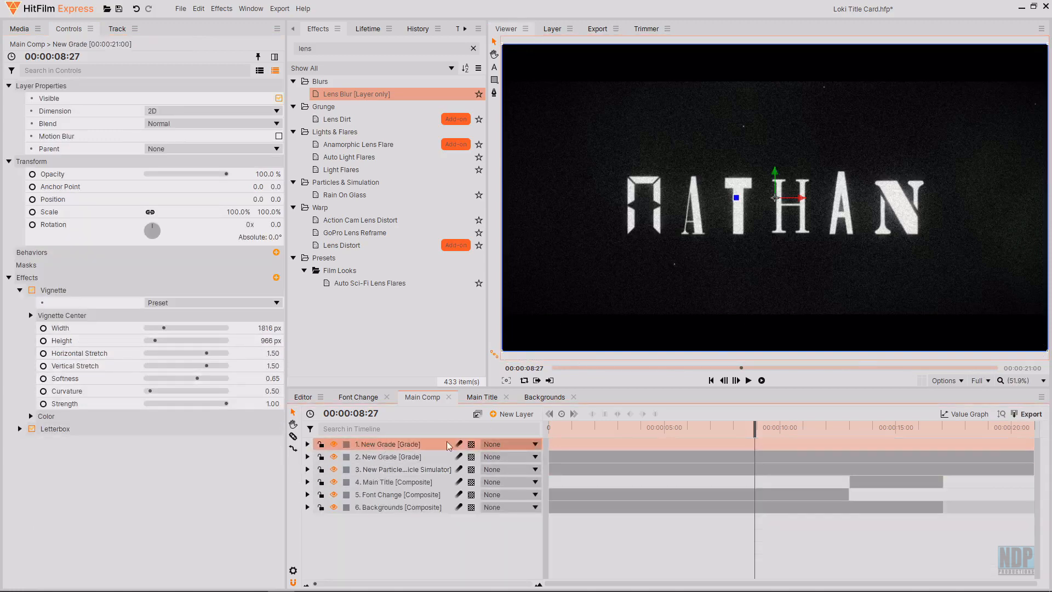
Raise the grade's Noise amount to 20% with seed 2200 and fit the frame in the viewer.
left_click(388, 456)
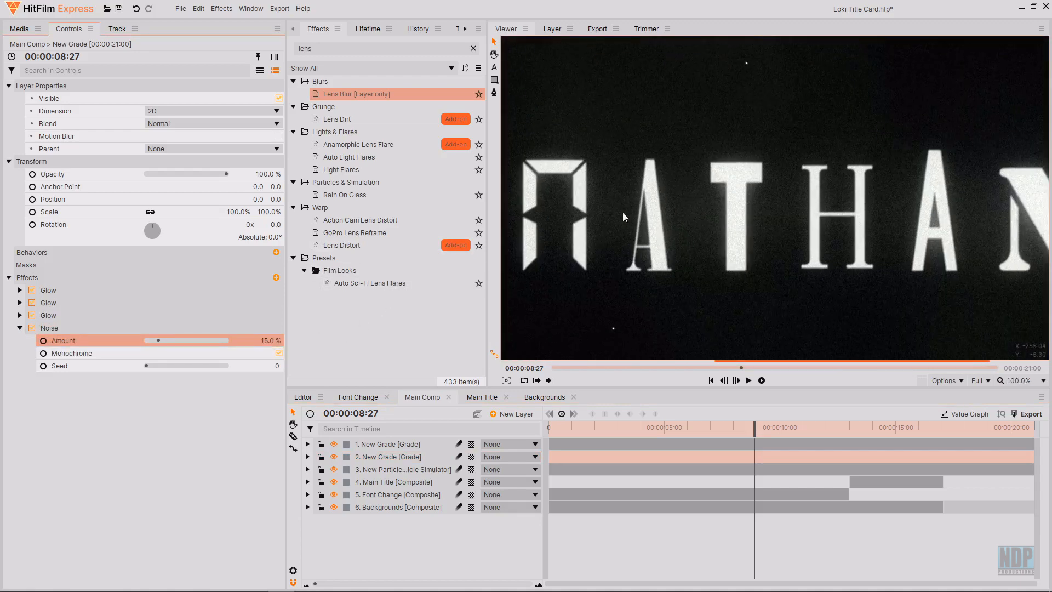
left_click_drag(156, 339, 173, 340)
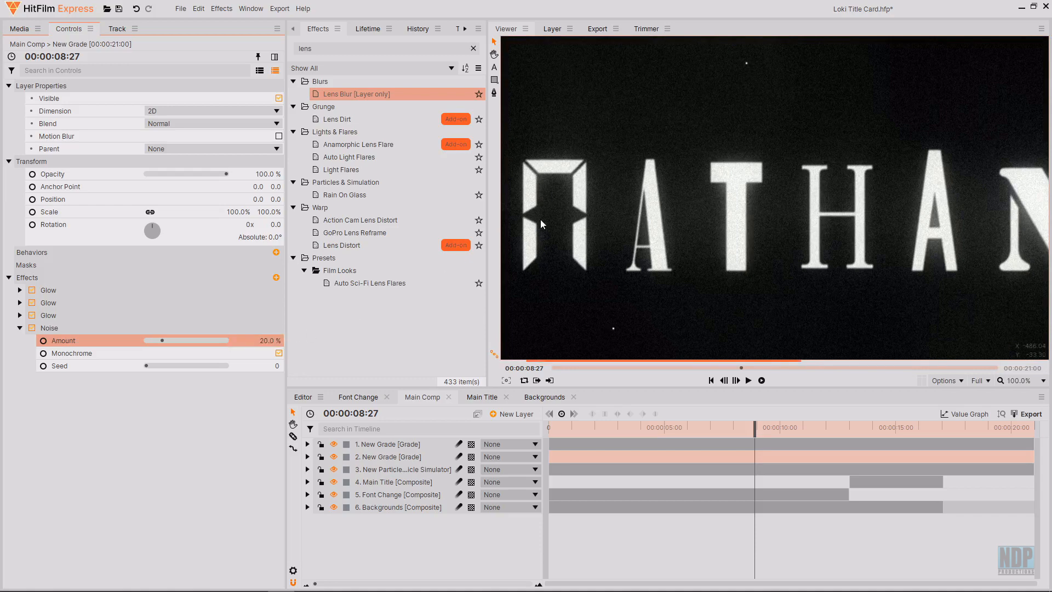
left_click_drag(145, 365, 187, 365)
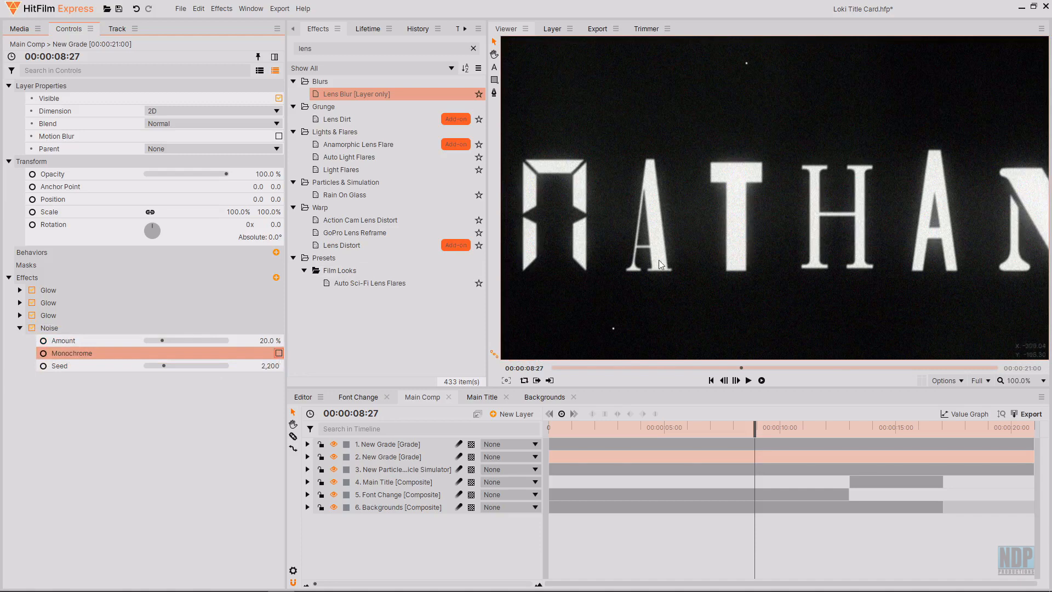
left_click(1019, 381)
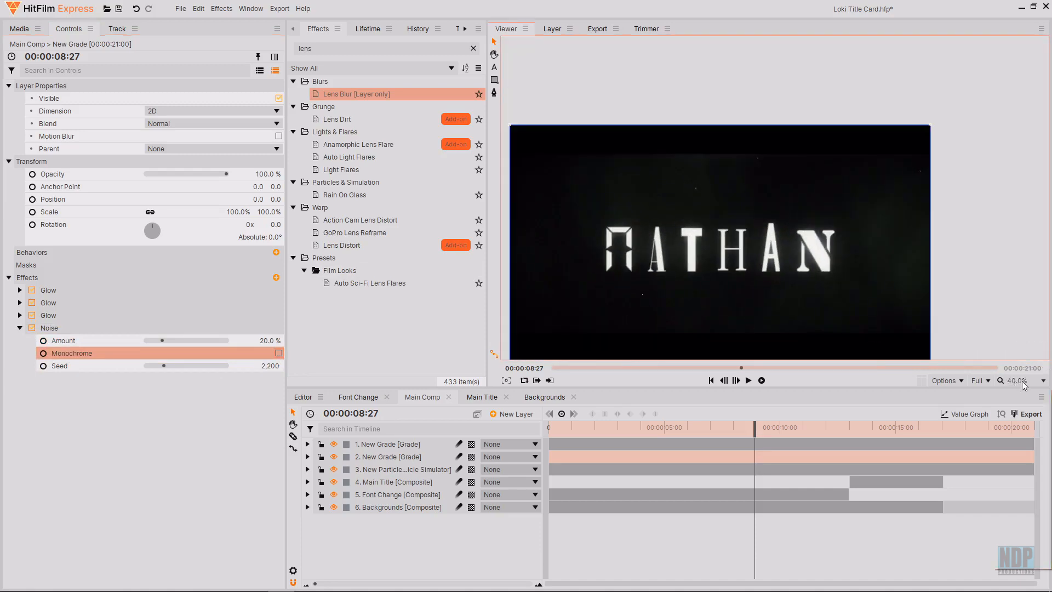